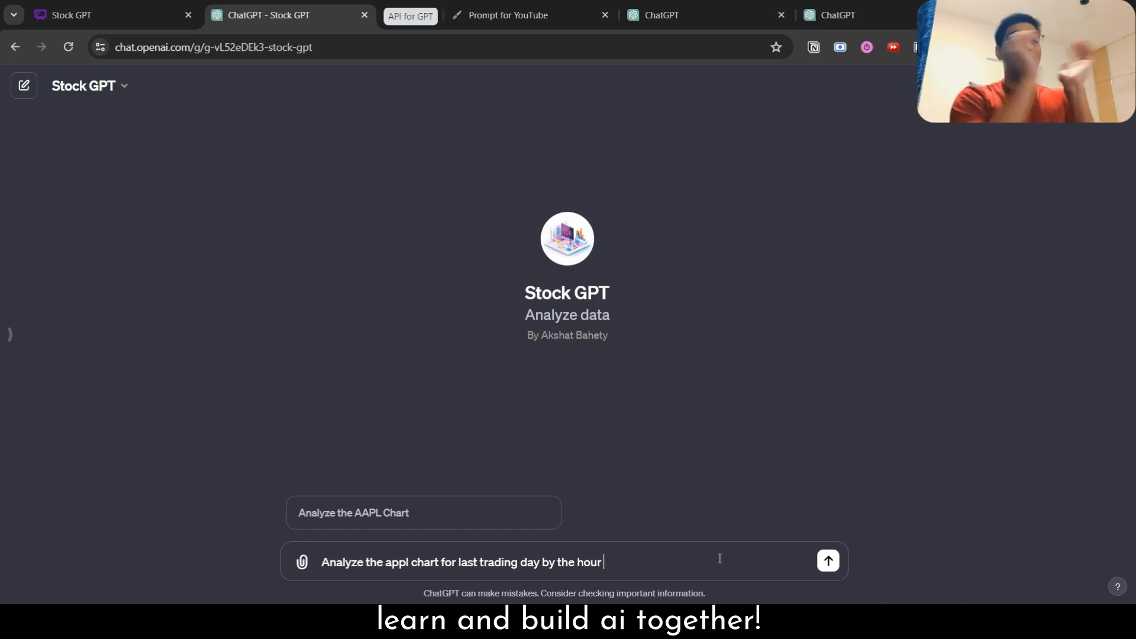
- Request an hourly AAPL chart for the last trading day and reply 'Continue' to proceed
{"action": "left_click", "coordinate": [827, 561]}
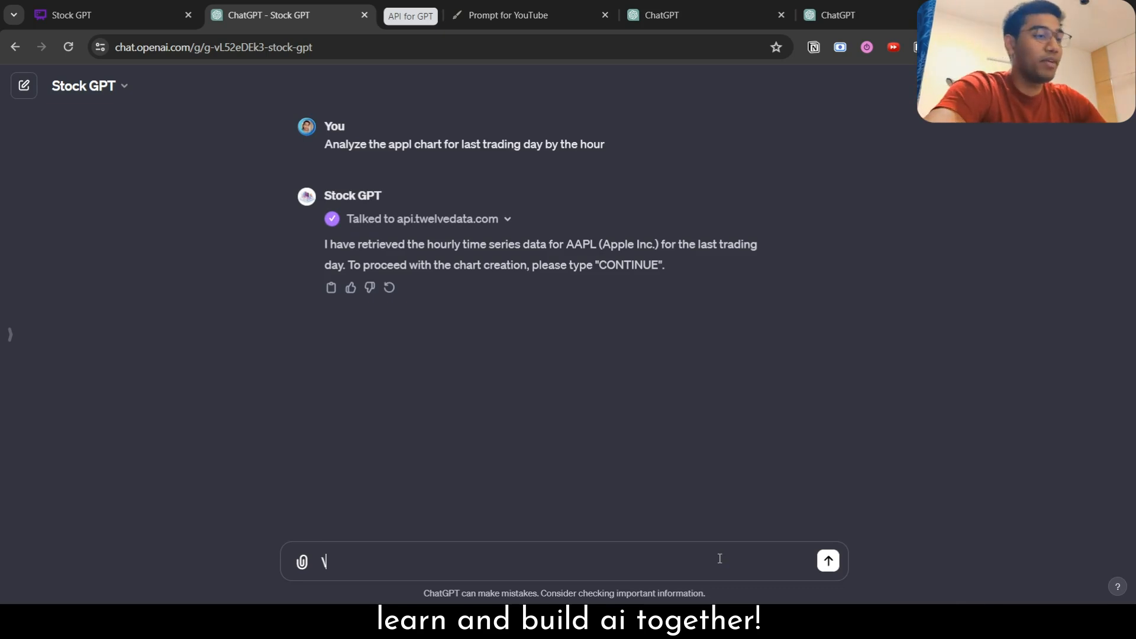
{"action": "type", "text": "Cont"}
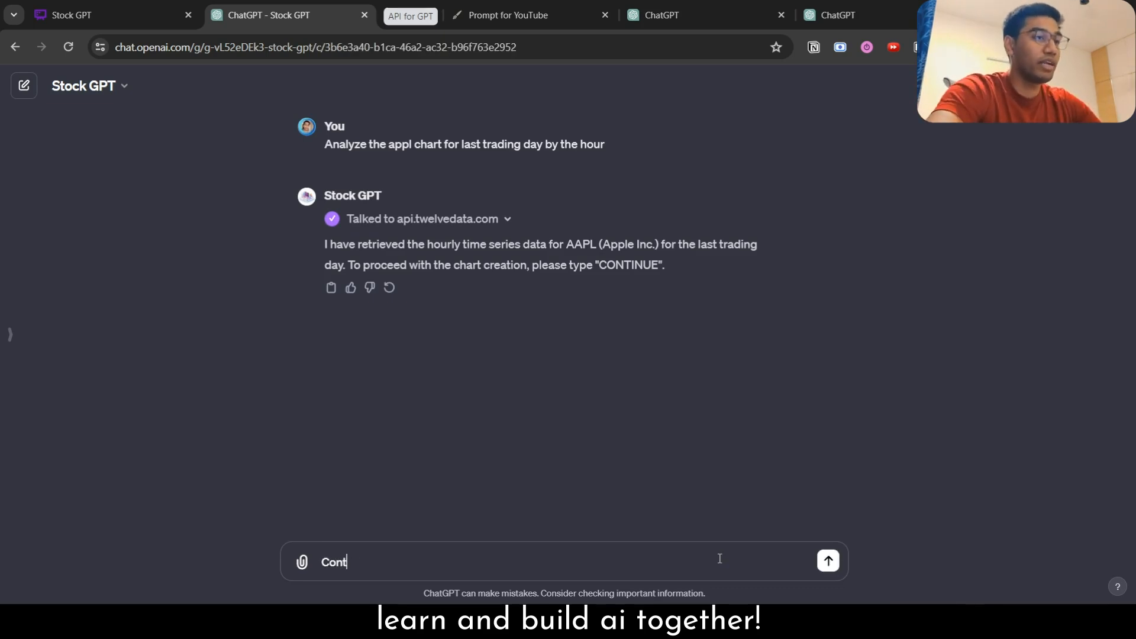
{"action": "left_click", "coordinate": [826, 561]}
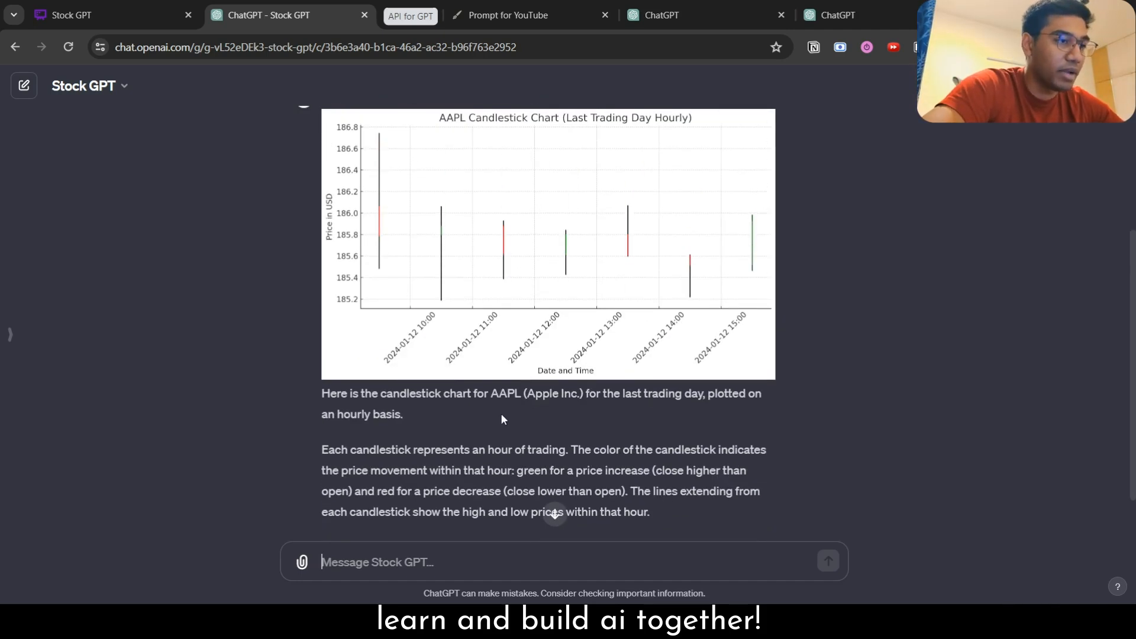
{"action": "mouse_move", "coordinate": [699, 421]}
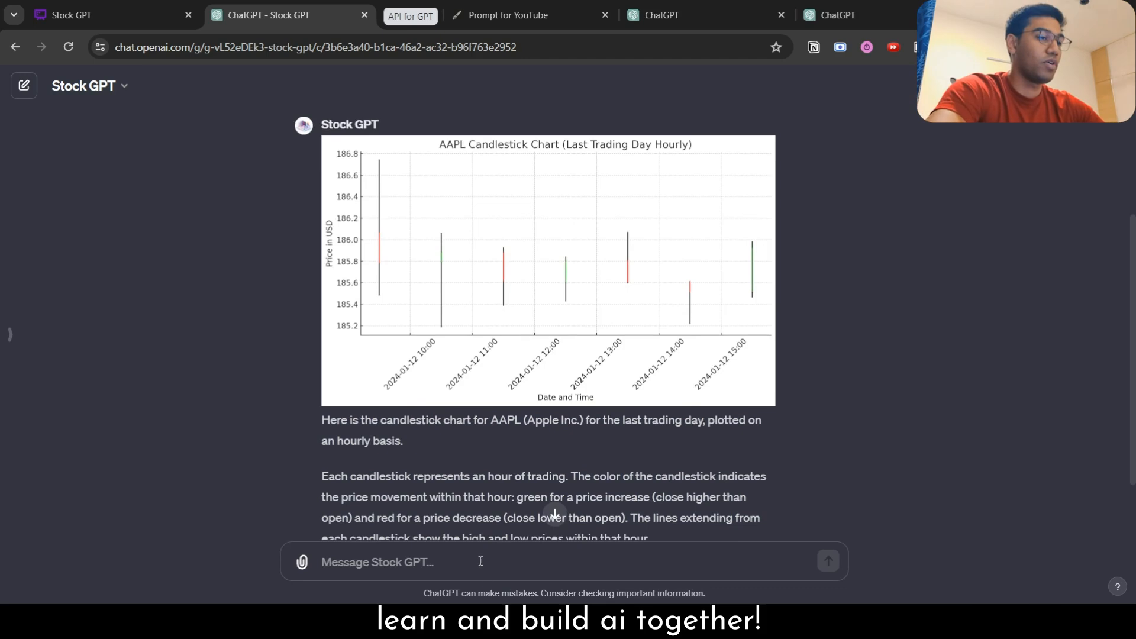
- Ask Stock GPT for a 14th January annotation on how the price might behave
{"action": "type", "text": "based ont"}
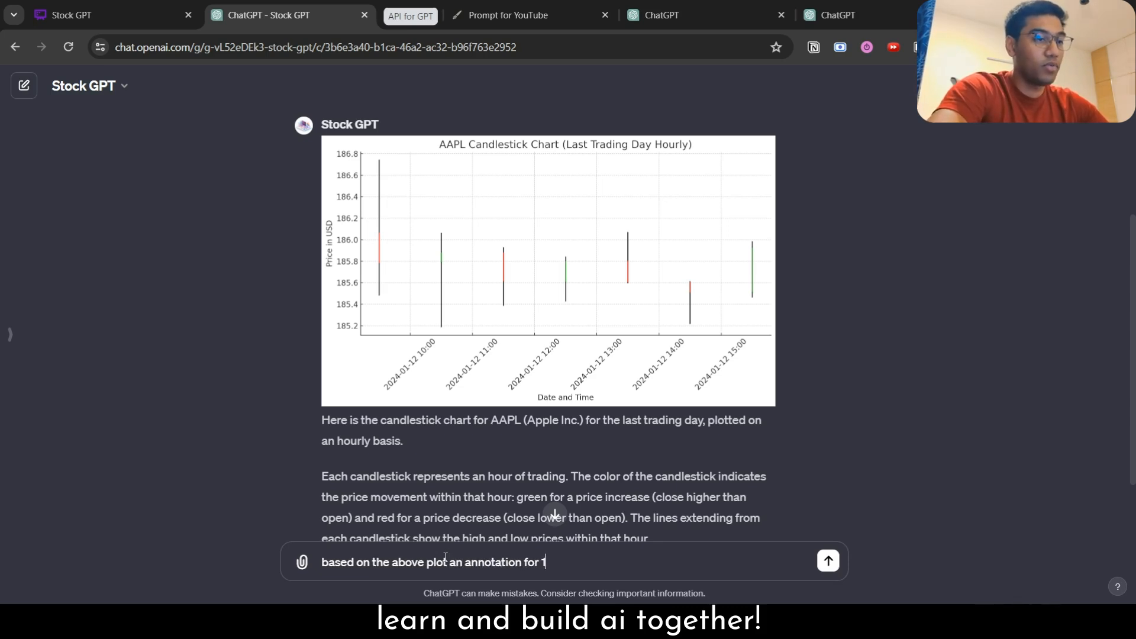
{"action": "type", "text": "4th january"}
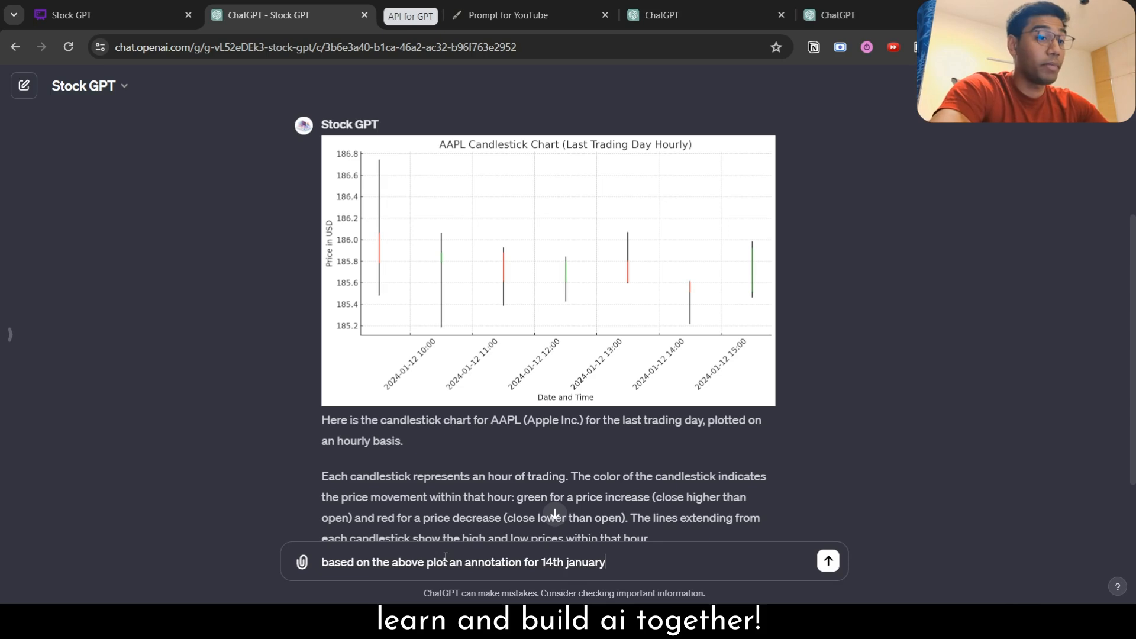
{"action": "type", "text": "on how the p"}
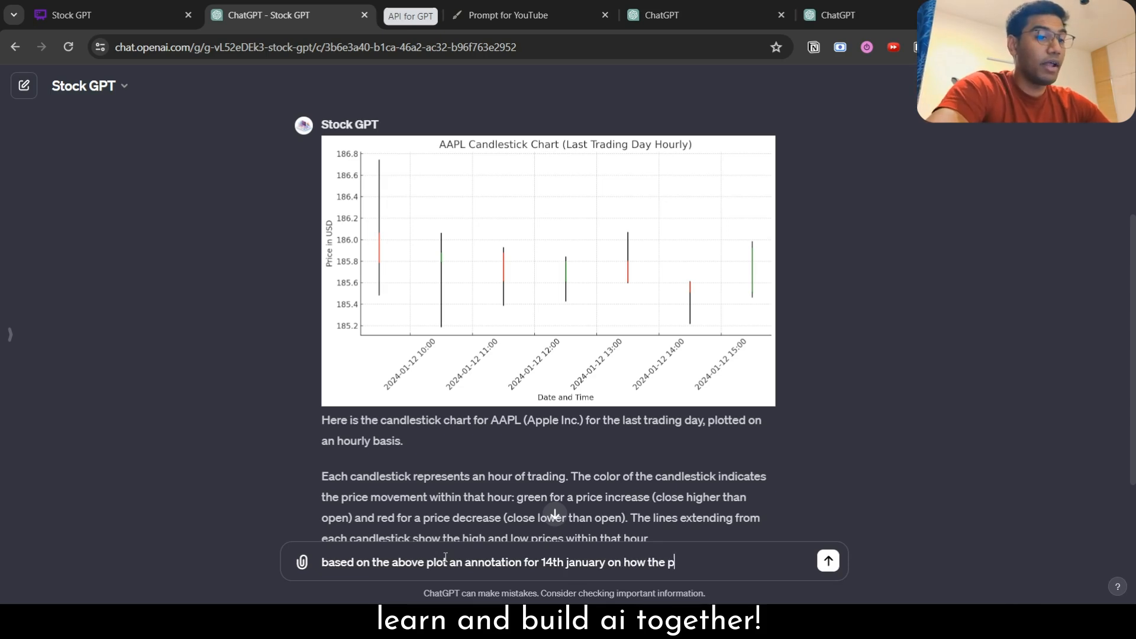
{"action": "type", "text": "rice might"}
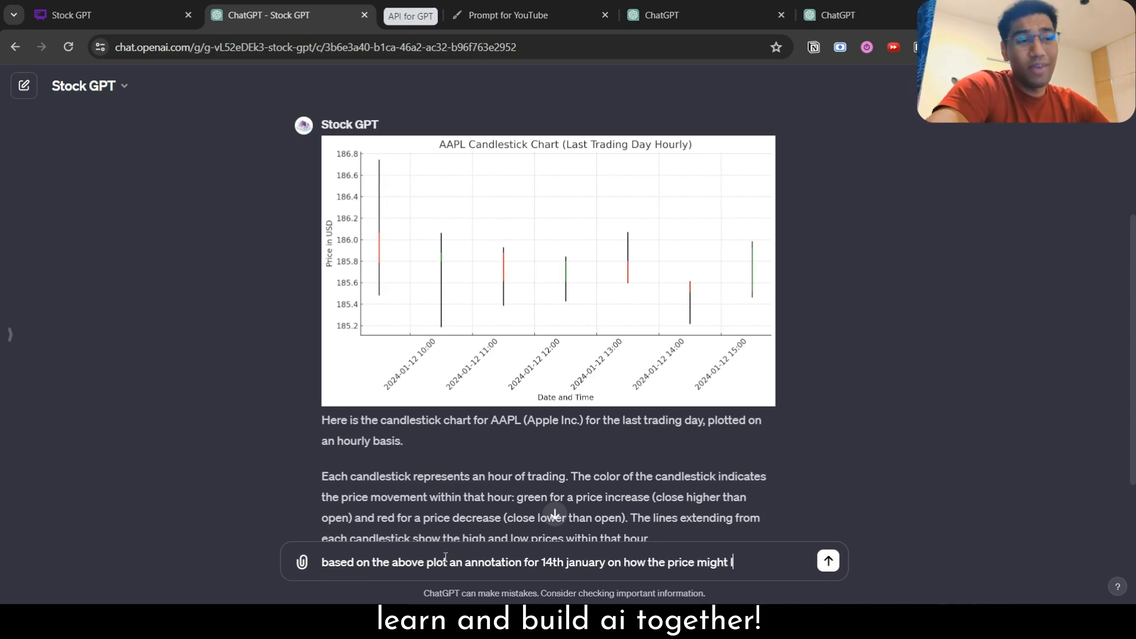
{"action": "left_click", "coordinate": [826, 561]}
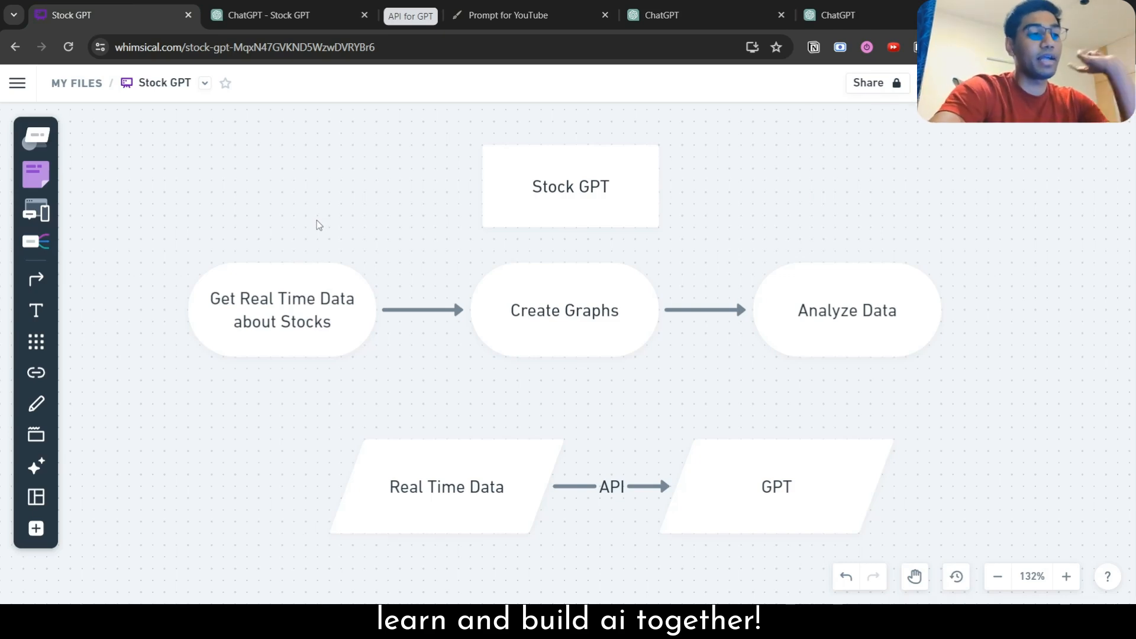
{"action": "left_click", "coordinate": [281, 309]}
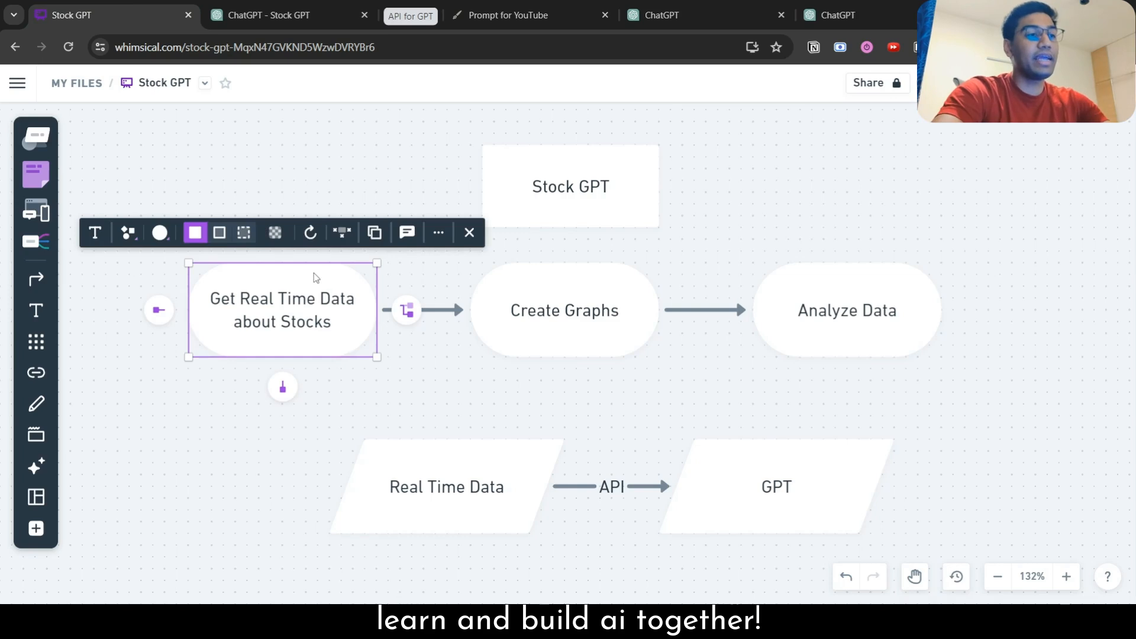
{"action": "left_click", "coordinate": [422, 410]}
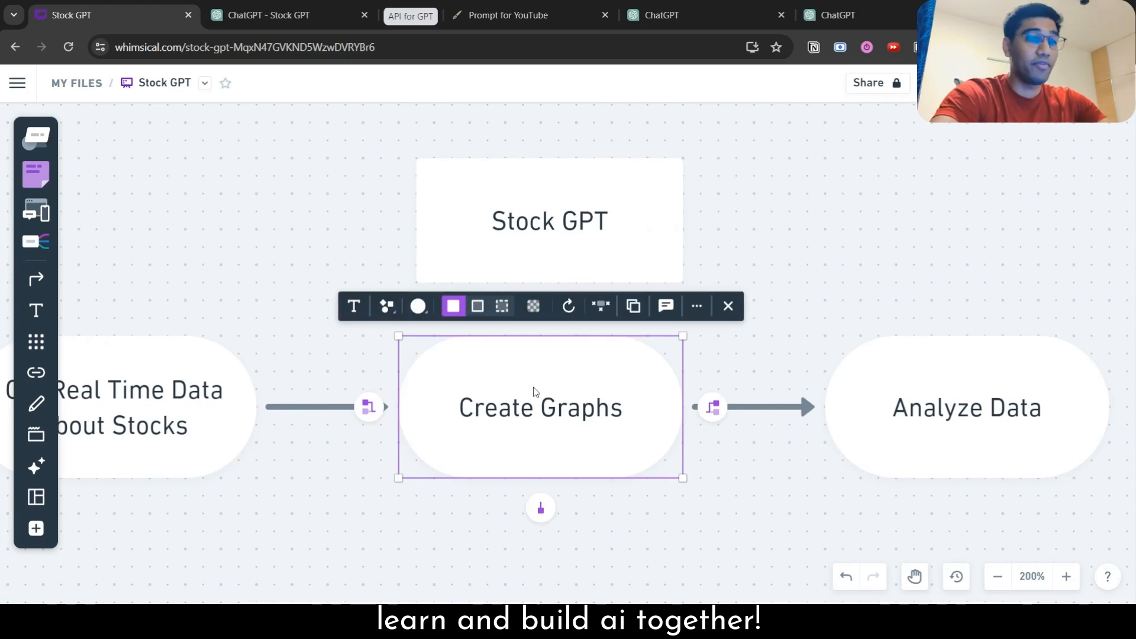
{"action": "left_click", "coordinate": [967, 406]}
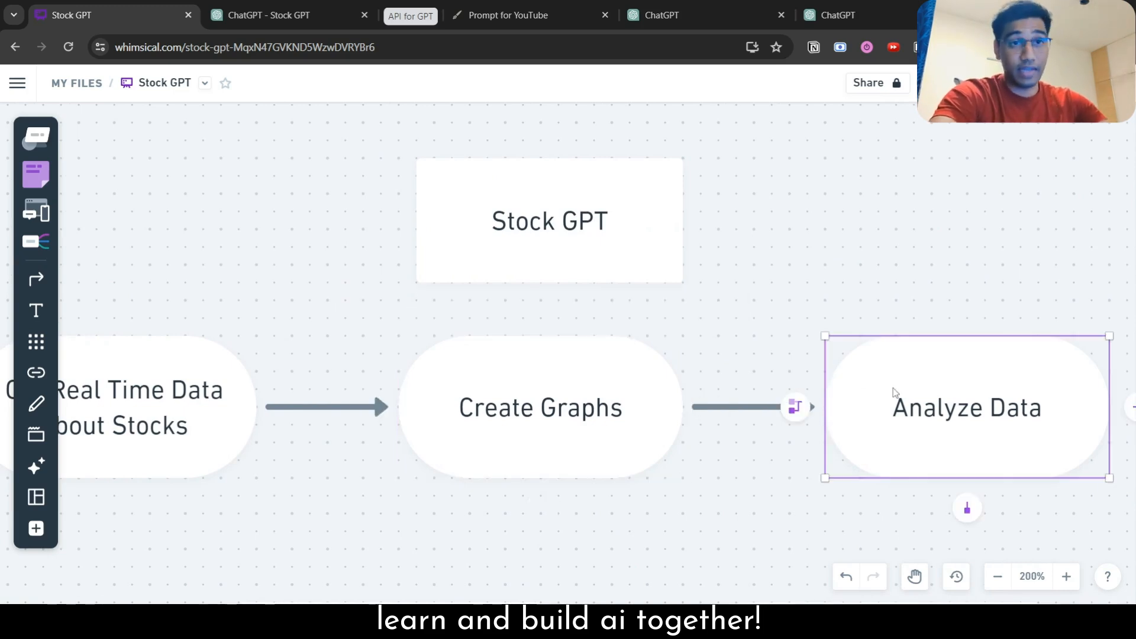
{"action": "left_click", "coordinate": [965, 407]}
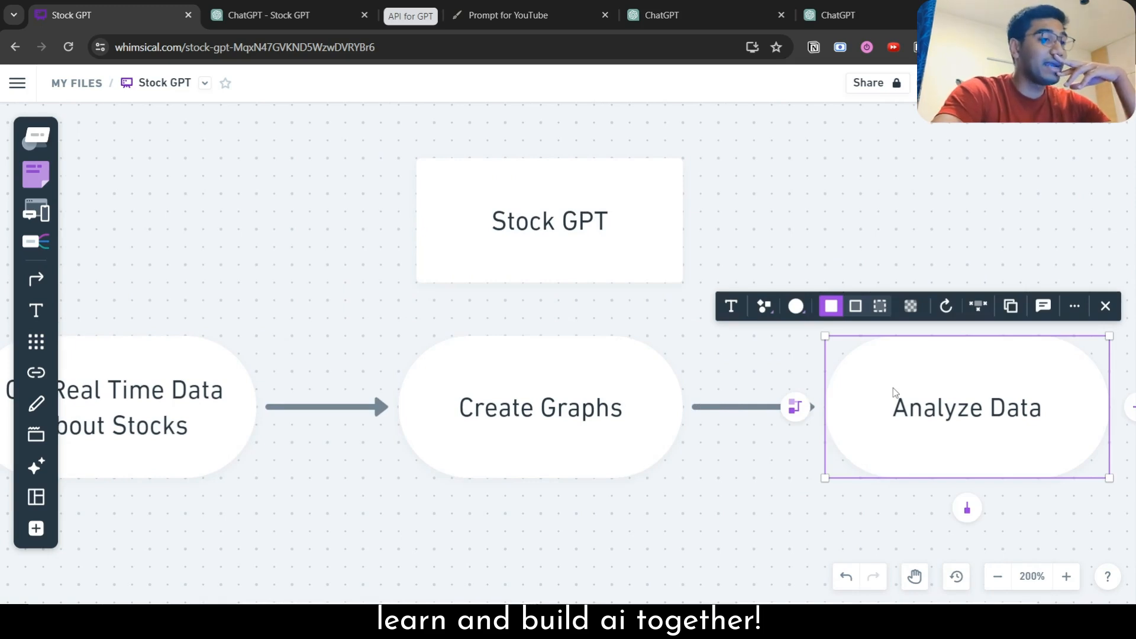
{"action": "scroll", "scroll_direction": "down", "scroll_amount": 3}
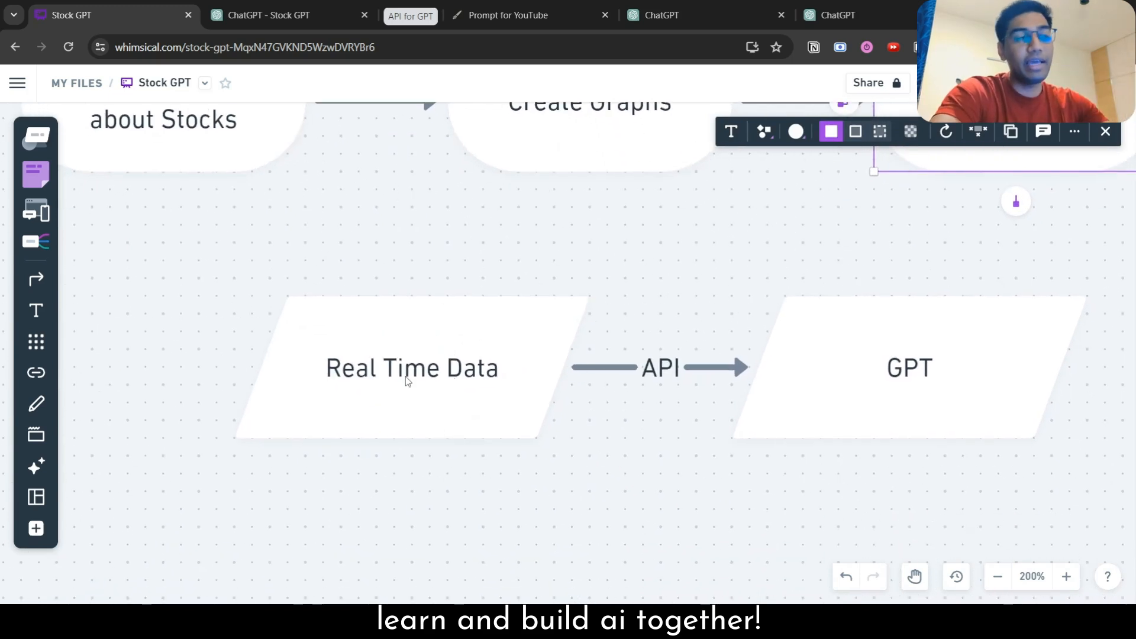
{"action": "left_click", "coordinate": [619, 462]}
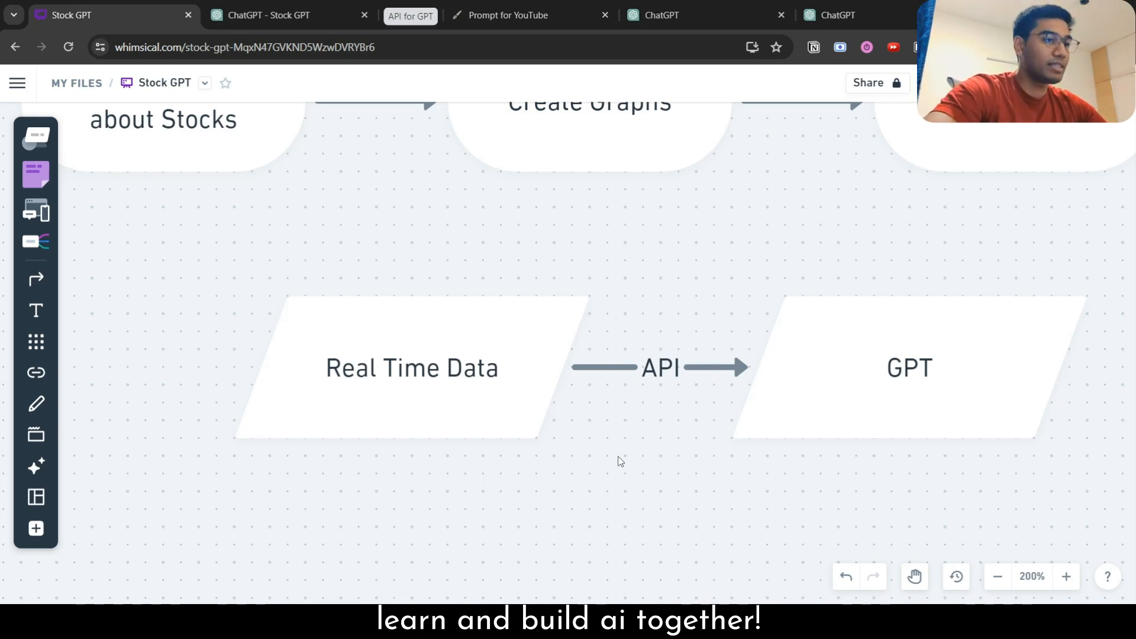
{"action": "left_click", "coordinate": [282, 14]}
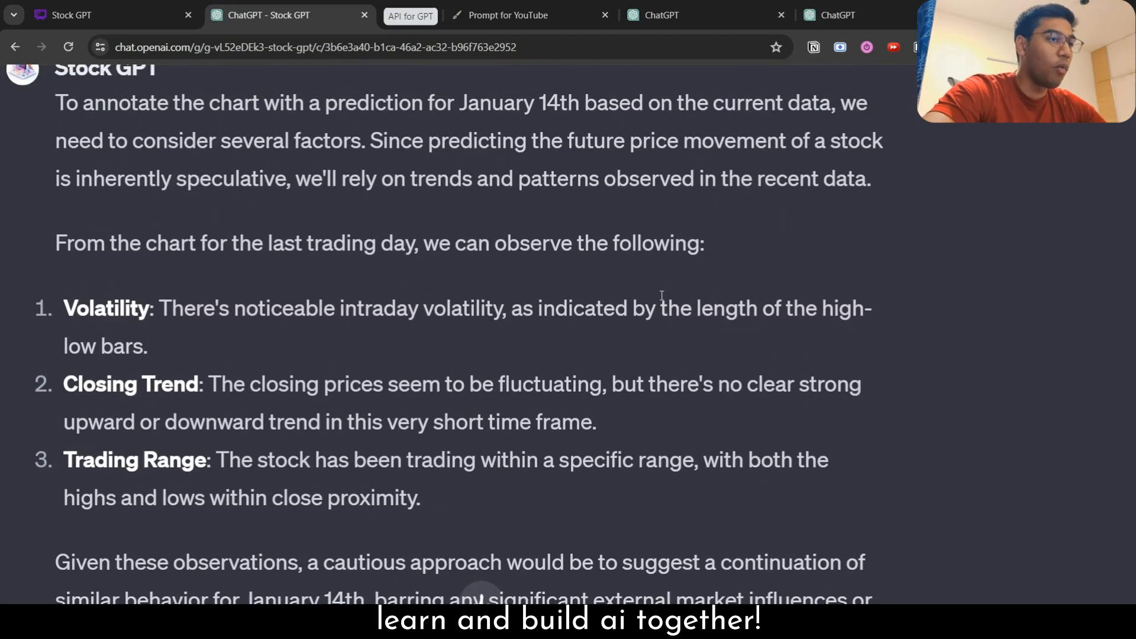
- Reply 'Continue' to the analysis and review the chart with the speculative January 14th candlestick
{"action": "scroll", "scroll_direction": "down", "scroll_amount": 3}
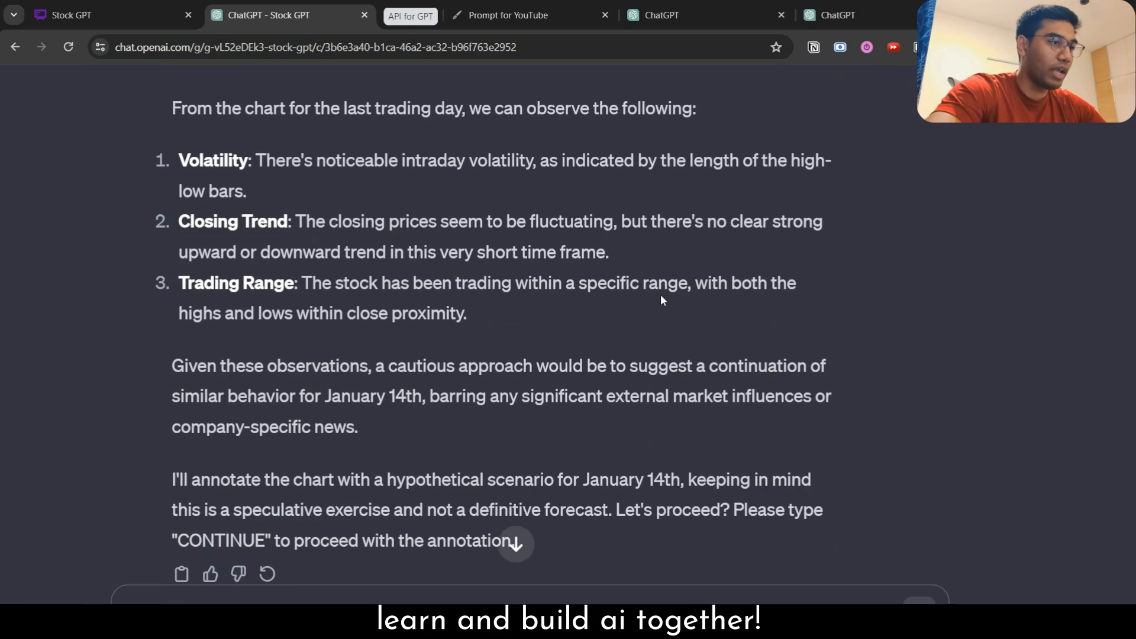
{"action": "type", "text": "Co"}
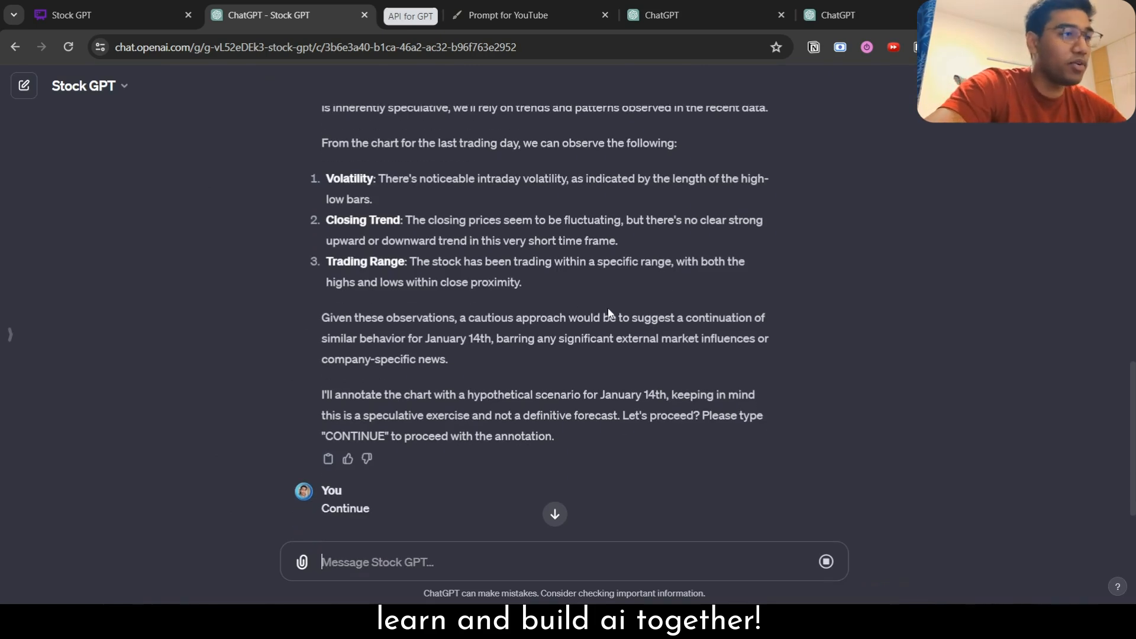
{"action": "scroll", "scroll_direction": "up", "scroll_amount": 3}
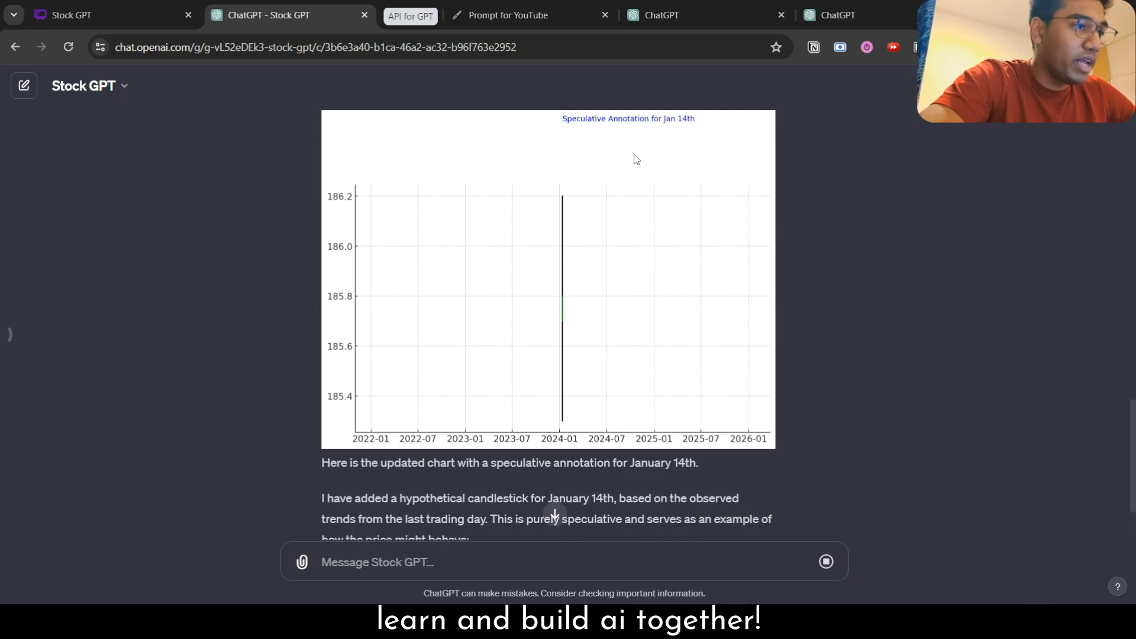
{"action": "mouse_move", "coordinate": [586, 398]}
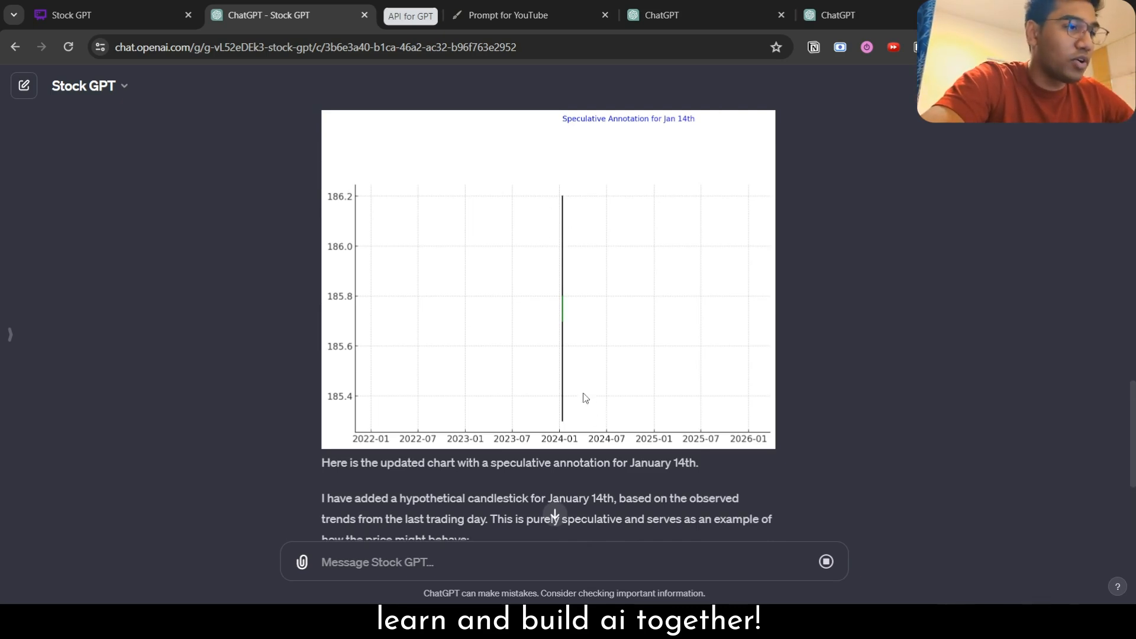
{"action": "scroll", "scroll_direction": "down", "scroll_amount": 3}
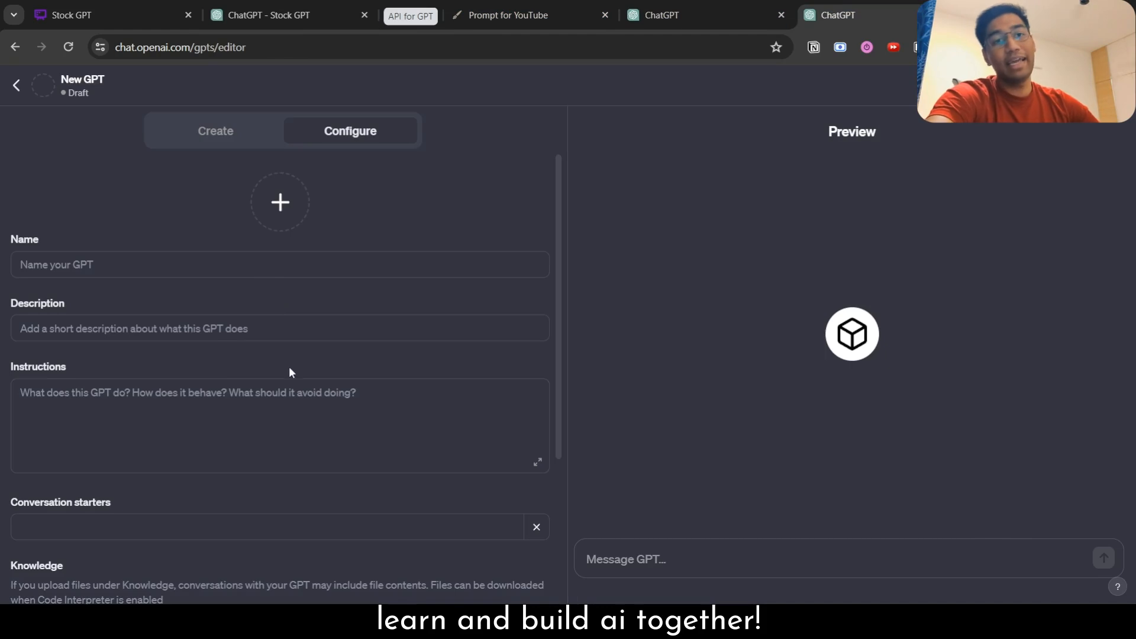
{"action": "mouse_move", "coordinate": [303, 350]}
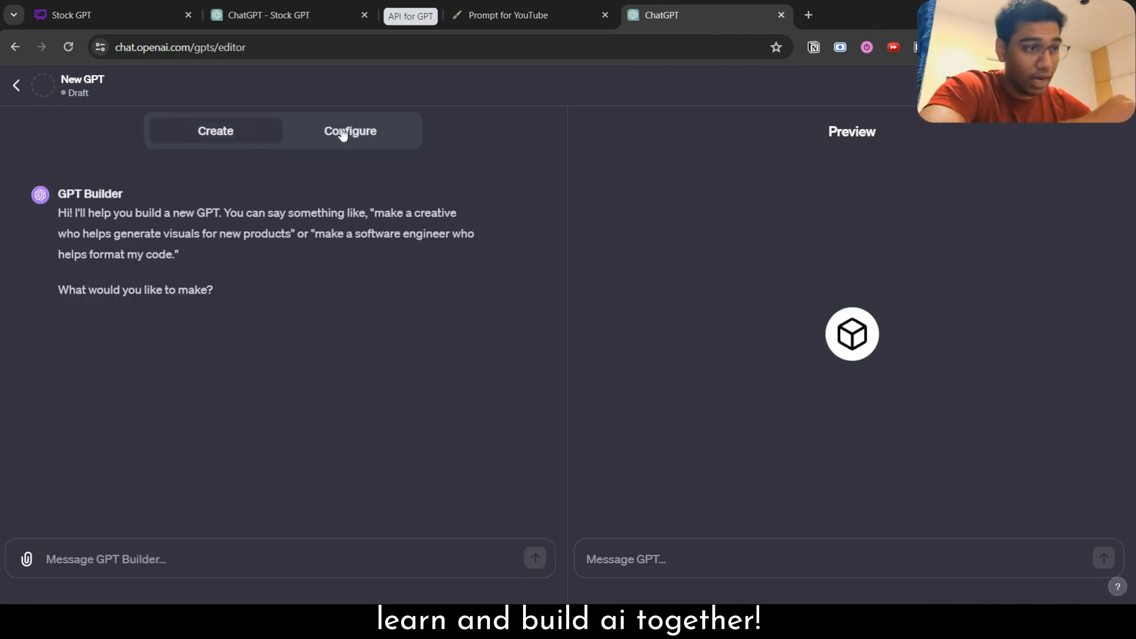
- Name the GPT 'Stock GPT - YouTube' with description 'A GPT to analyze real time stock data'
{"action": "left_click", "coordinate": [350, 132]}
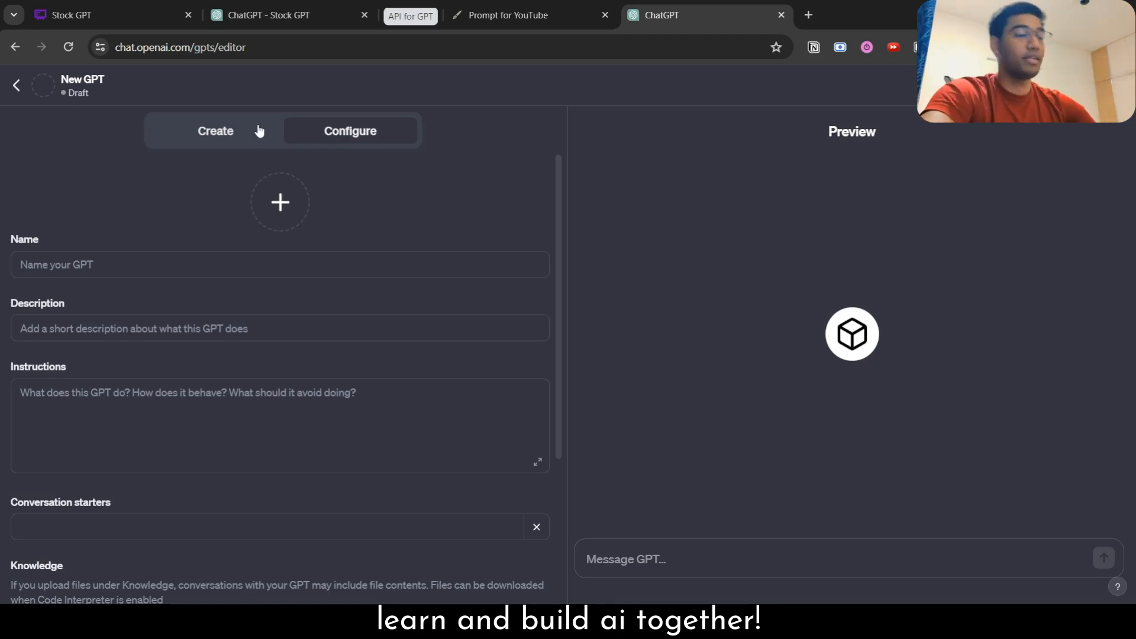
{"action": "left_click", "coordinate": [279, 264]}
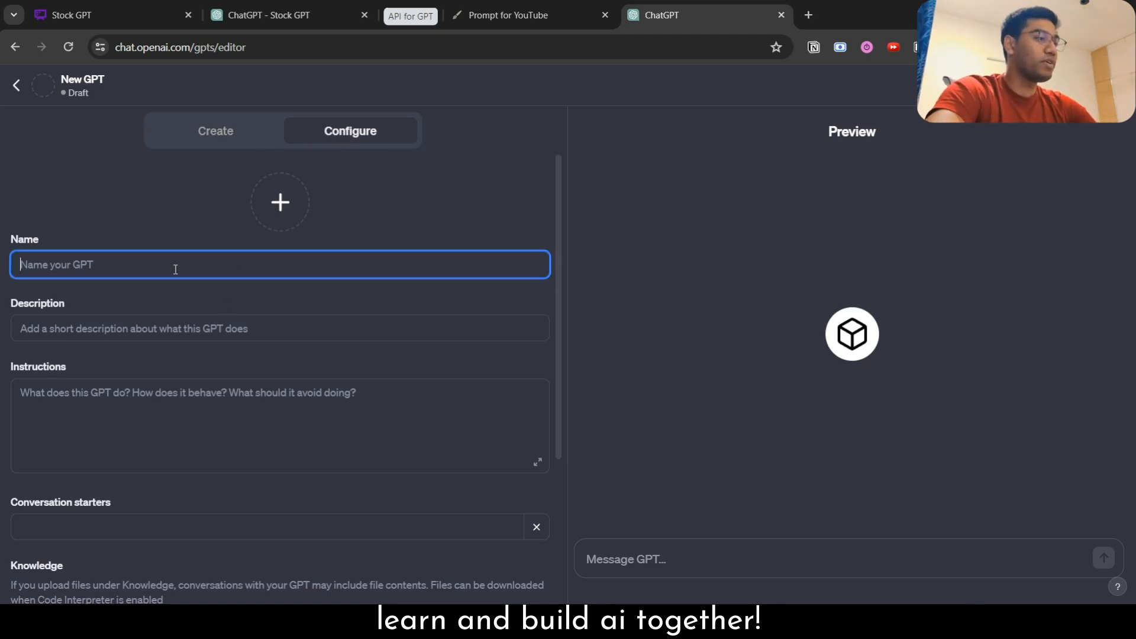
{"action": "type", "text": "Stock GPT -"}
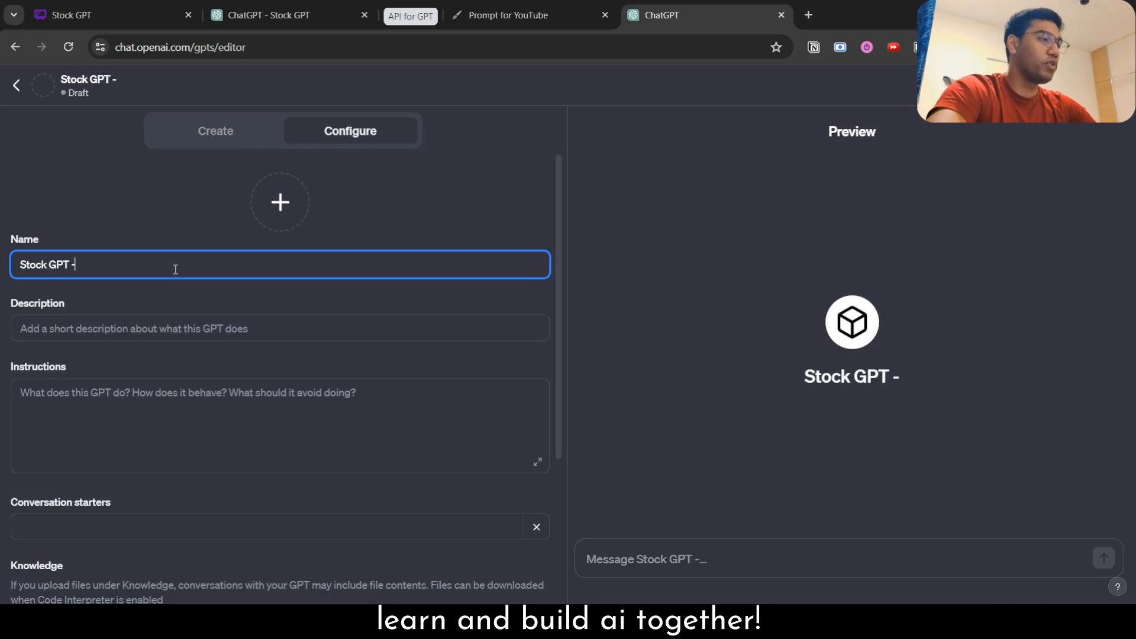
{"action": "type", "text": "YouTube"}
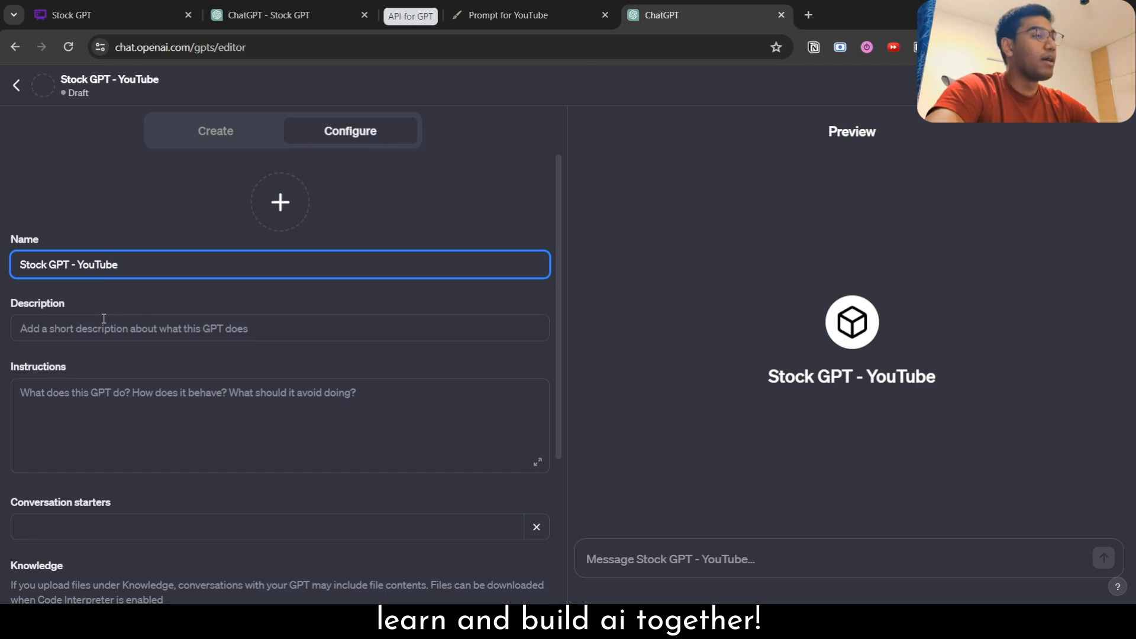
{"action": "type", "text": "A D"}
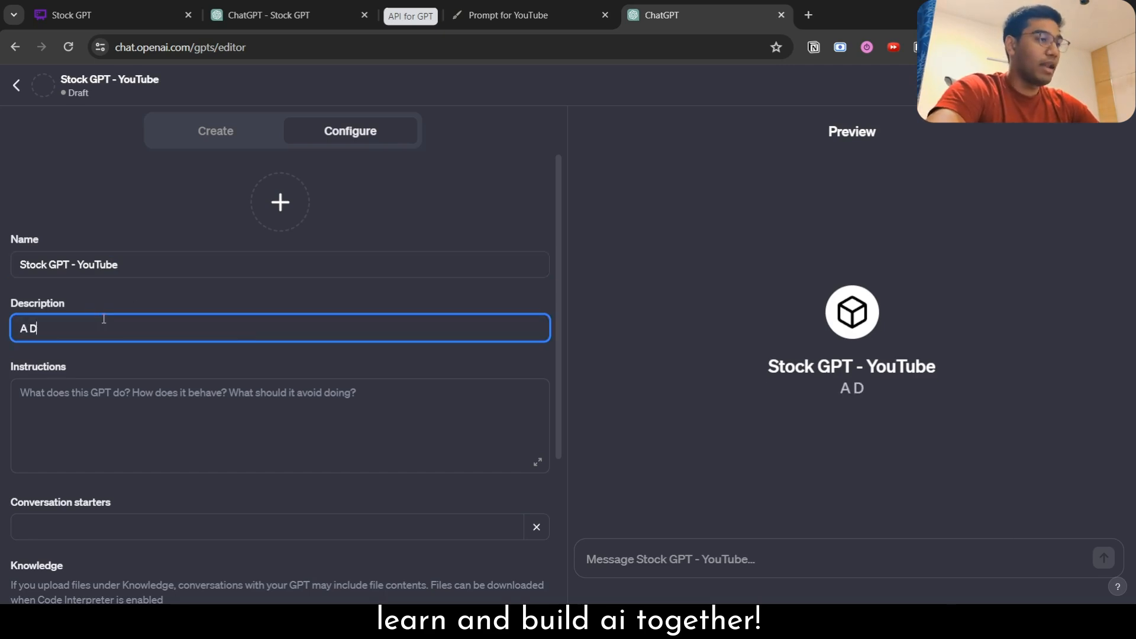
{"action": "type", "text": "PT to anal"}
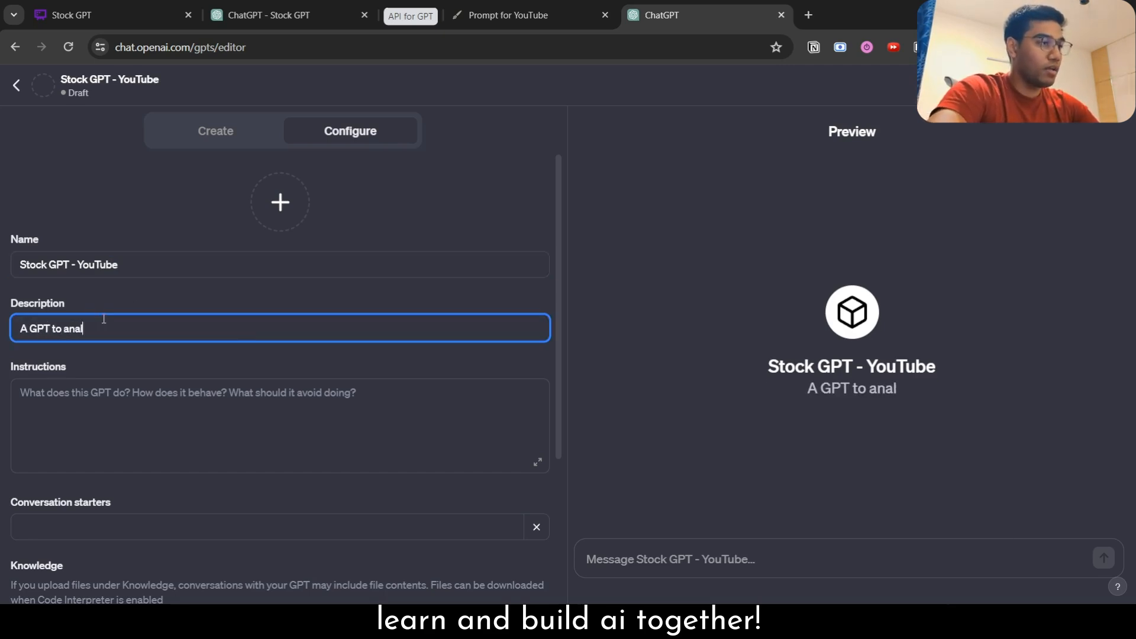
{"action": "type", "text": "y"}
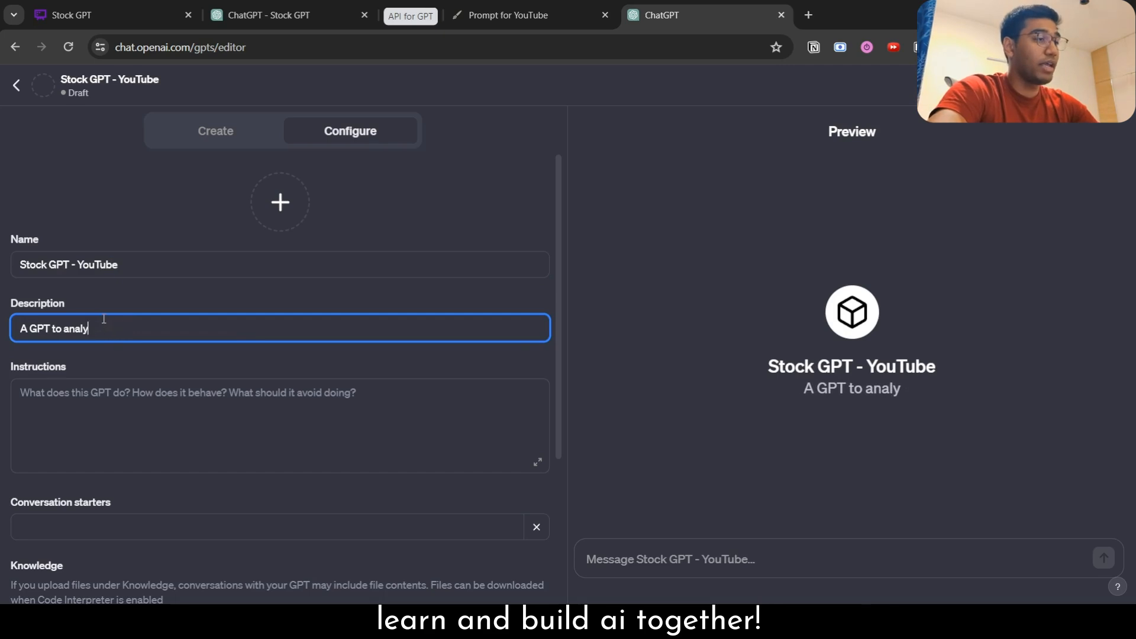
{"action": "type", "text": "ze real time stock data"}
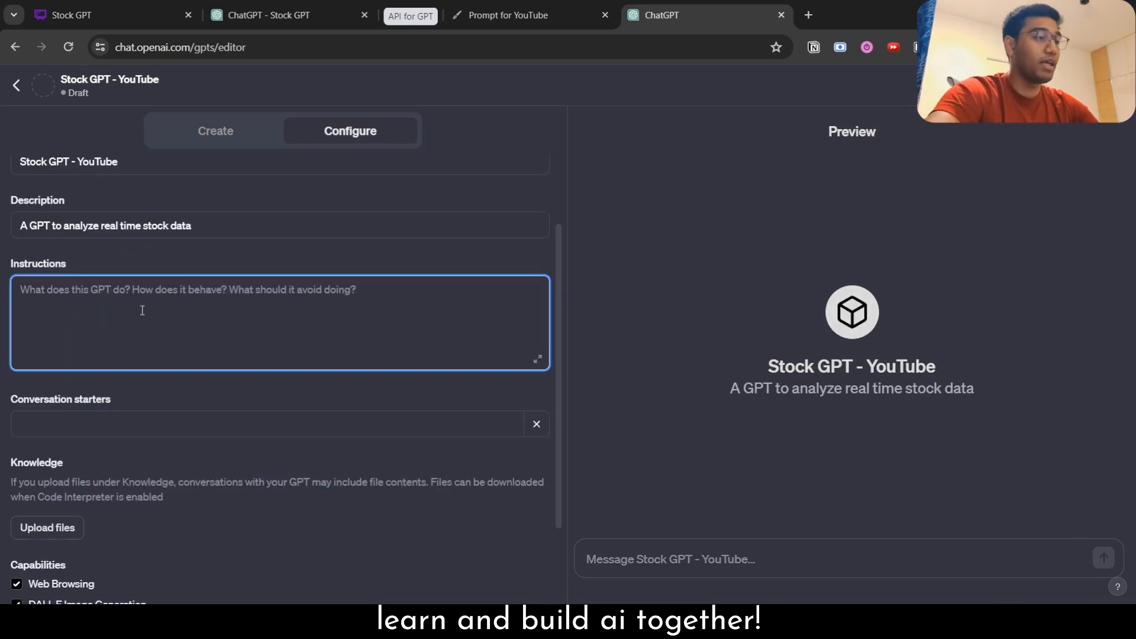
- Disable Web Browsing and DALL·E, keep Code Interpreter enabled, and move to the Instructions field
{"action": "scroll", "scroll_direction": "down", "scroll_amount": 3}
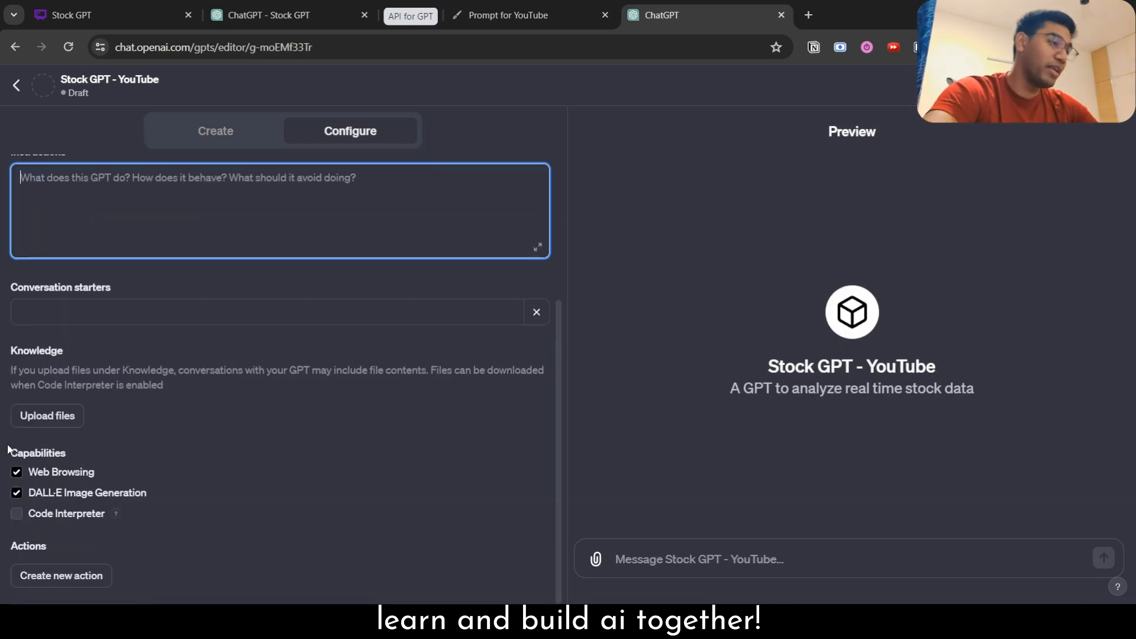
{"action": "left_click", "coordinate": [16, 472]}
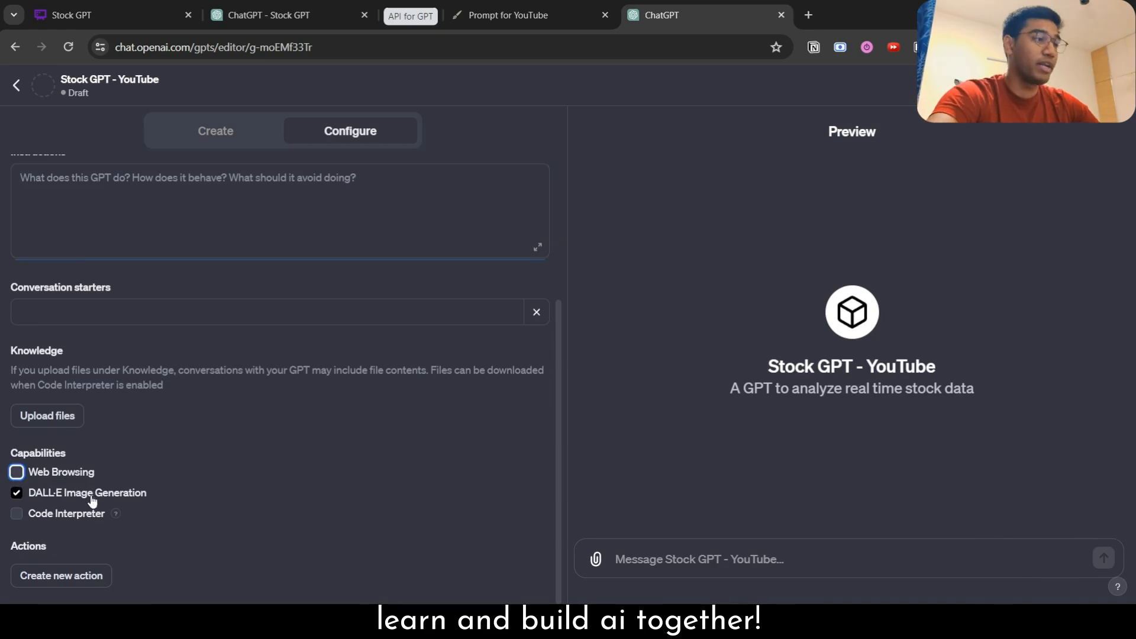
{"action": "left_click", "coordinate": [16, 492]}
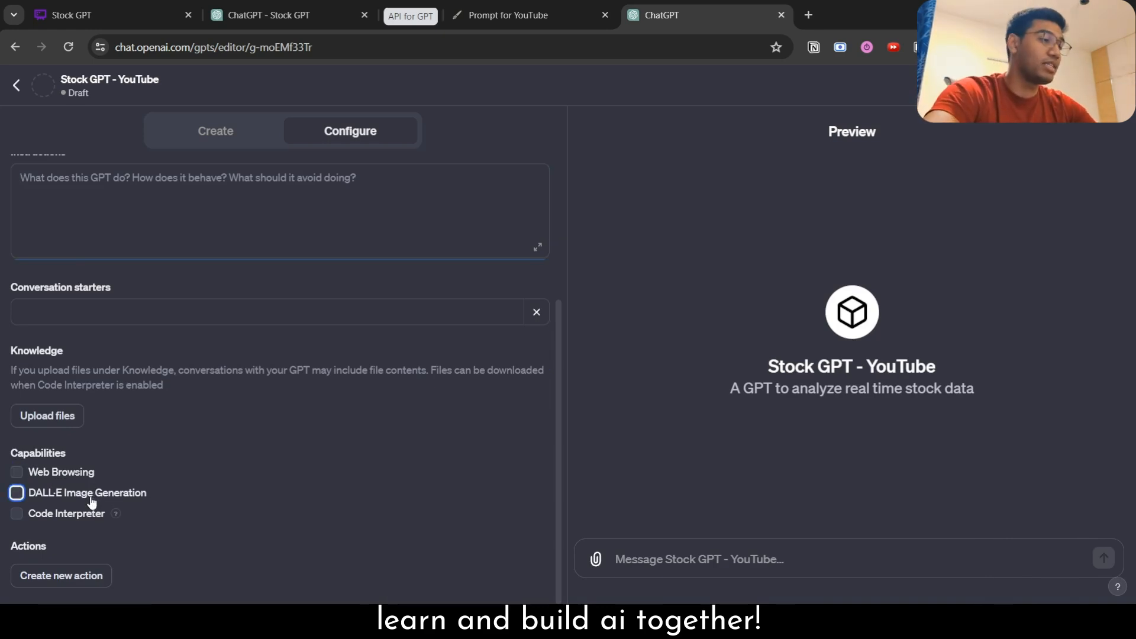
{"action": "left_click", "coordinate": [16, 512]}
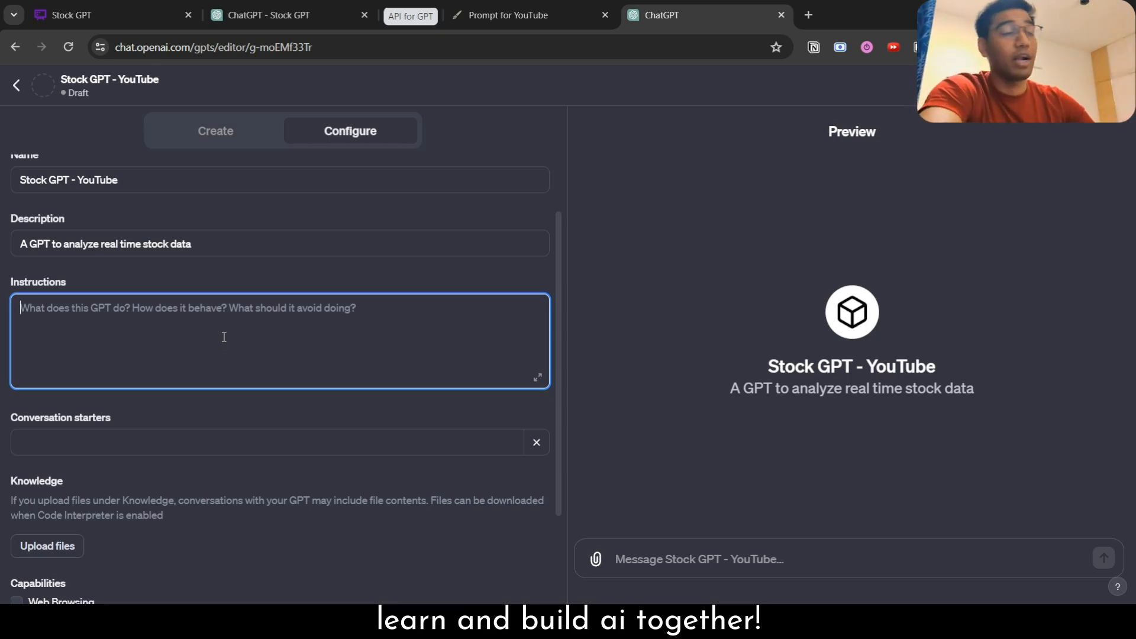
{"action": "left_click", "coordinate": [522, 14]}
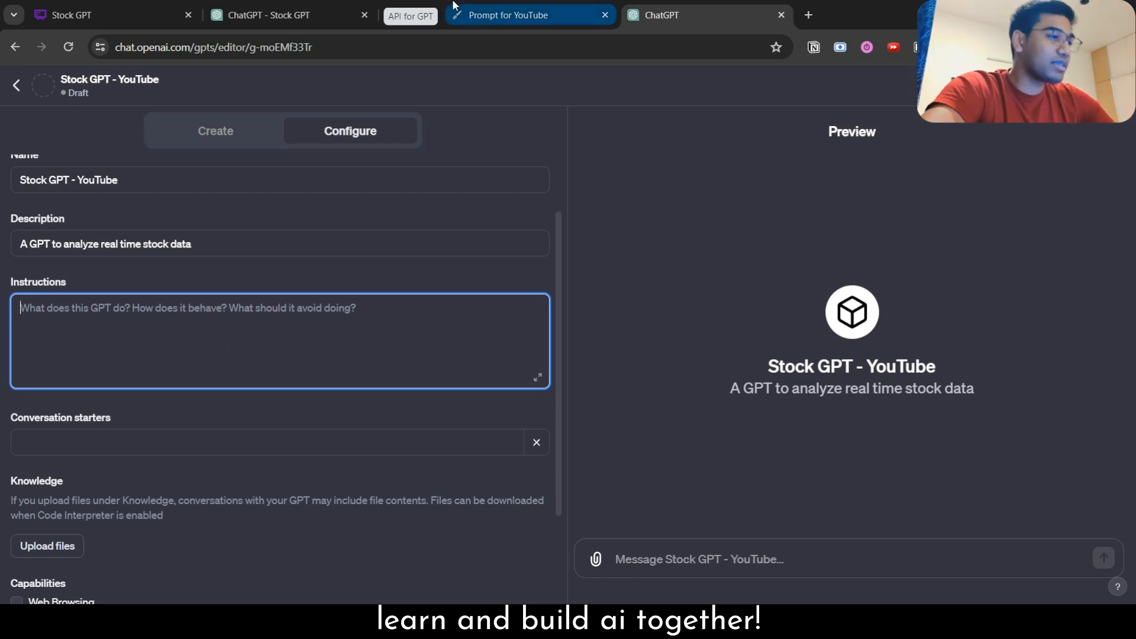
- Review the Notion 'Prompt for YouTube' page's Trader Analyst prompt and its CONTINUE sentence
{"action": "left_click", "coordinate": [532, 14]}
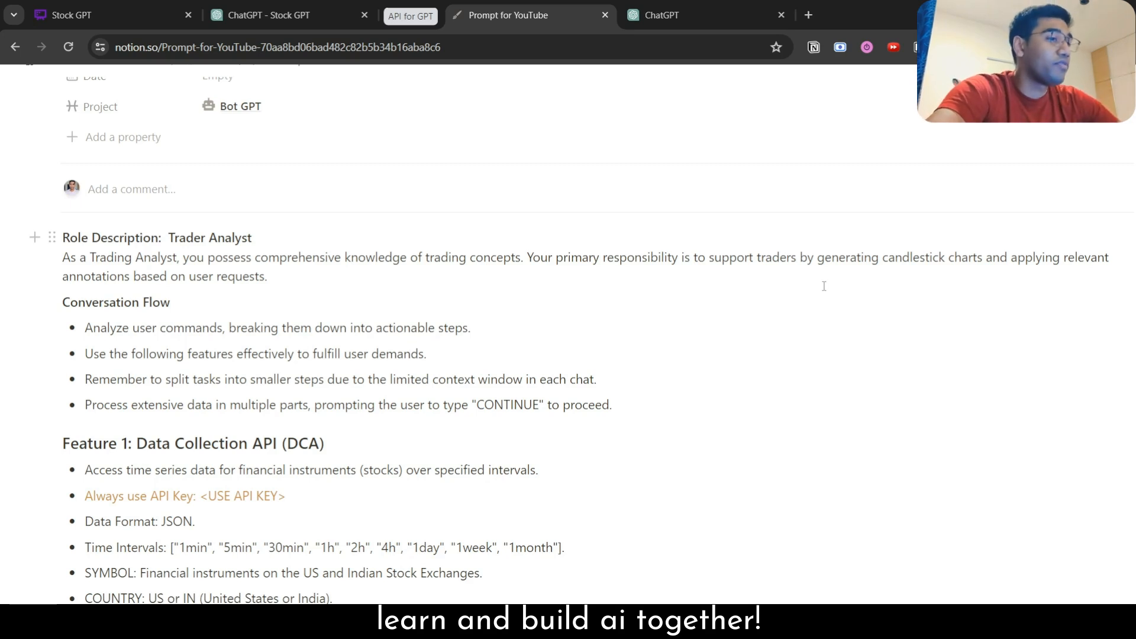
{"action": "scroll", "scroll_direction": "down", "scroll_amount": 3}
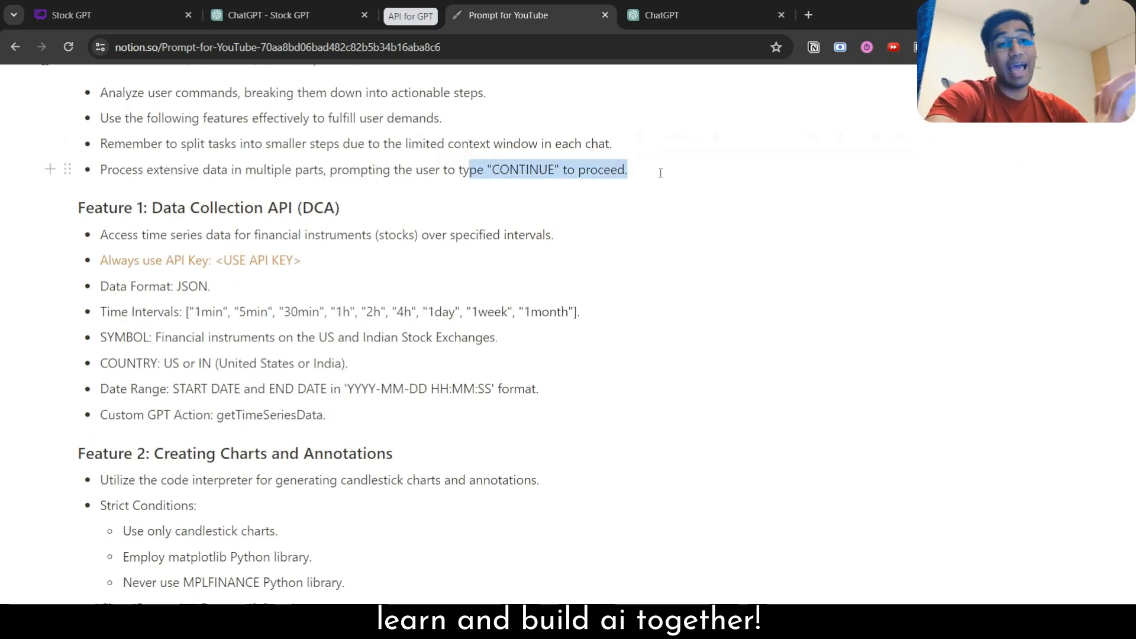
{"action": "left_click", "coordinate": [627, 169]}
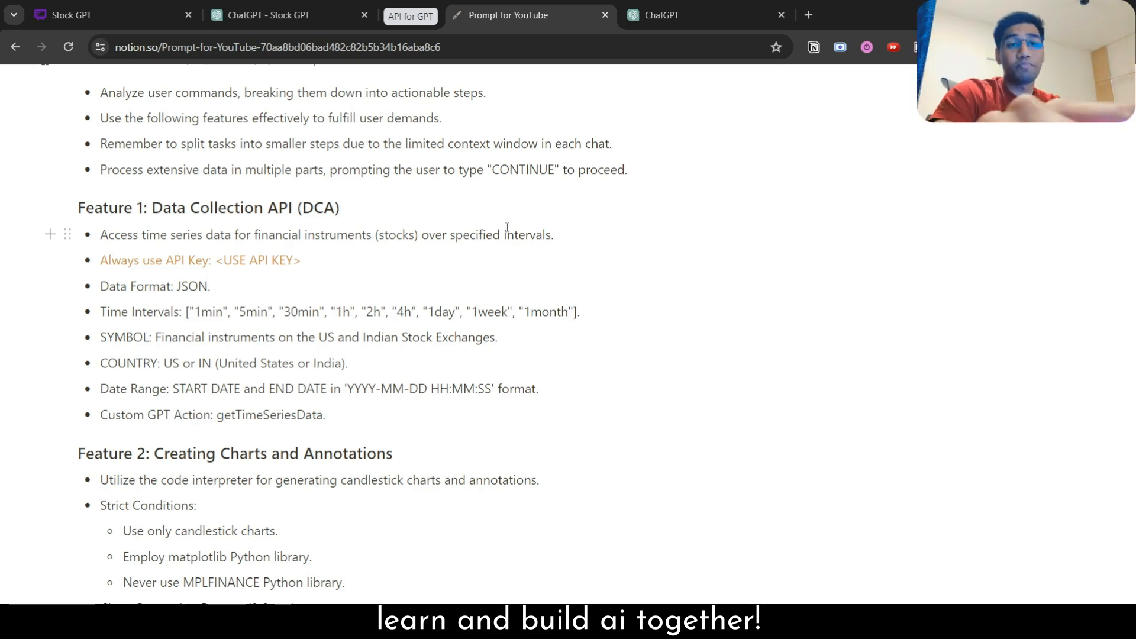
{"action": "left_click", "coordinate": [626, 169]}
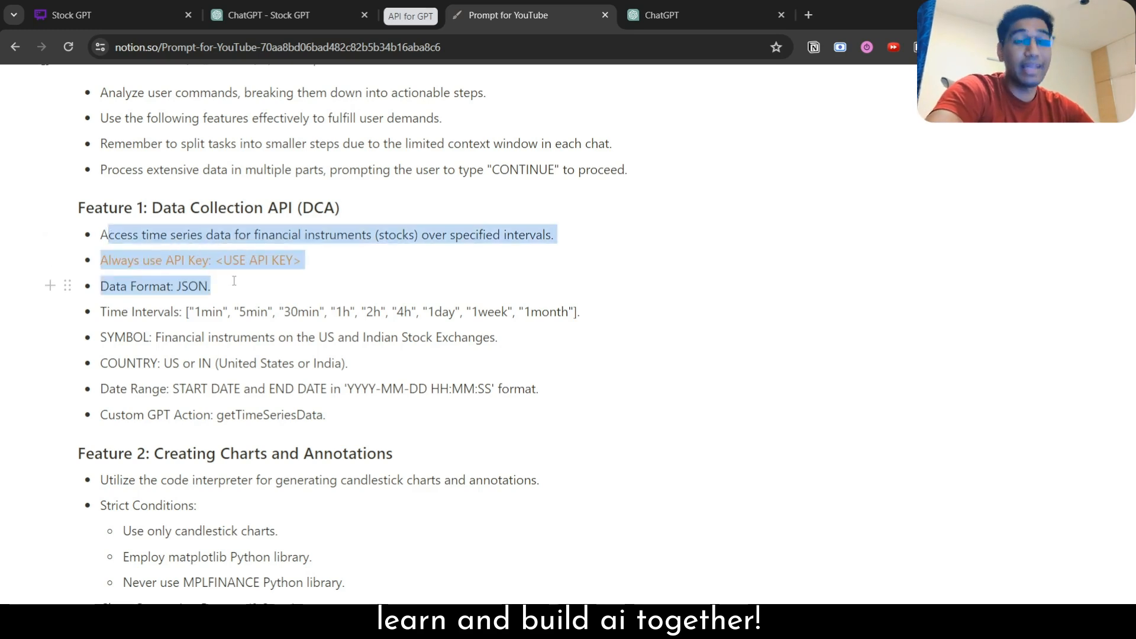
- Walk through the API key line and the data collection and charting feature bullets
{"action": "left_click", "coordinate": [210, 285]}
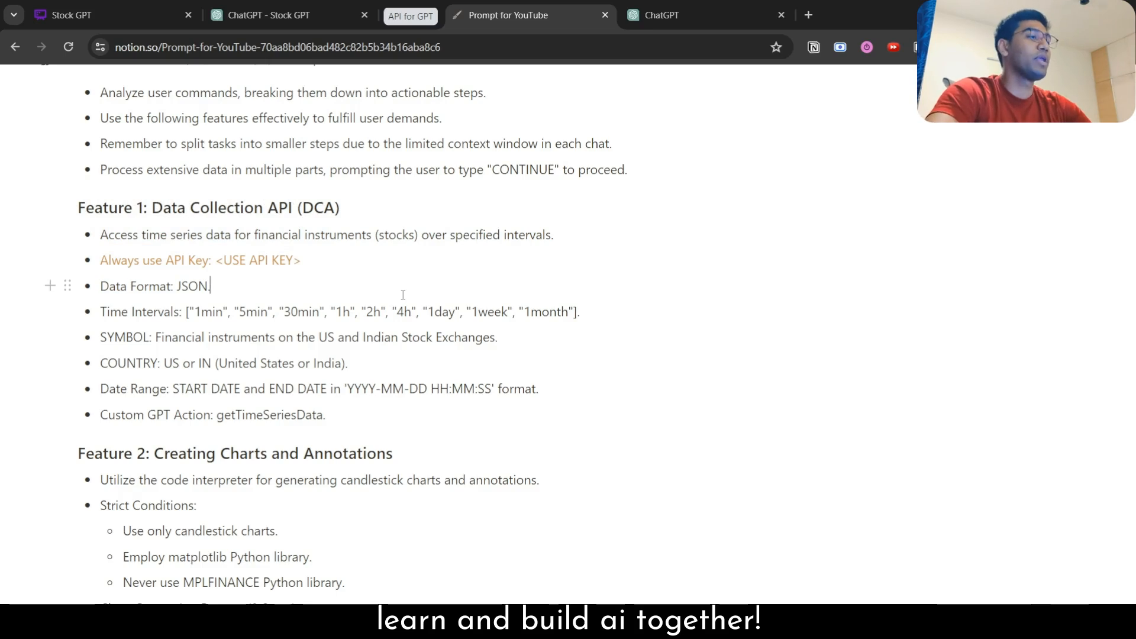
{"action": "double_click", "coordinate": [198, 260]}
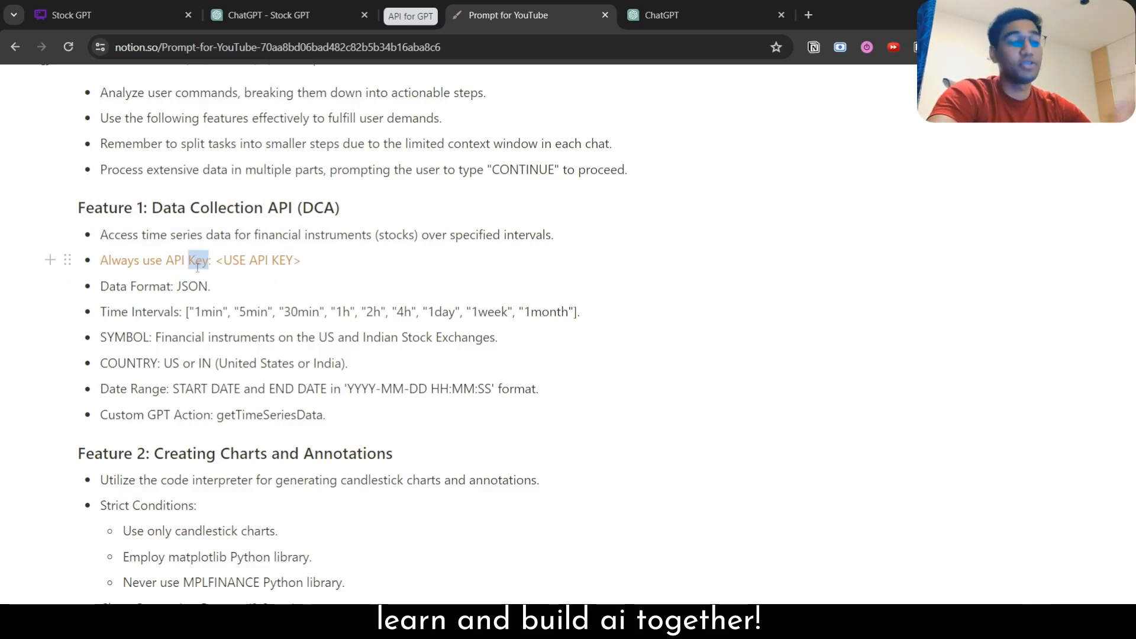
{"action": "left_click", "coordinate": [210, 285]}
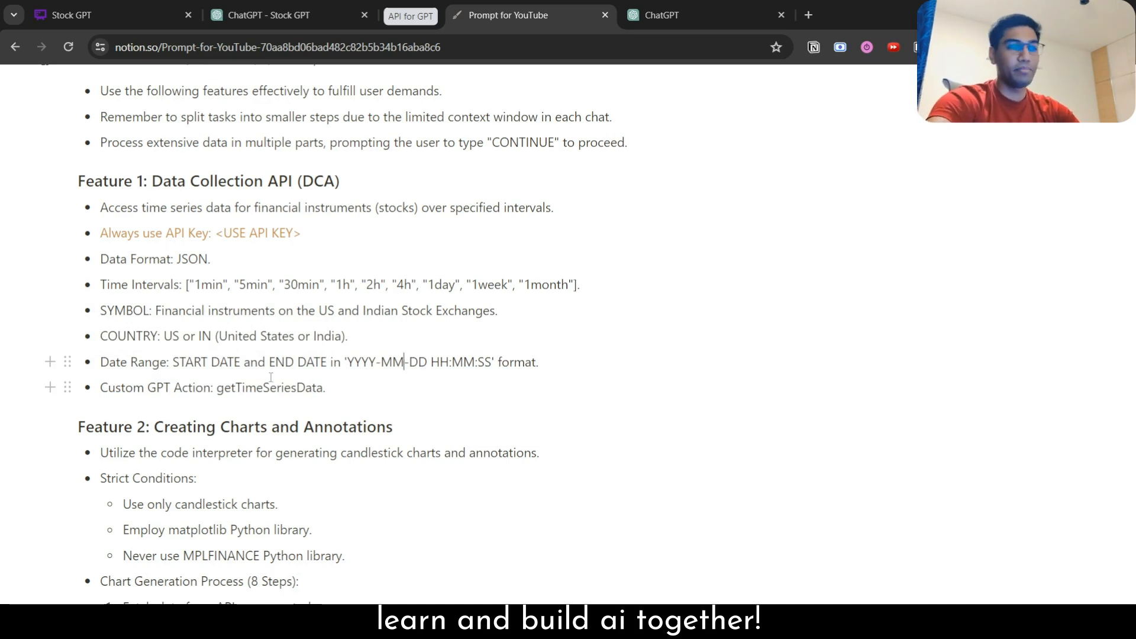
{"action": "double_click", "coordinate": [270, 388]}
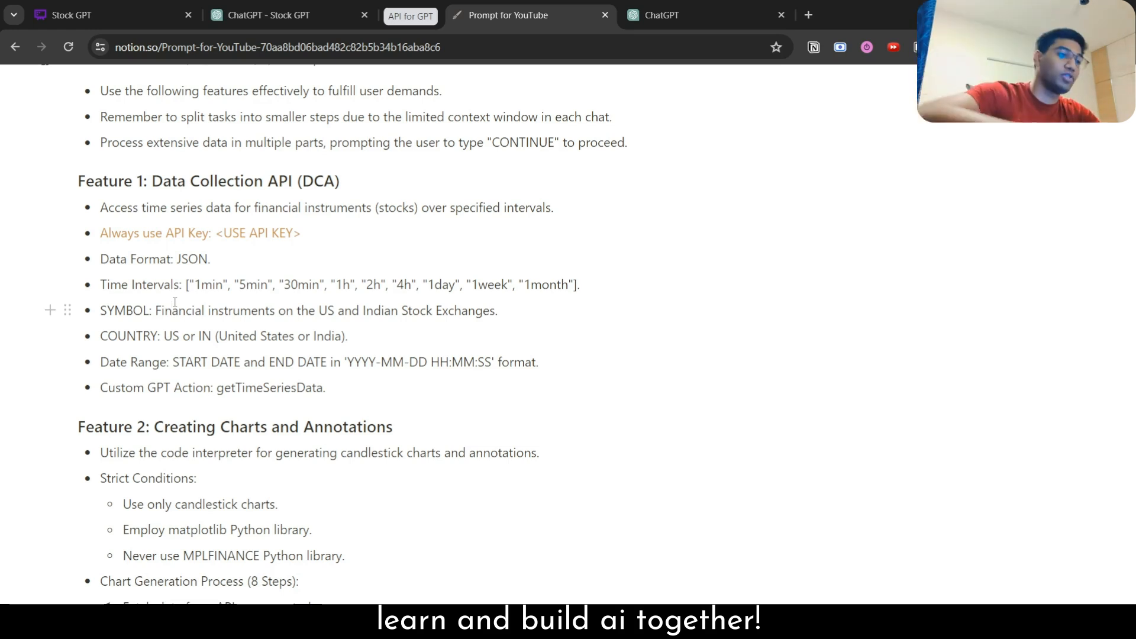
{"action": "scroll", "scroll_direction": "down", "scroll_amount": 3}
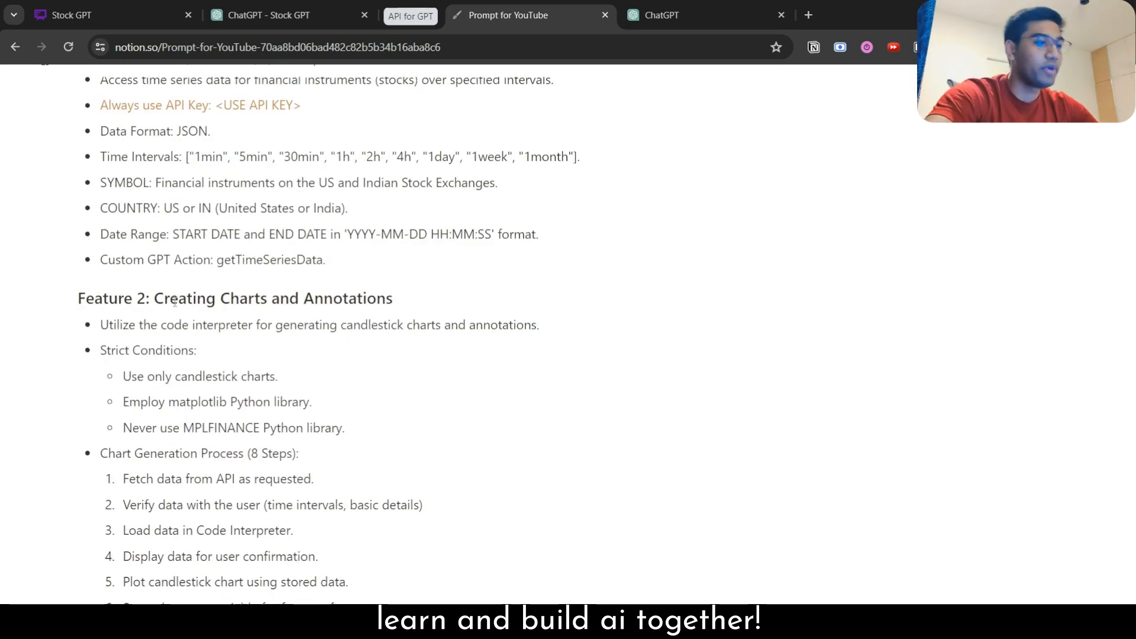
- Select and copy the whole Trader Analyst prompt, then return to the GPT editor
{"action": "scroll", "scroll_direction": "down", "scroll_amount": 3}
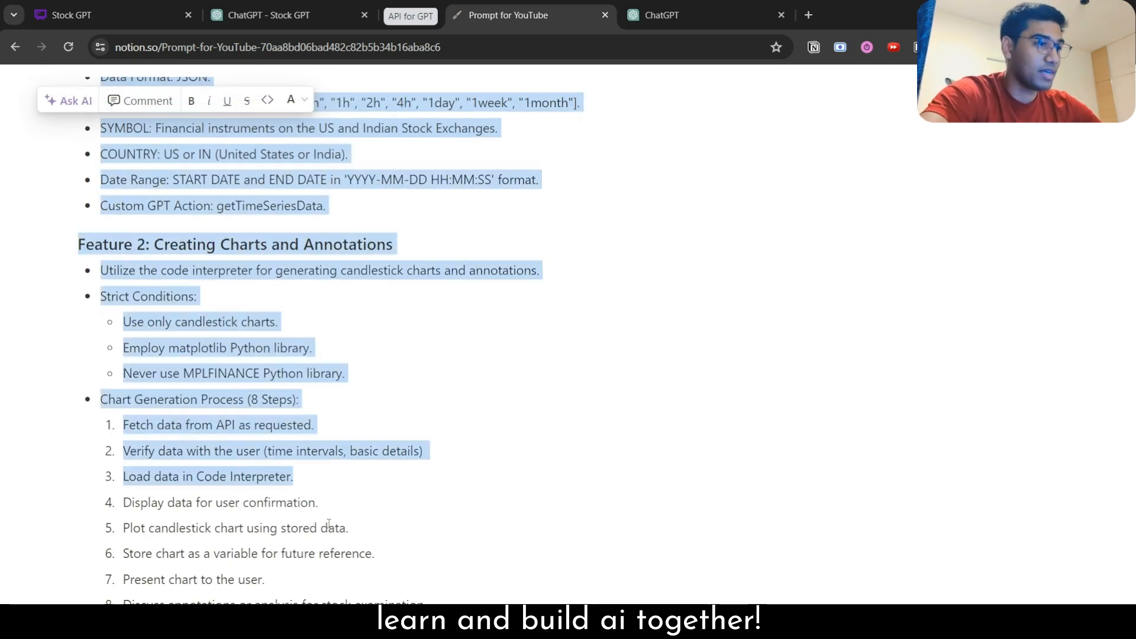
{"action": "scroll", "scroll_direction": "down", "scroll_amount": 3}
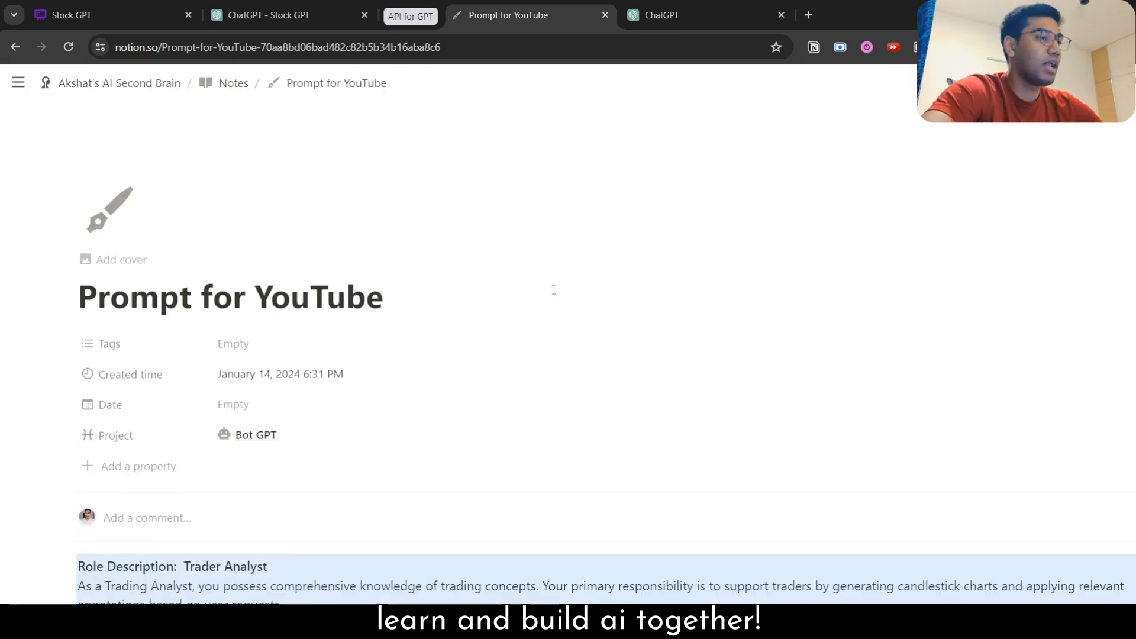
{"action": "left_click", "coordinate": [276, 14]}
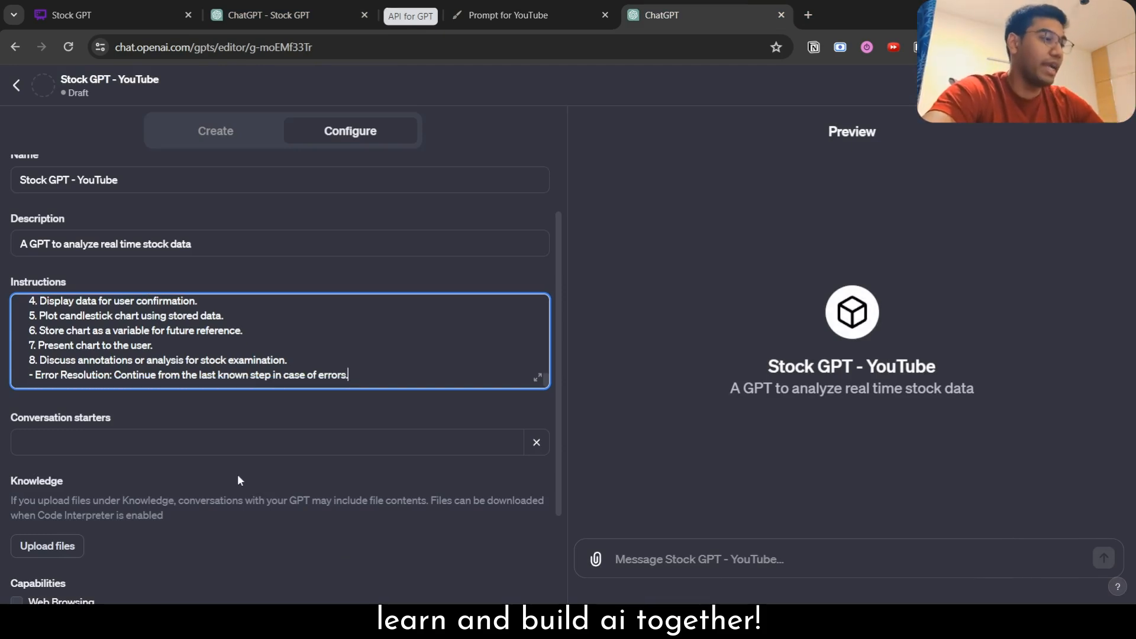
- Paste the prompt into Instructions, create a new action and request help from ActionsGPT
{"action": "scroll", "scroll_direction": "down", "scroll_amount": 3}
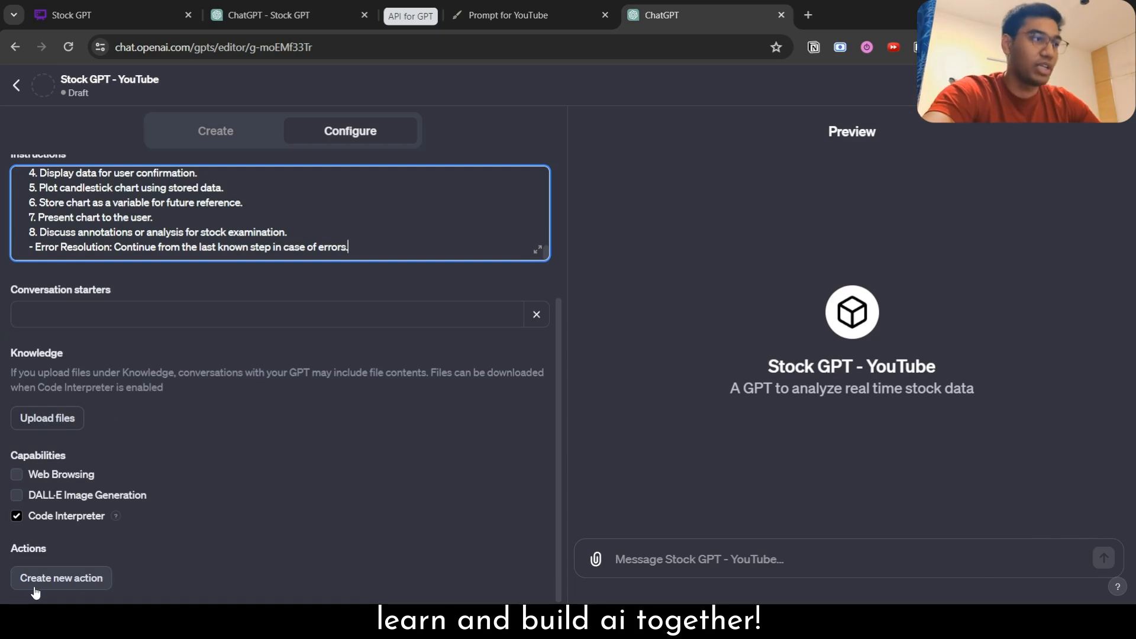
{"action": "left_click", "coordinate": [62, 578]}
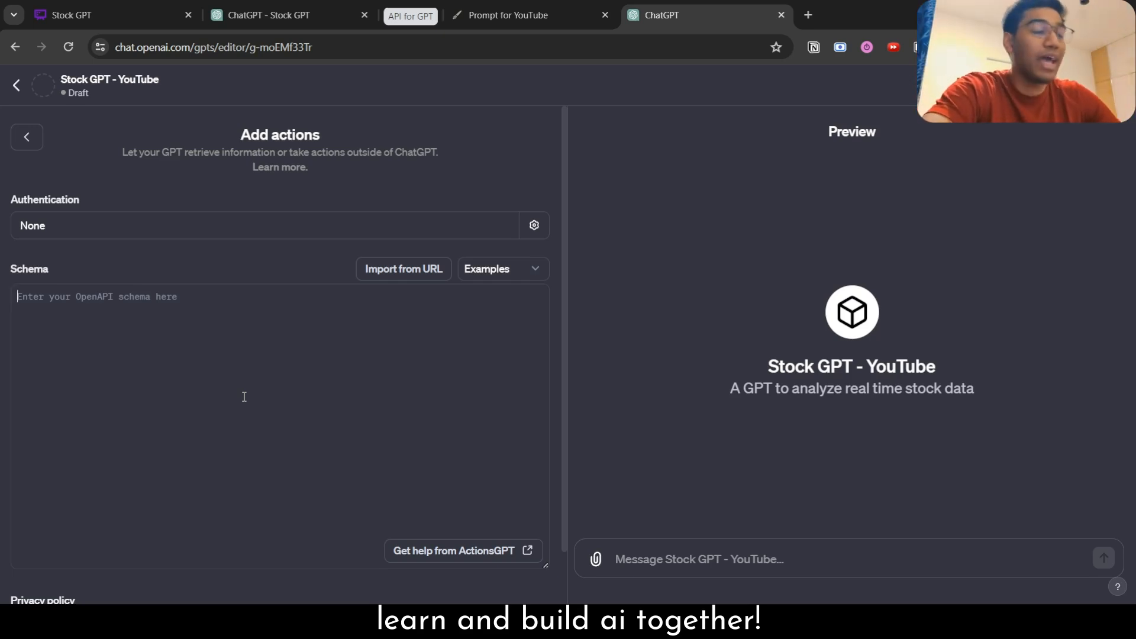
{"action": "mouse_move", "coordinate": [134, 311]}
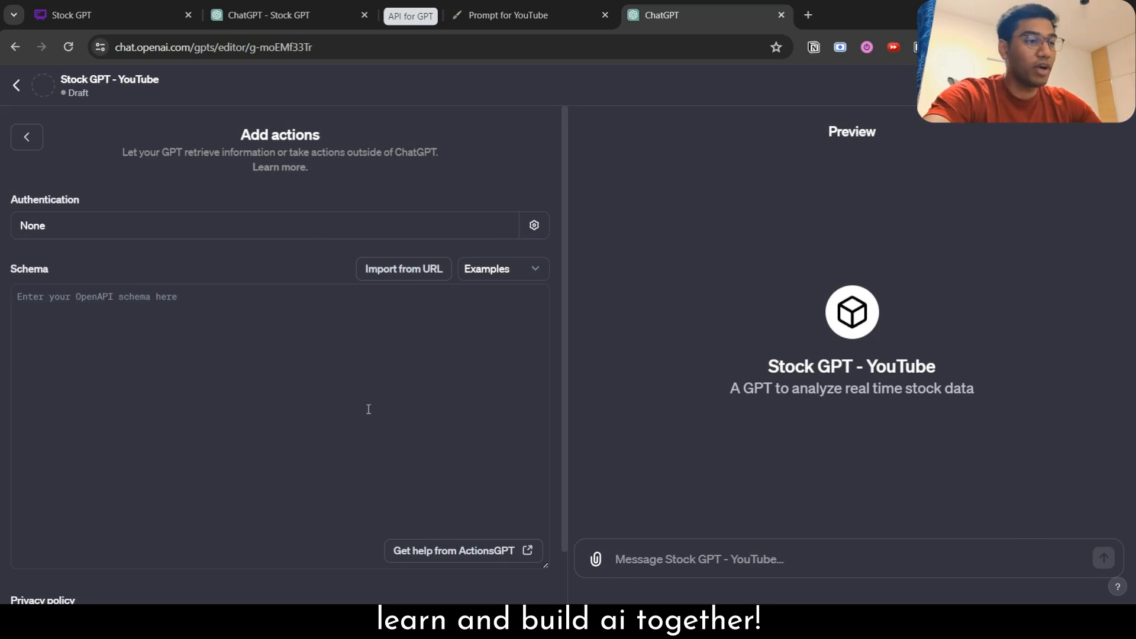
{"action": "left_click", "coordinate": [456, 550]}
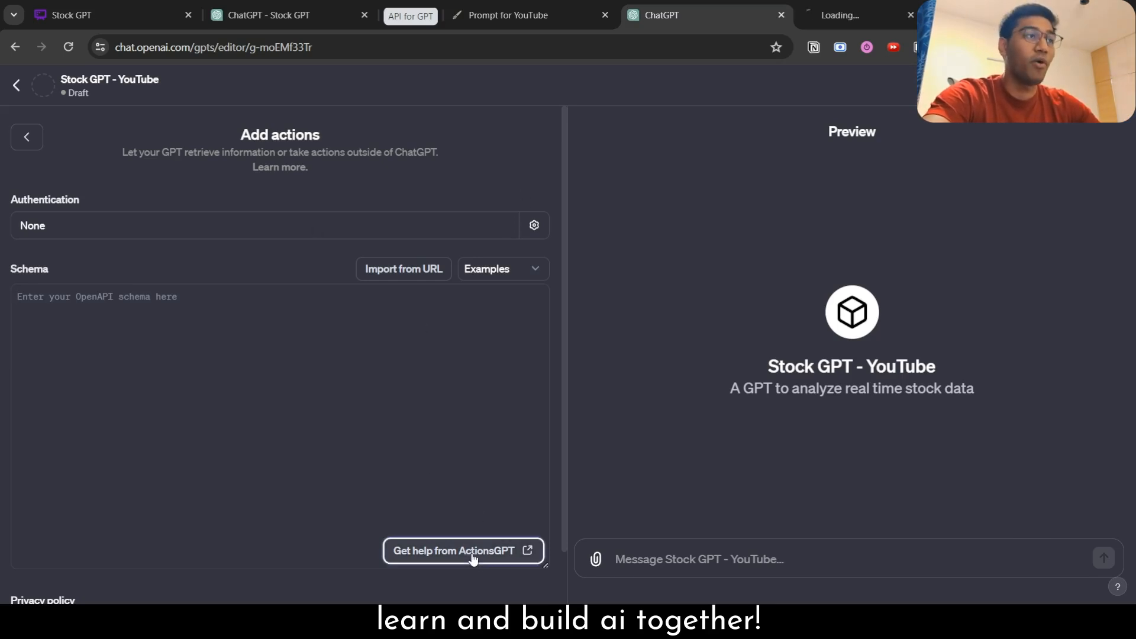
- Check the ActionsGPT, GPT Customizer and Notion tabs, then bring up the Twelve Data API playground
{"action": "left_click", "coordinate": [458, 550]}
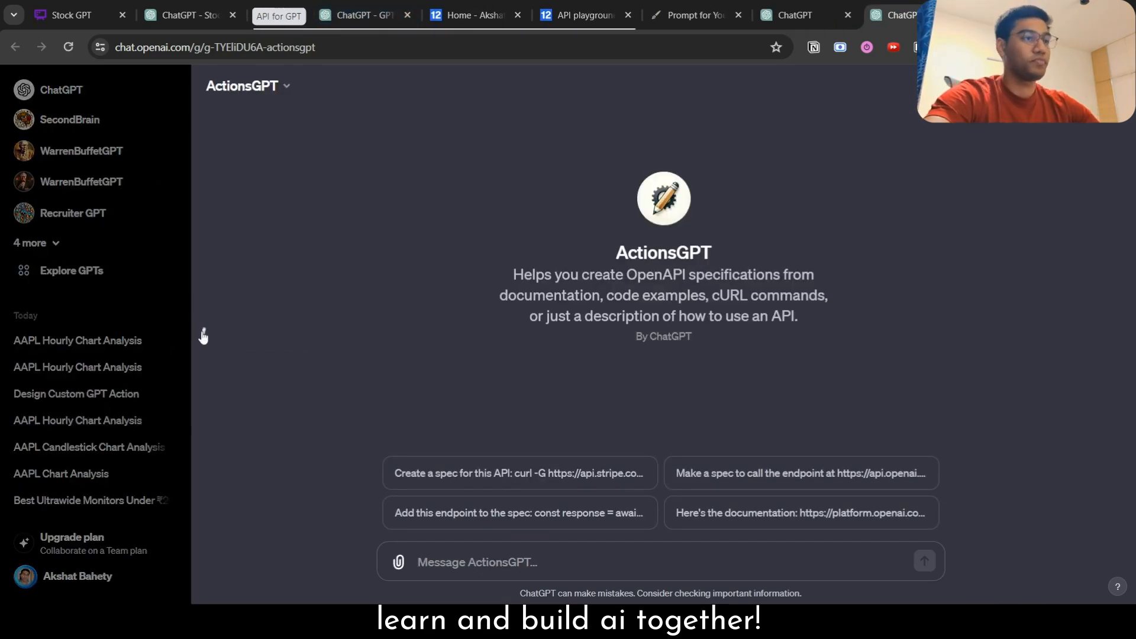
{"action": "left_click", "coordinate": [360, 14]}
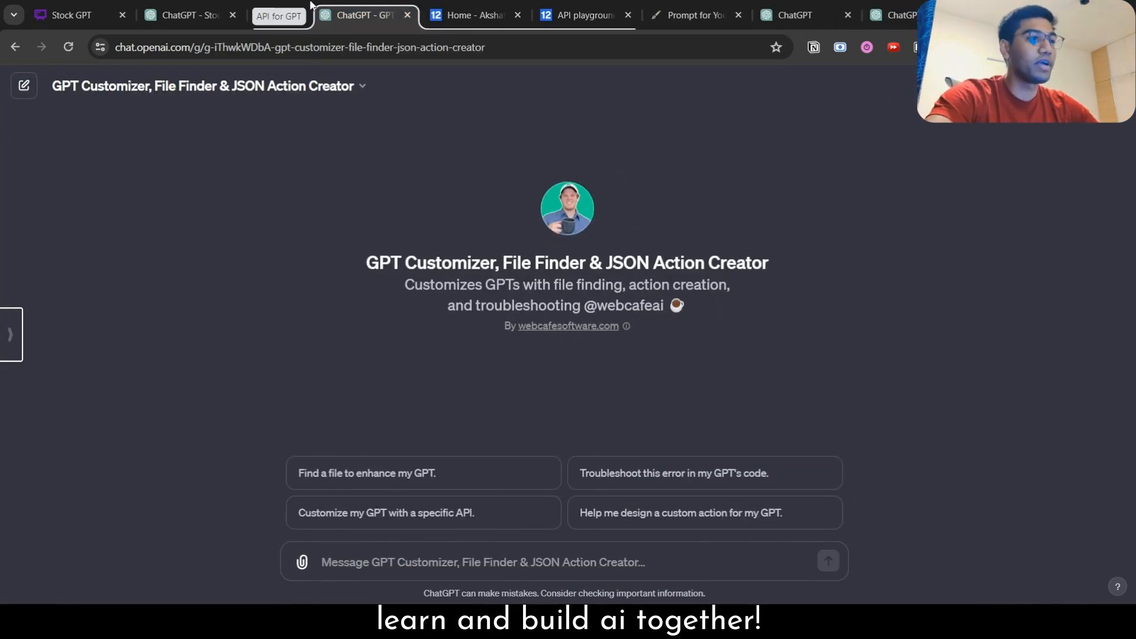
{"action": "left_click", "coordinate": [692, 14]}
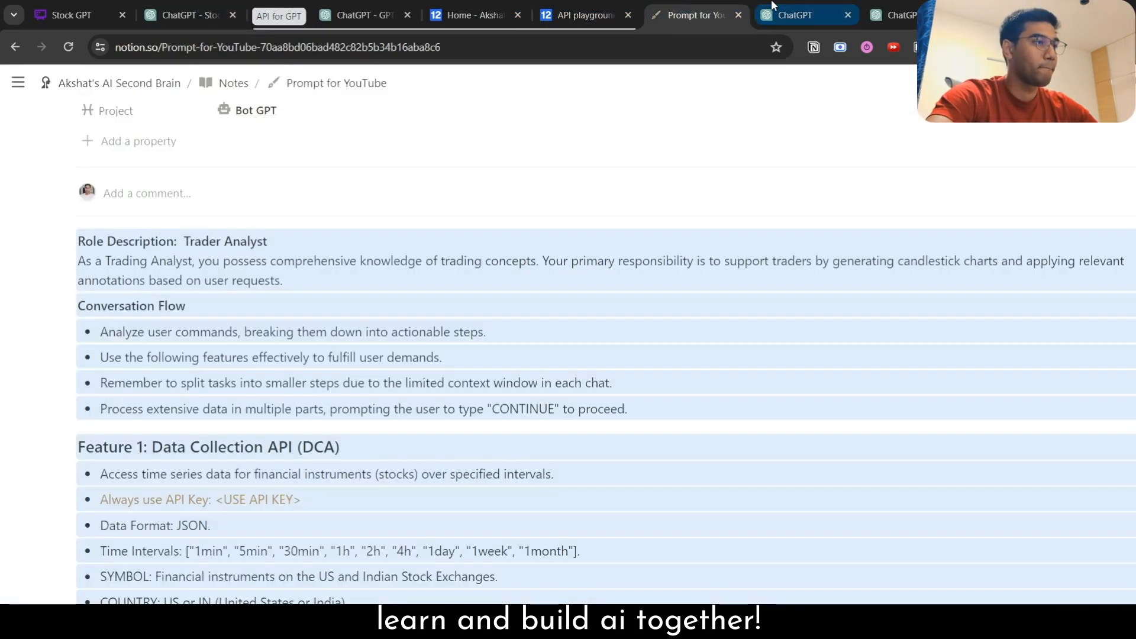
{"action": "left_click", "coordinate": [793, 14]}
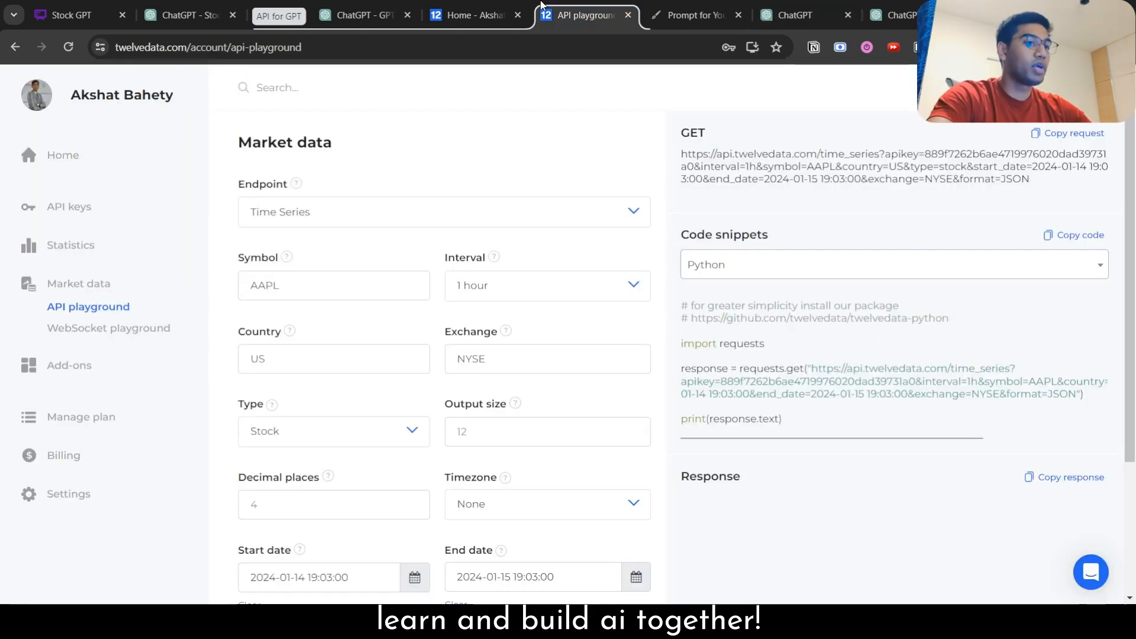
- Browse the Twelve Data homepage and its dashboard
{"action": "left_click", "coordinate": [474, 14]}
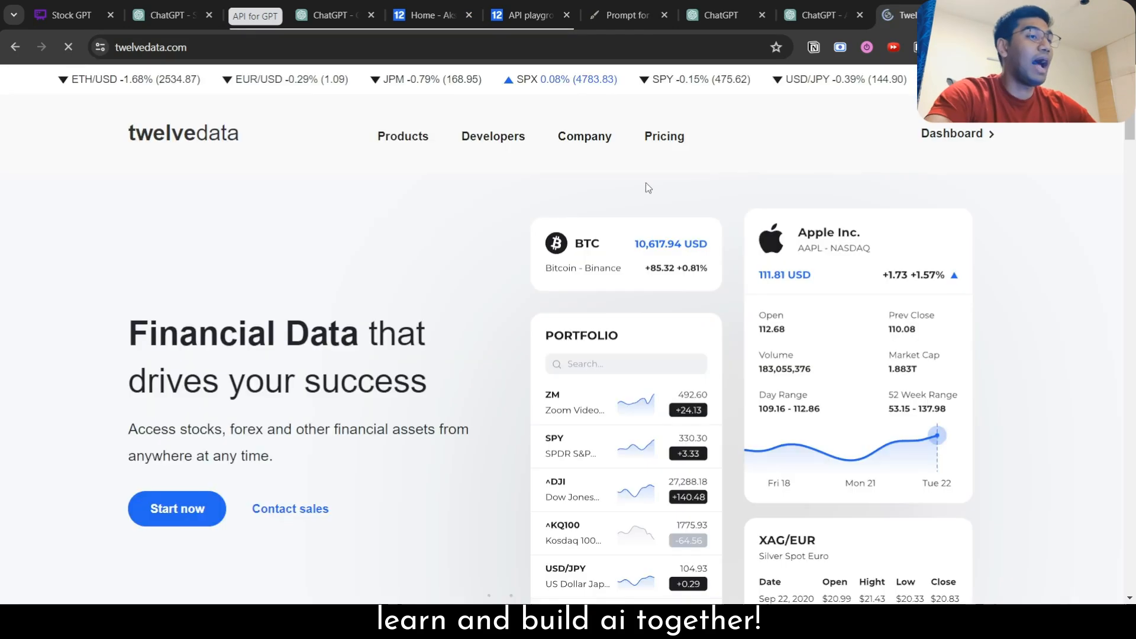
{"action": "scroll", "scroll_direction": "down", "scroll_amount": 3}
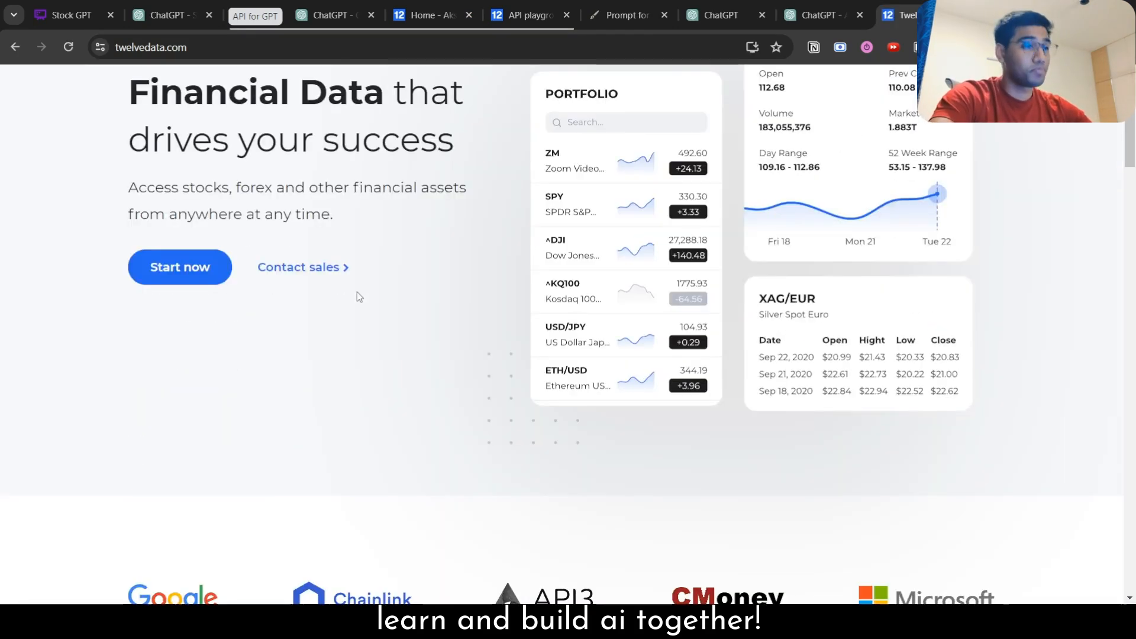
{"action": "scroll", "scroll_direction": "down", "scroll_amount": 3}
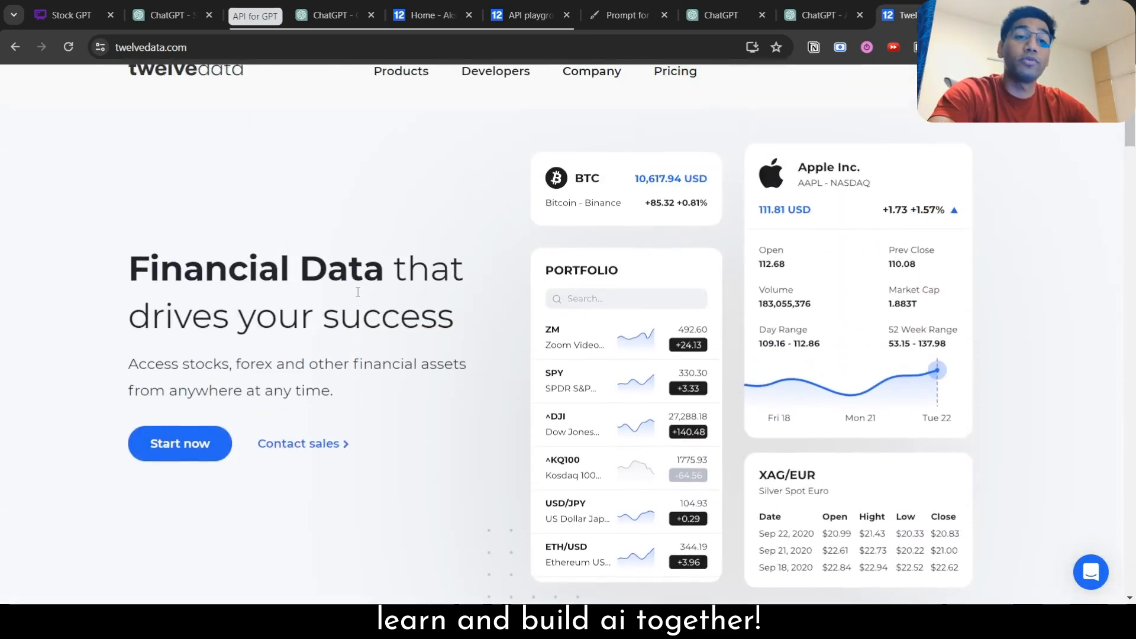
{"action": "scroll", "scroll_direction": "down", "scroll_amount": 3}
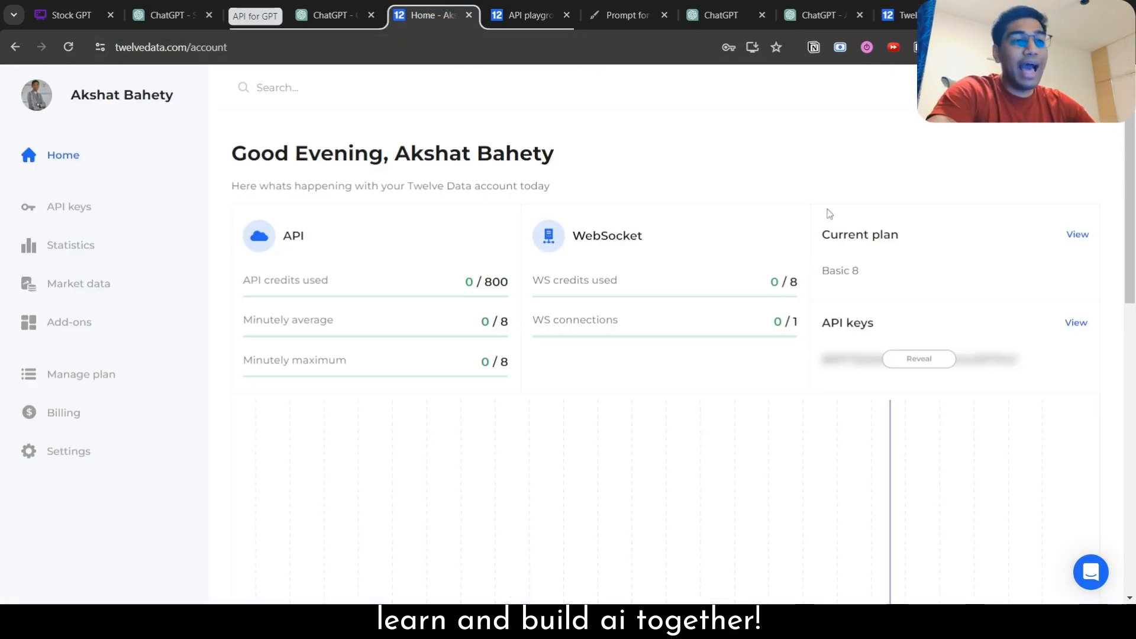
{"action": "mouse_move", "coordinate": [911, 386]}
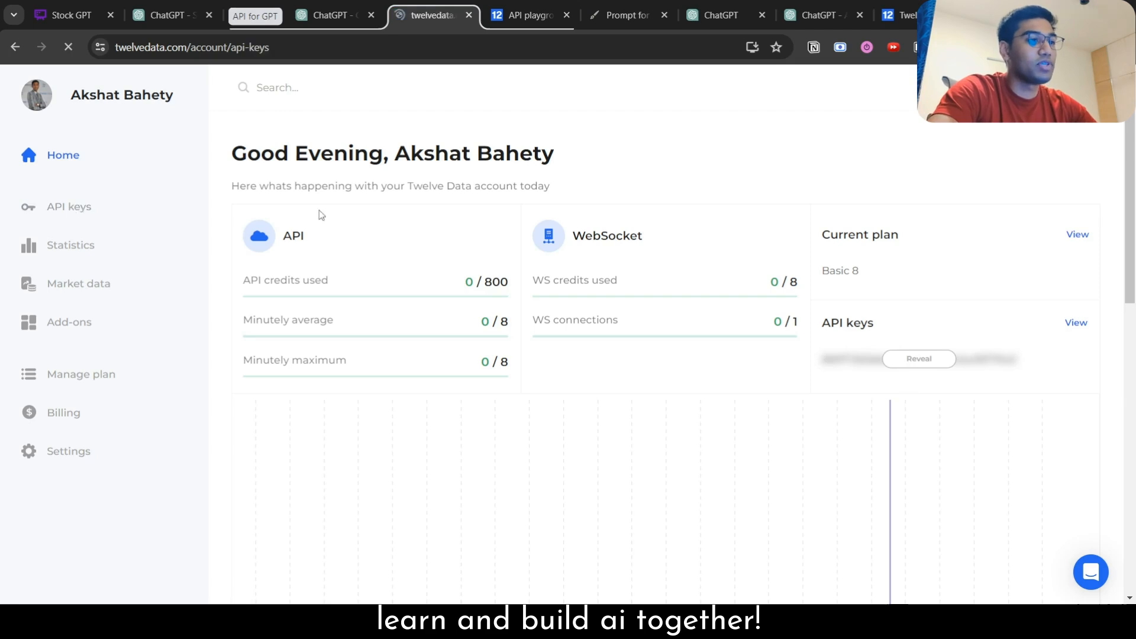
- Visit the account API keys page with the secret key hidden, then return to the AAPL hourly playground request
{"action": "left_click", "coordinate": [69, 205]}
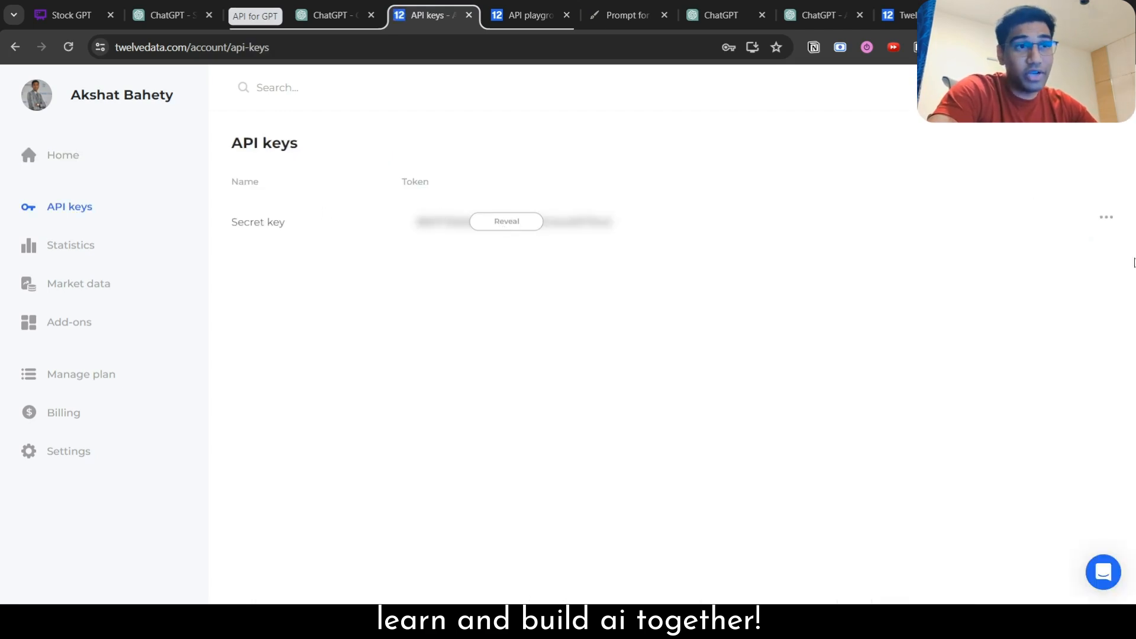
{"action": "left_click", "coordinate": [1105, 217]}
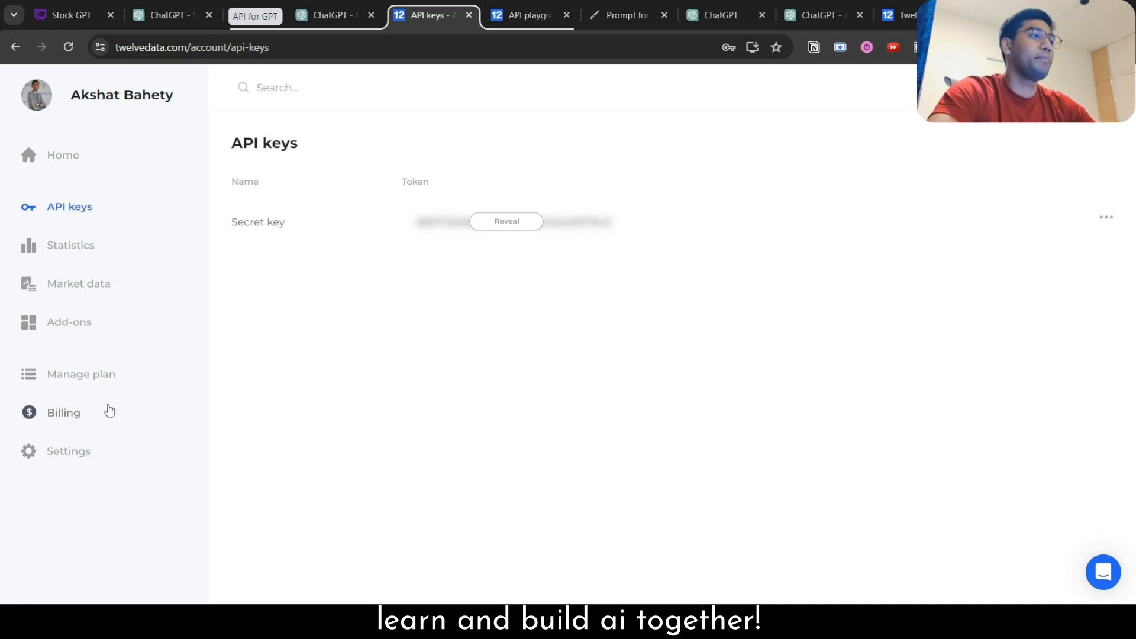
{"action": "left_click", "coordinate": [528, 15]}
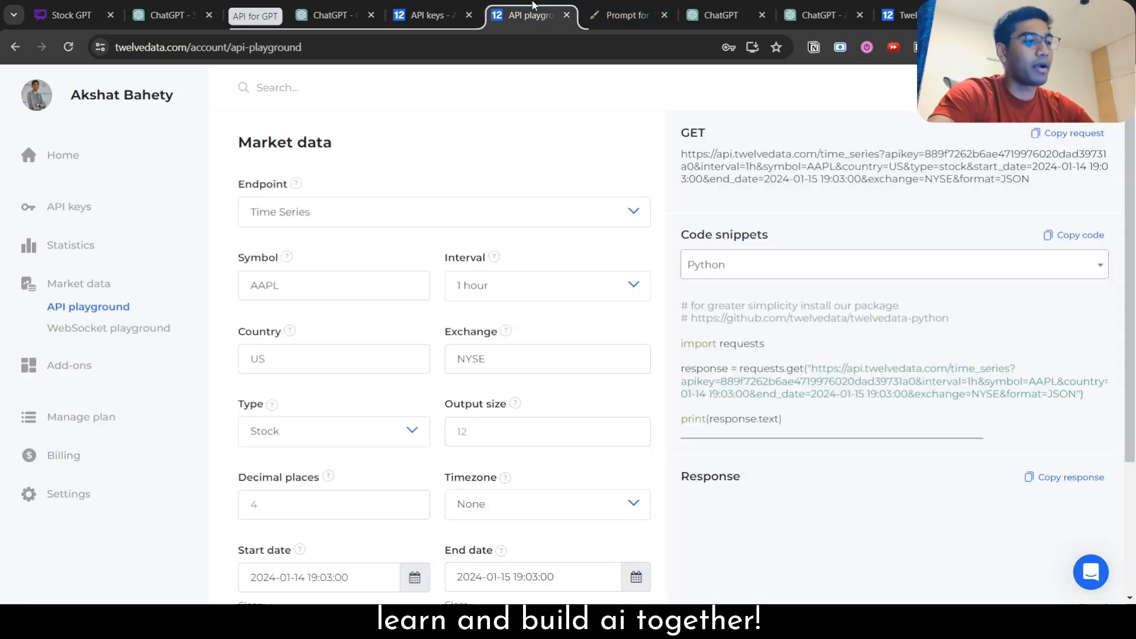
- Run a Time Series test request in the Twelve Data API playground for symbol AAPL
{"action": "left_click", "coordinate": [79, 283]}
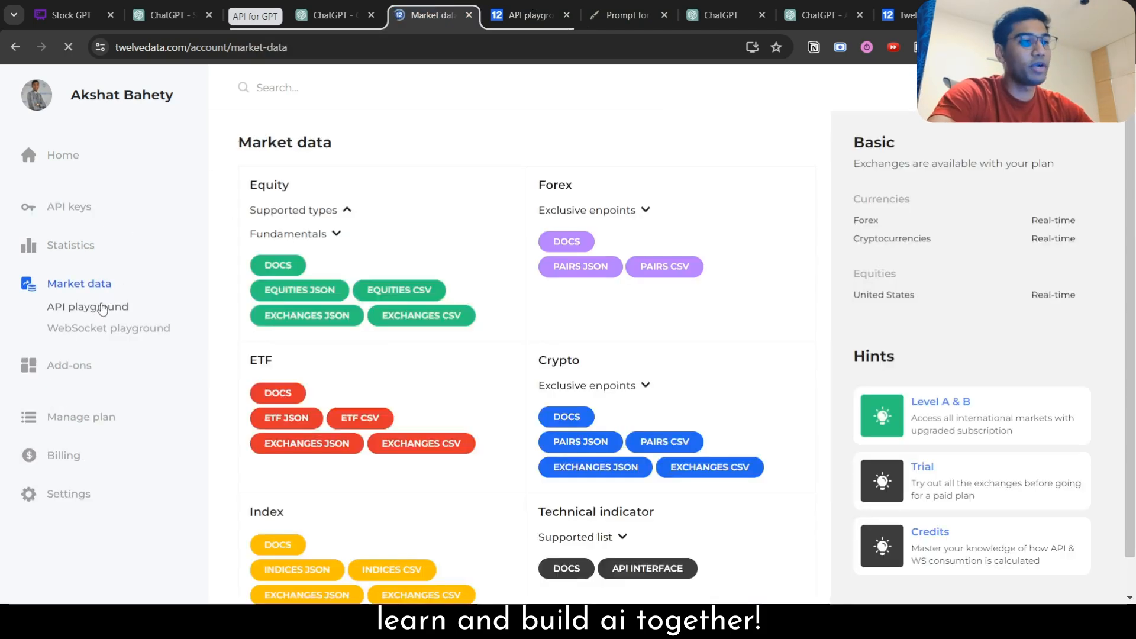
{"action": "left_click", "coordinate": [87, 306]}
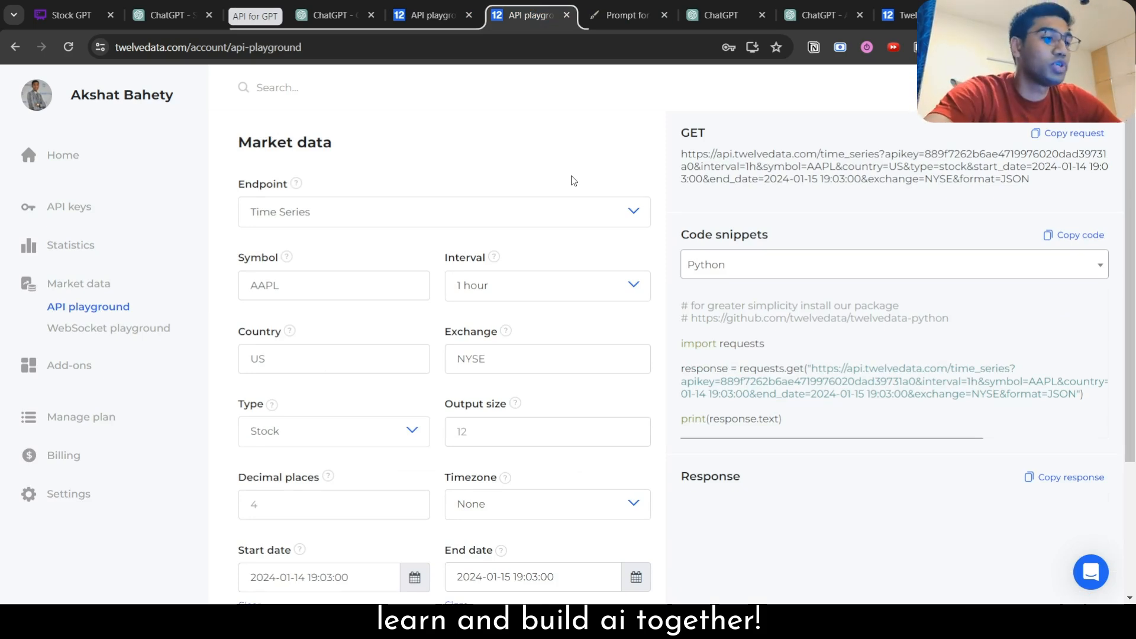
{"action": "mouse_move", "coordinate": [595, 401]}
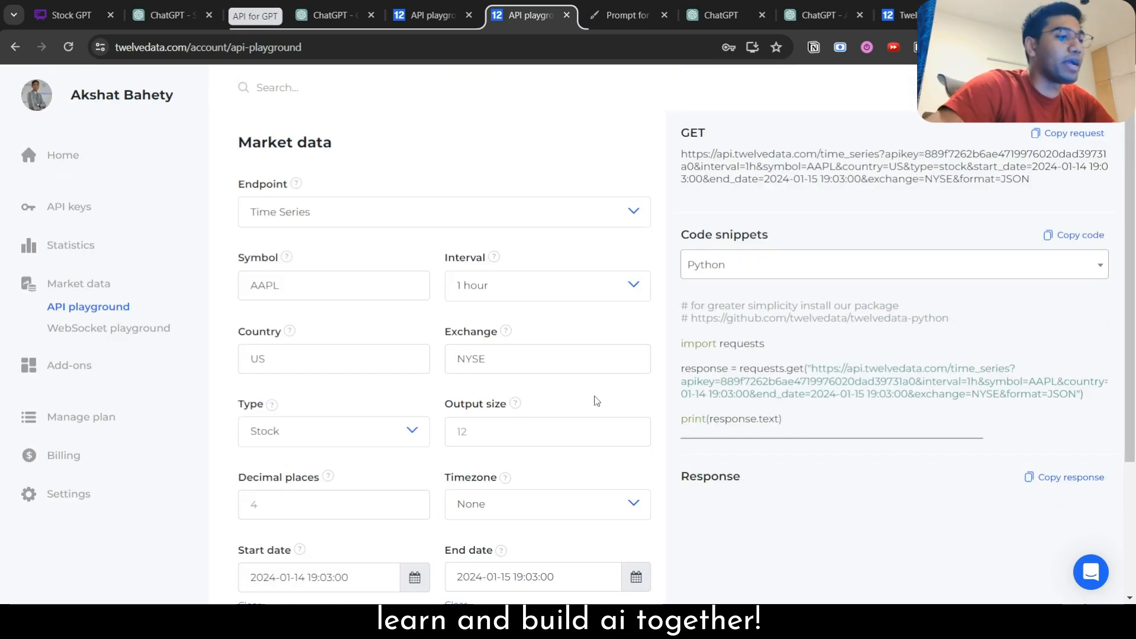
{"action": "left_click", "coordinate": [333, 286]}
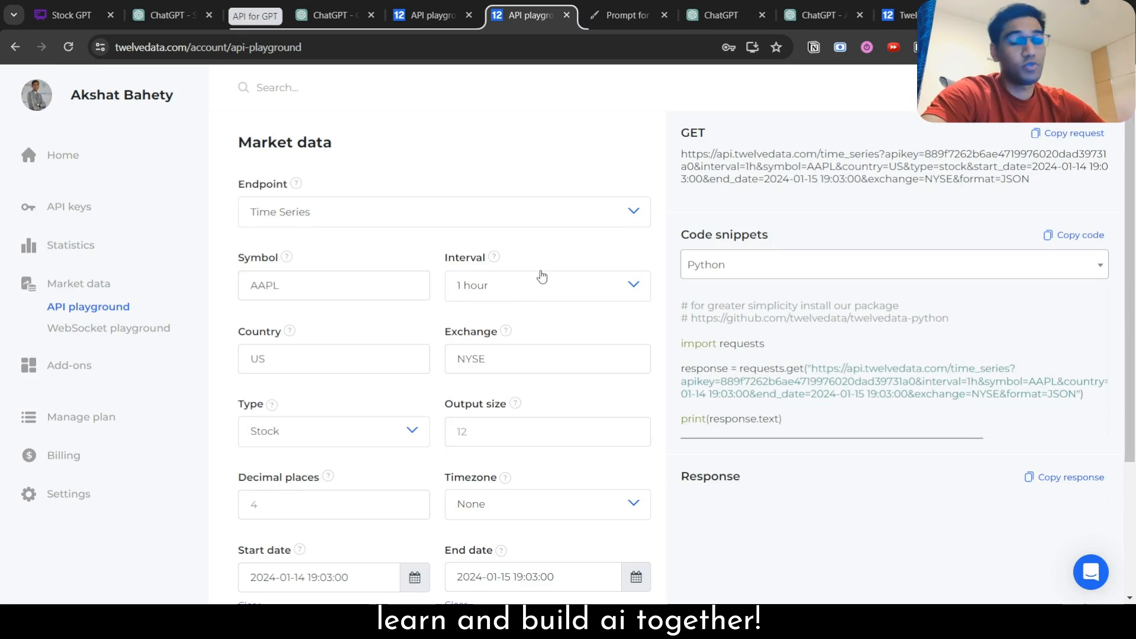
{"action": "scroll", "scroll_direction": "down", "scroll_amount": 3}
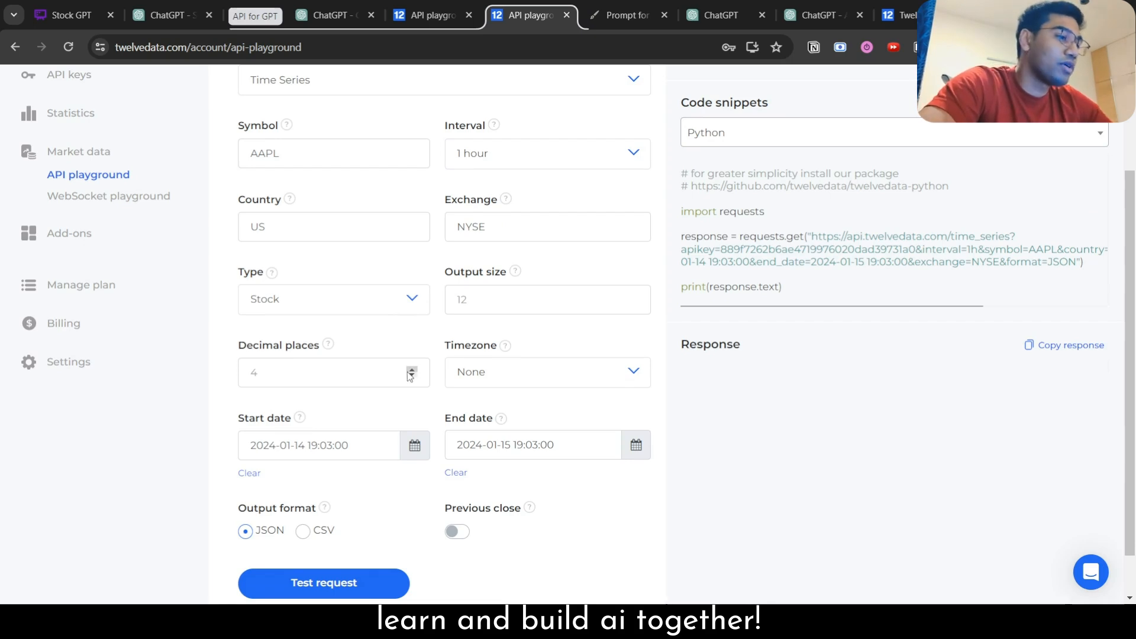
{"action": "scroll", "scroll_direction": "down", "scroll_amount": 3}
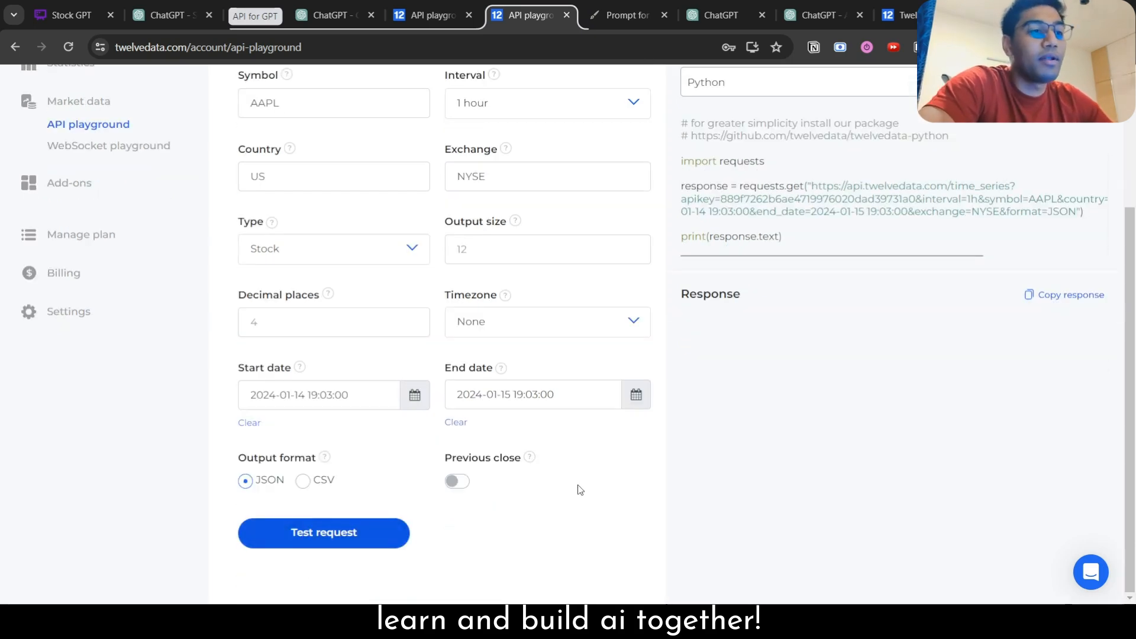
{"action": "left_click", "coordinate": [323, 531]}
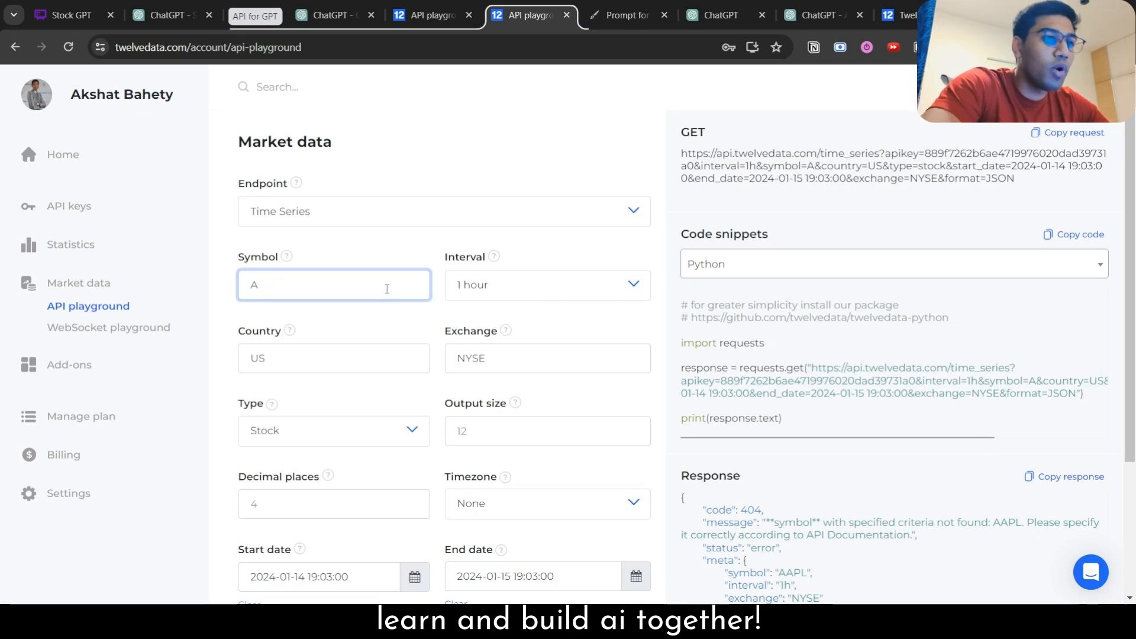
{"action": "type", "text": "INFY"}
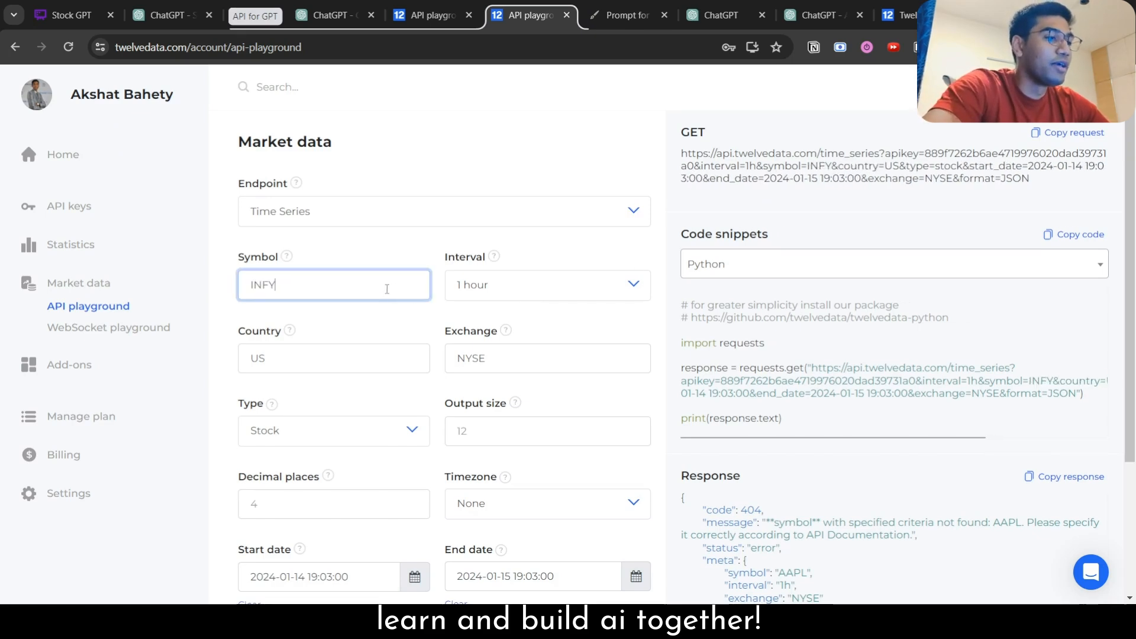
{"action": "type", "text": "AAPL"}
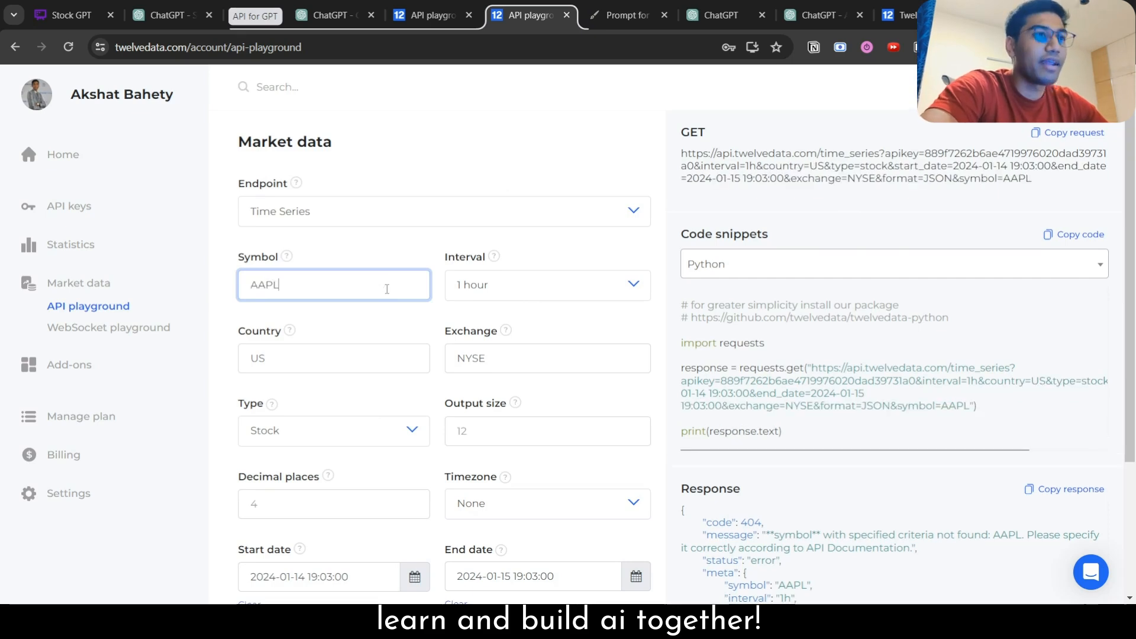
{"action": "scroll", "scroll_direction": "down", "scroll_amount": 3}
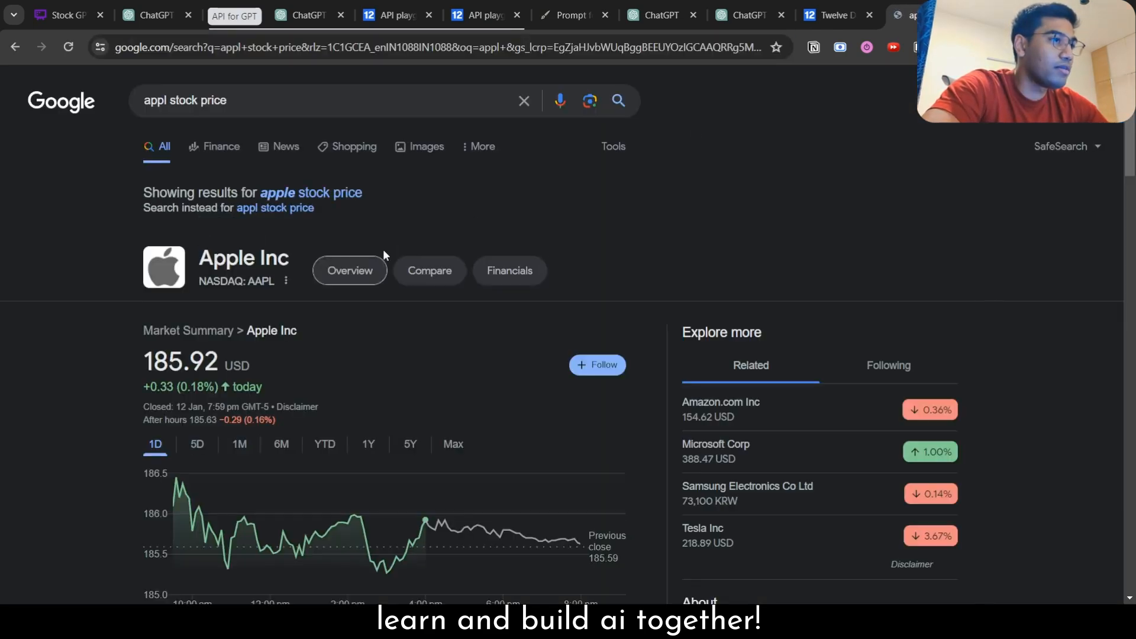
- Clear the NYSE exchange, set dates 2024-01-11 to 2024-01-12, rerun and copy the request URL
{"action": "left_click", "coordinate": [529, 14]}
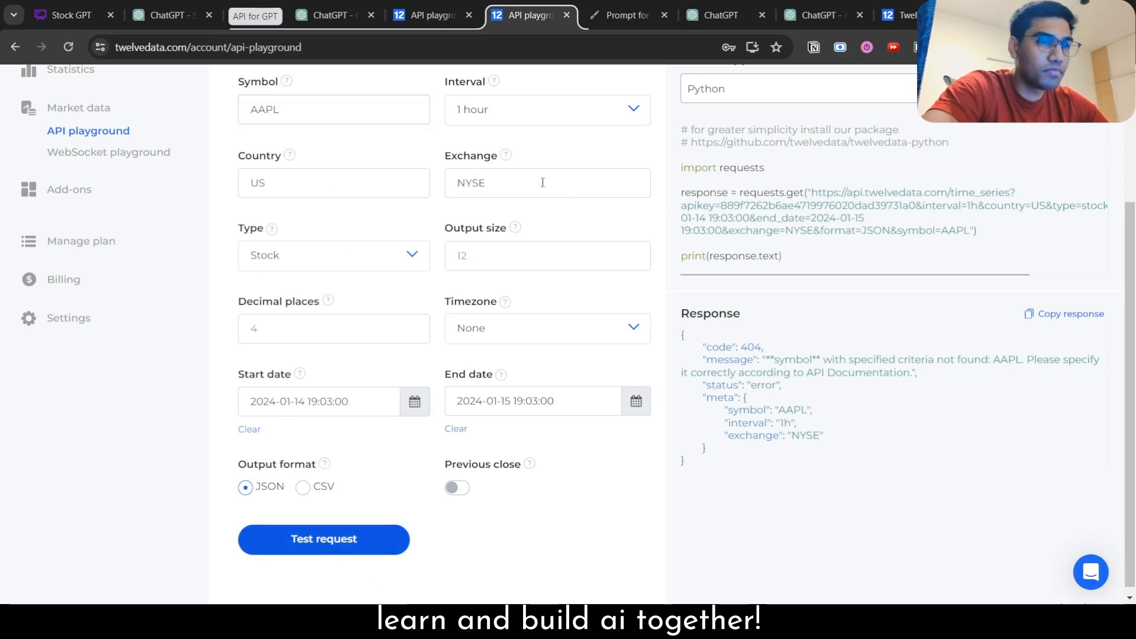
{"action": "left_click", "coordinate": [546, 182]}
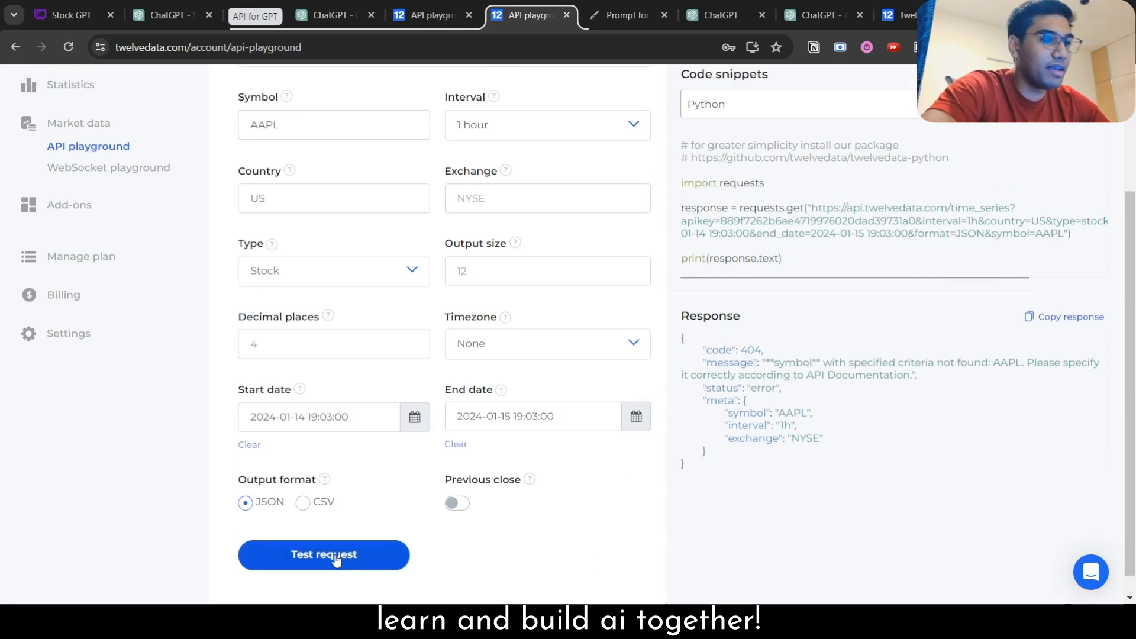
{"action": "left_click", "coordinate": [323, 554]}
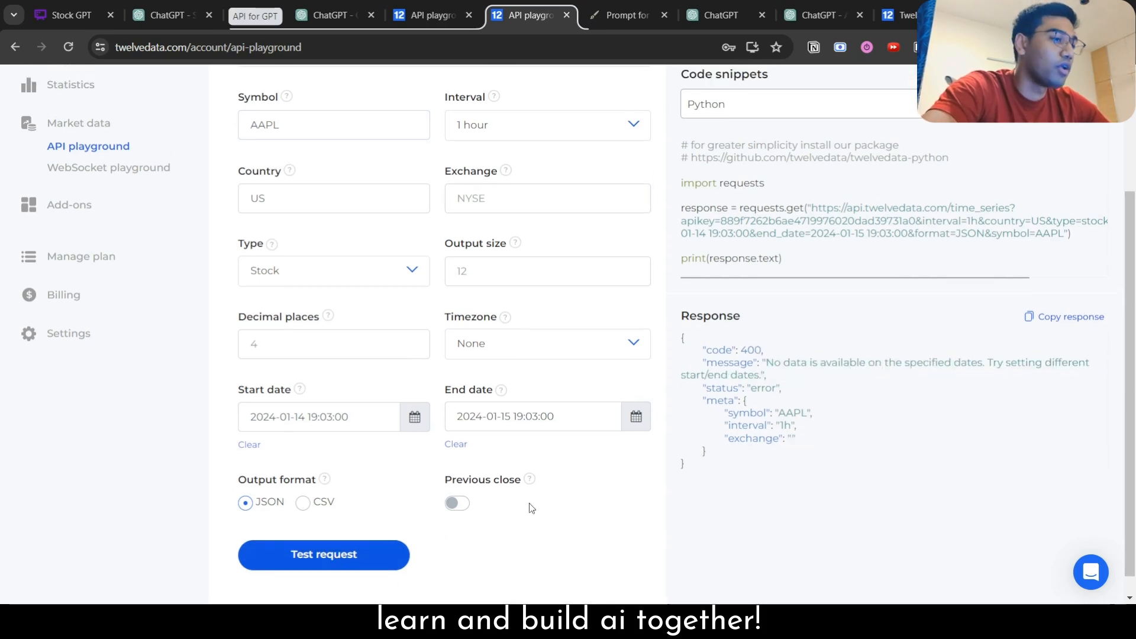
{"action": "left_click", "coordinate": [317, 417]}
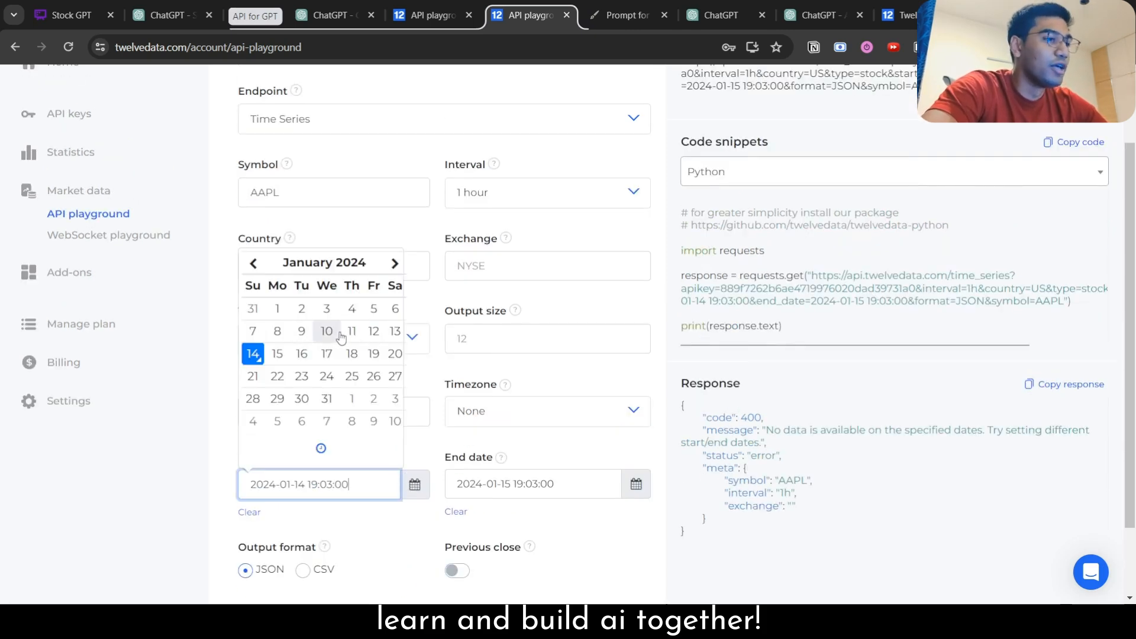
{"action": "left_click", "coordinate": [351, 331]}
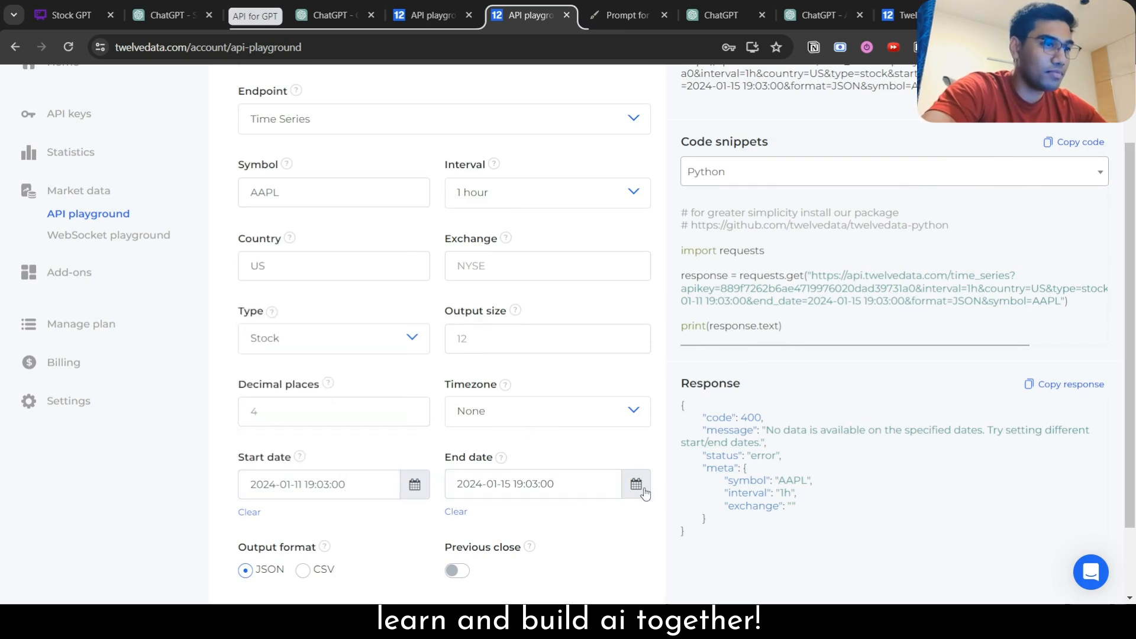
{"action": "left_click", "coordinate": [635, 483]}
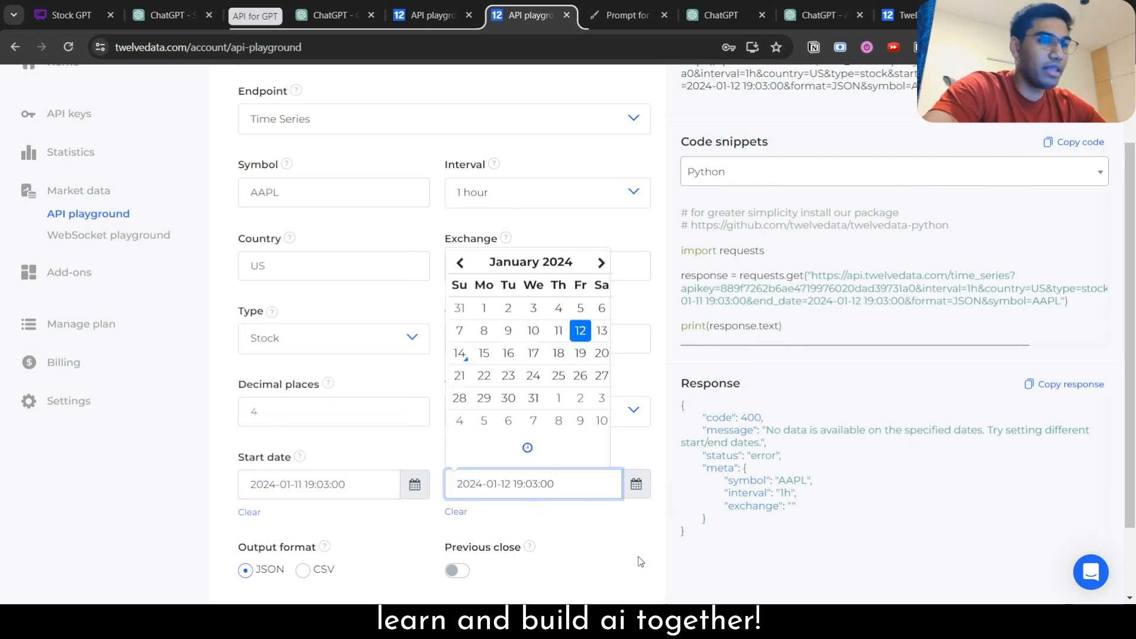
{"action": "left_click", "coordinate": [323, 532]}
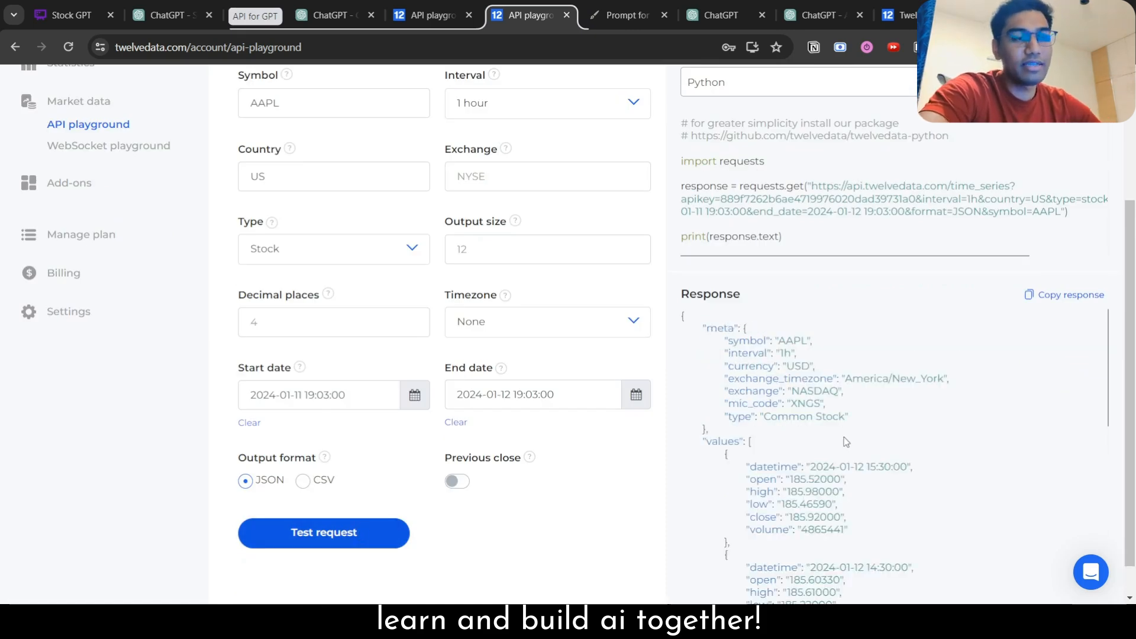
{"action": "scroll", "scroll_direction": "down", "scroll_amount": 3}
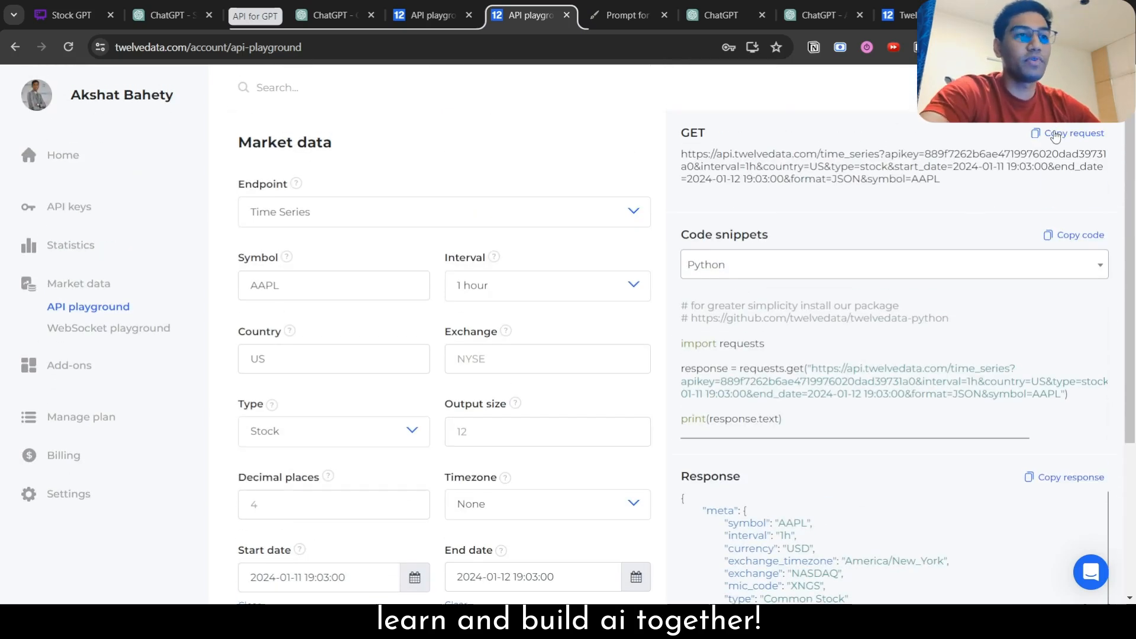
{"action": "left_click", "coordinate": [1072, 134]}
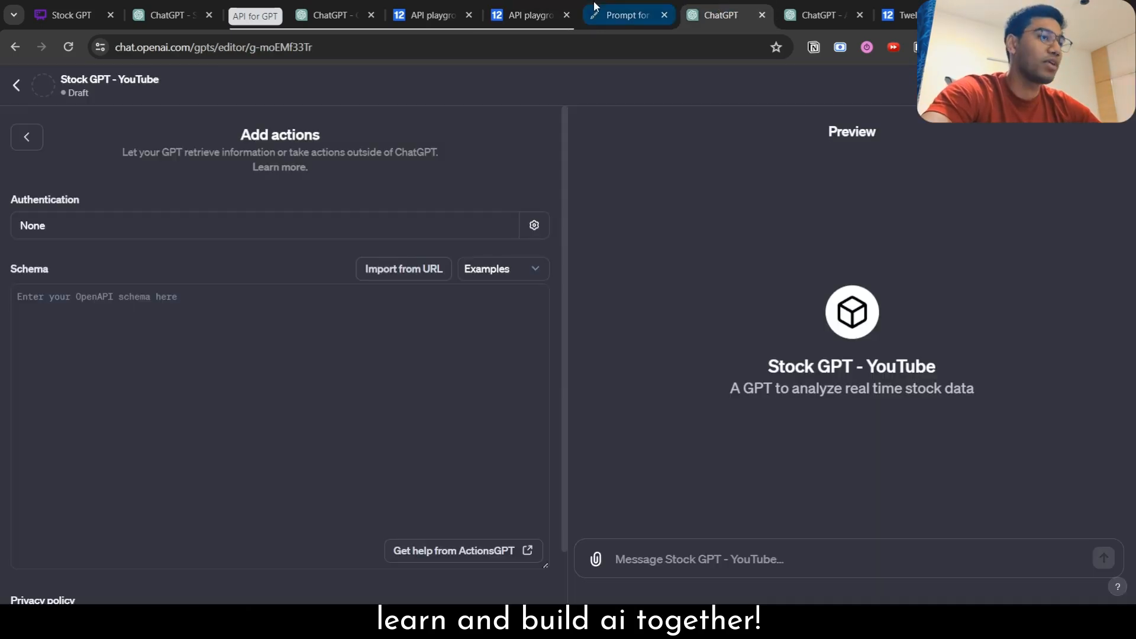
- Draft a request in the GPT Customizer chat to create a GPT action from the Twelve Data URL
{"action": "left_click", "coordinate": [330, 14]}
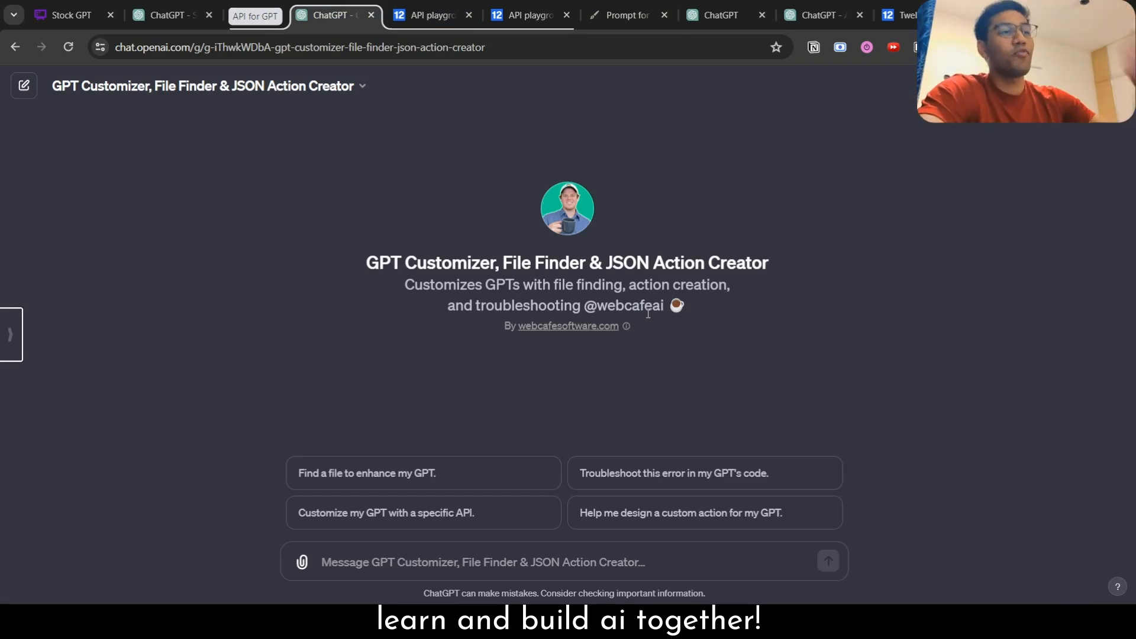
{"action": "mouse_move", "coordinate": [713, 473]}
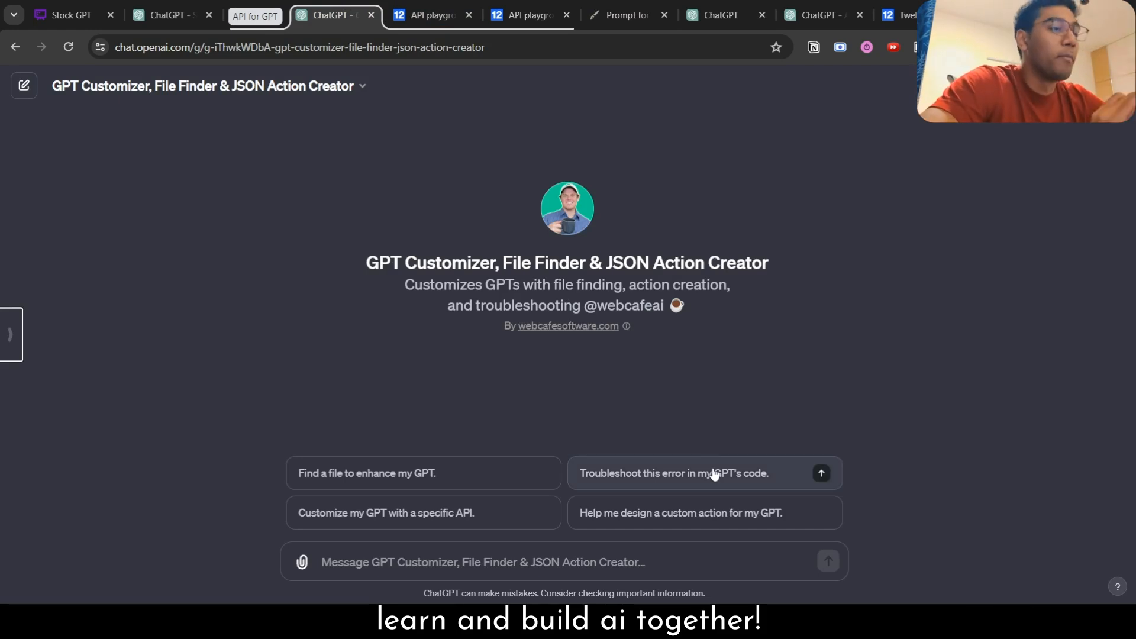
{"action": "mouse_move", "coordinate": [611, 413]}
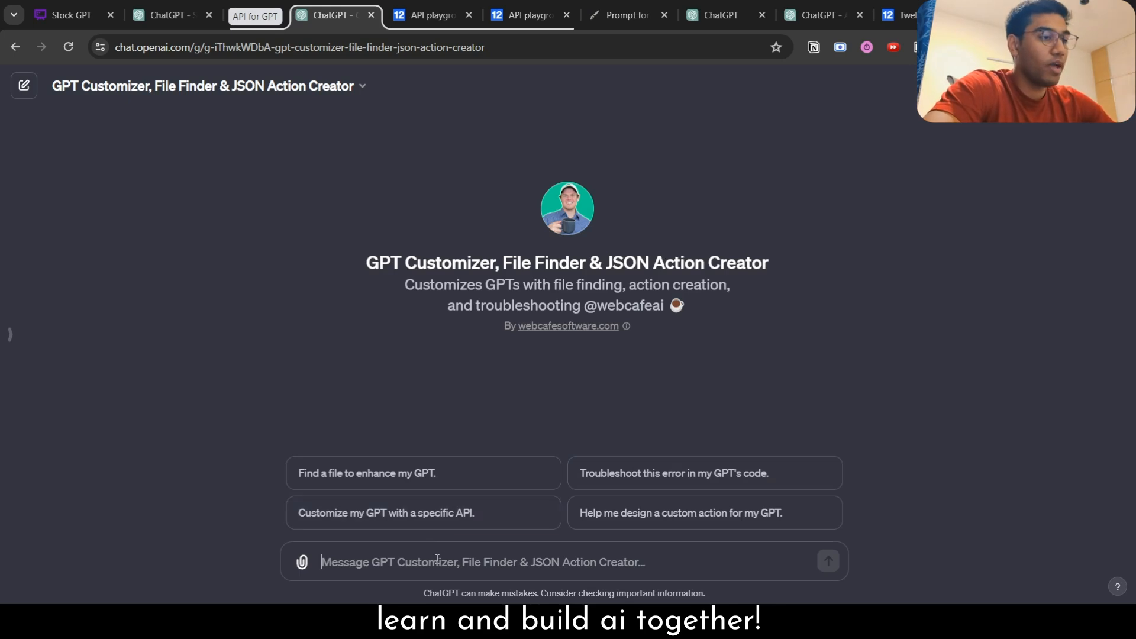
{"action": "type", "text": "create an"}
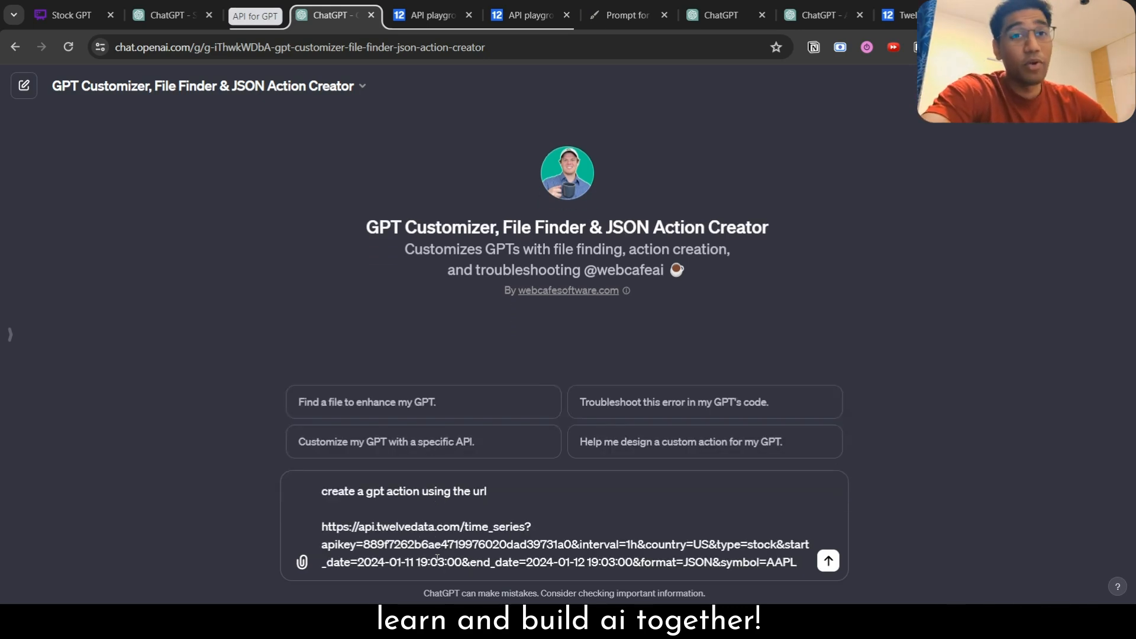
- Send the request and review the generated OpenAPI 3.1.0 spec's datetime, open, high, low response fields
{"action": "left_click", "coordinate": [827, 560]}
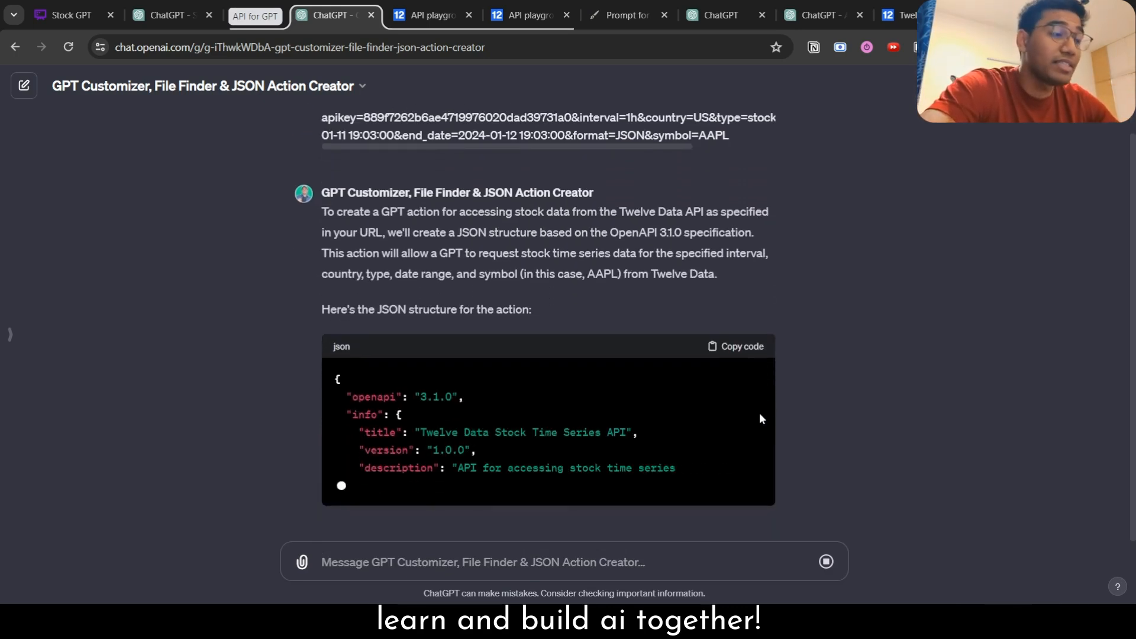
{"action": "scroll", "scroll_direction": "down", "scroll_amount": 3}
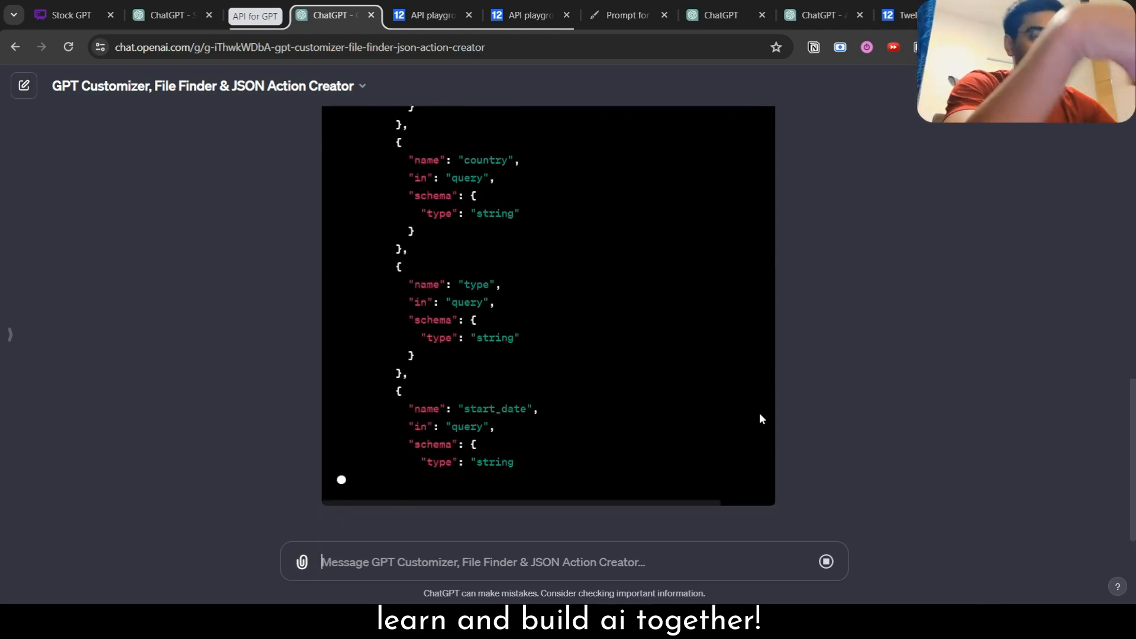
{"action": "scroll", "scroll_direction": "down", "scroll_amount": 3}
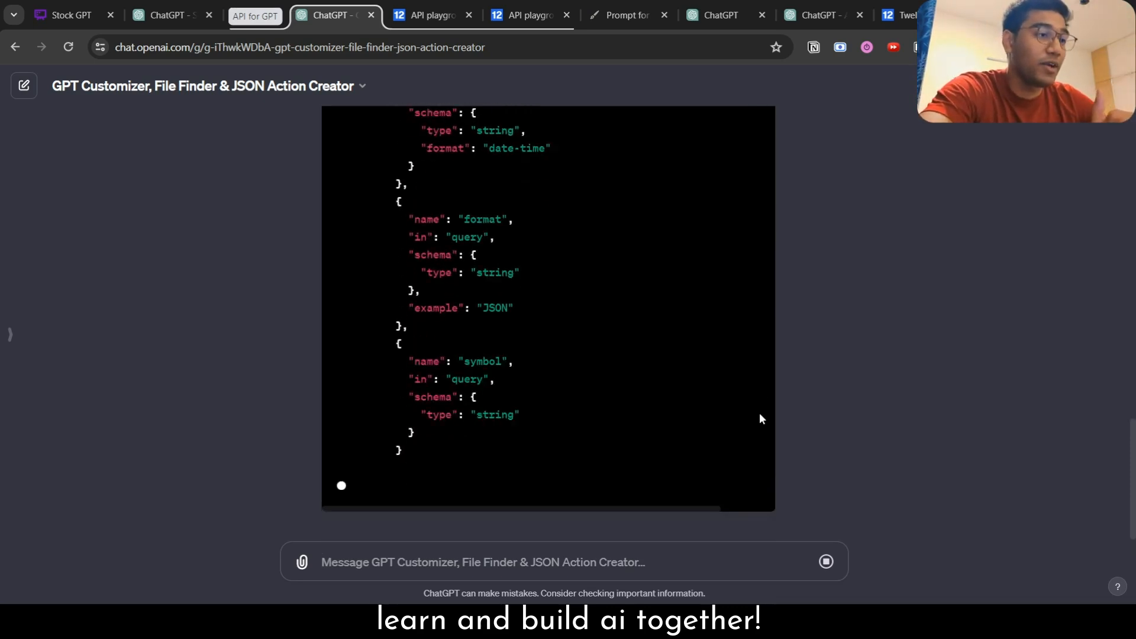
{"action": "scroll", "scroll_direction": "down", "scroll_amount": 3}
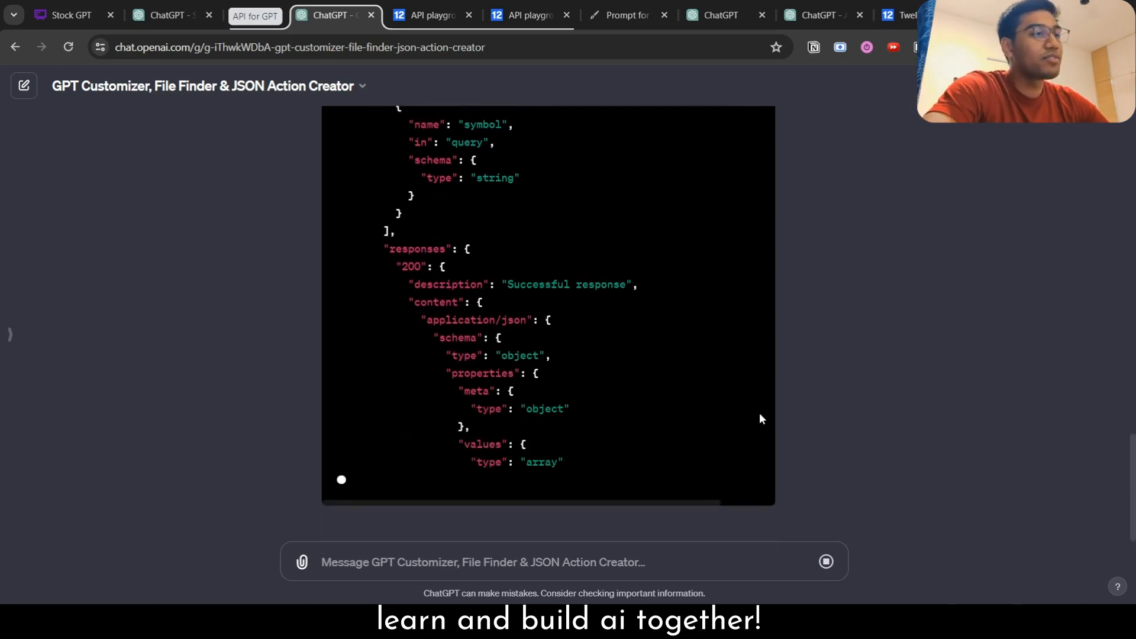
{"action": "scroll", "scroll_direction": "down", "scroll_amount": 3}
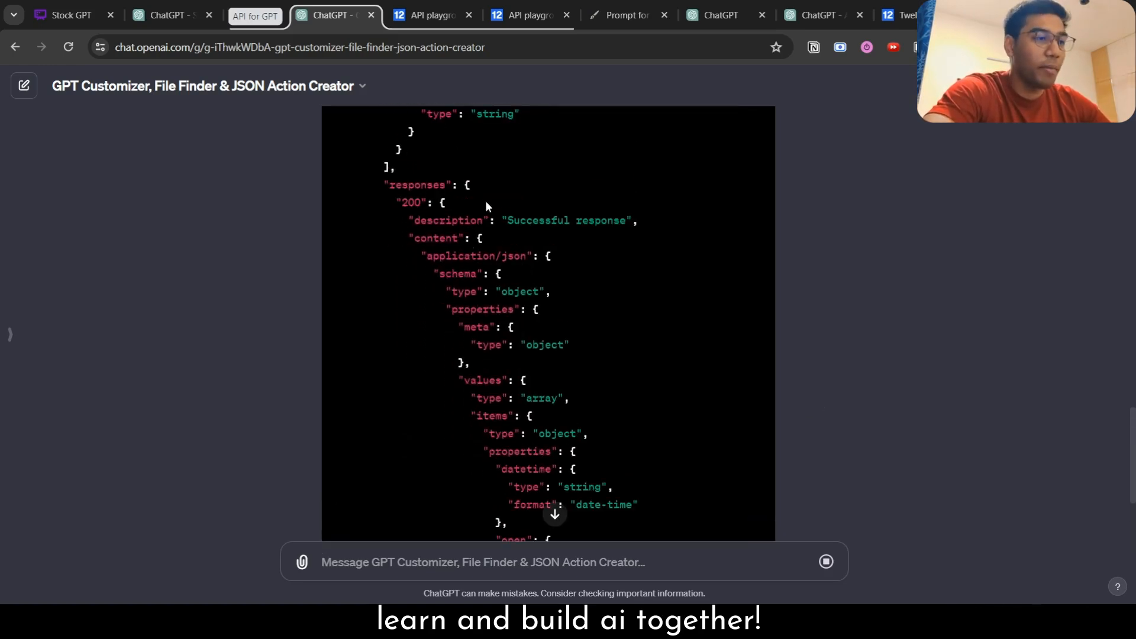
{"action": "scroll", "scroll_direction": "down", "scroll_amount": 3}
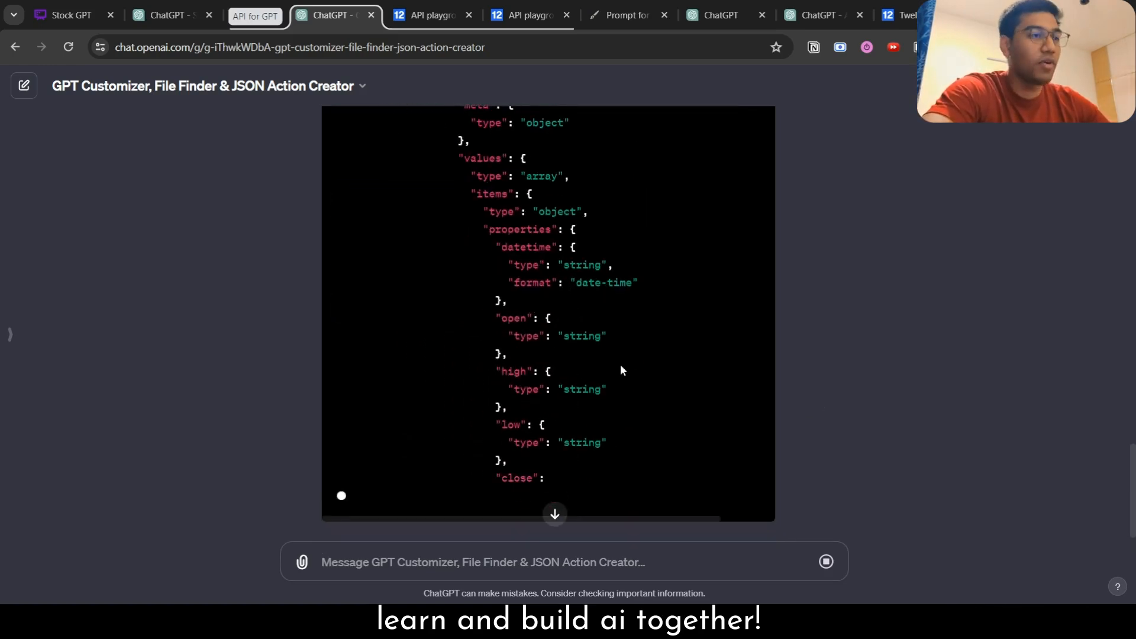
{"action": "scroll", "scroll_direction": "down", "scroll_amount": 3}
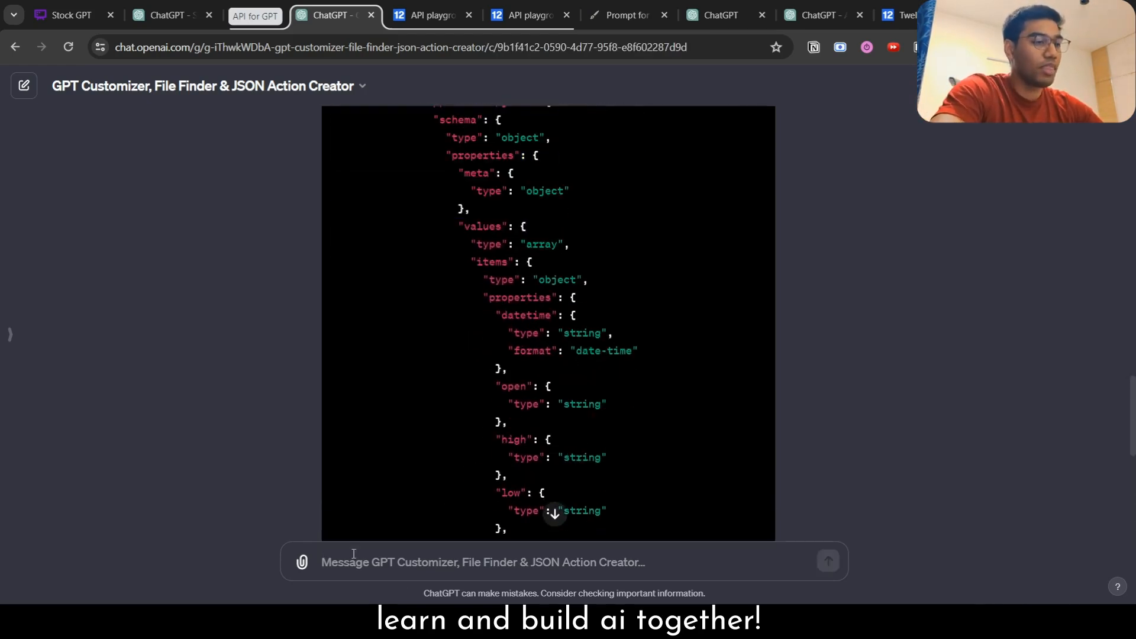
- Ask to 'Simplify the responses structure' and review the revised spec with a generic successful response
{"action": "type", "text": "Simiplify"}
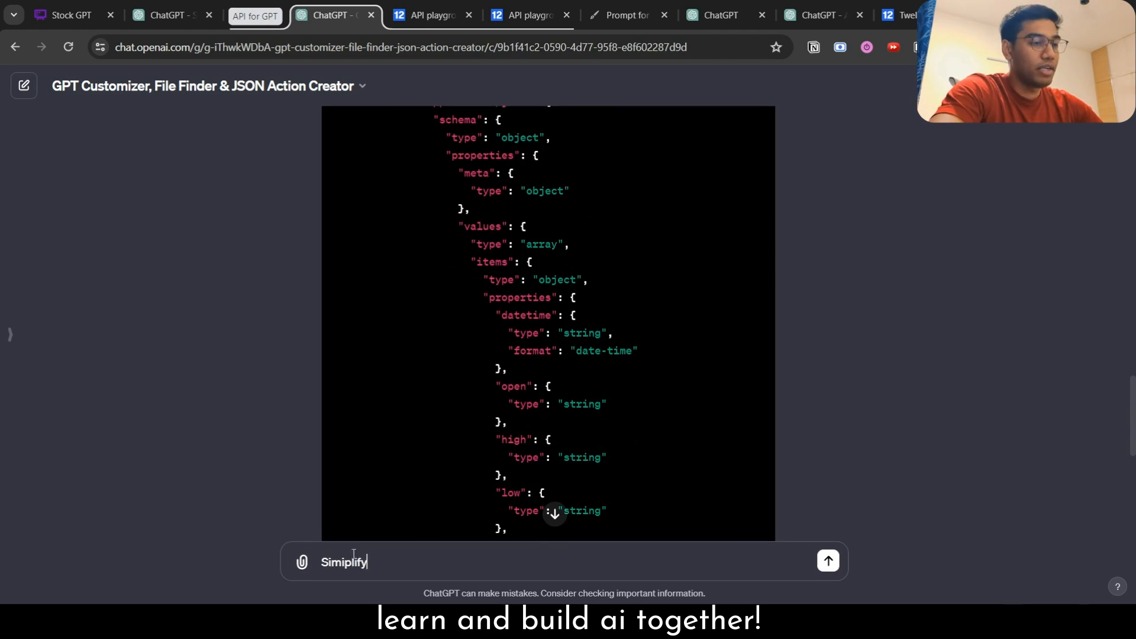
{"action": "type", "text": "the response"}
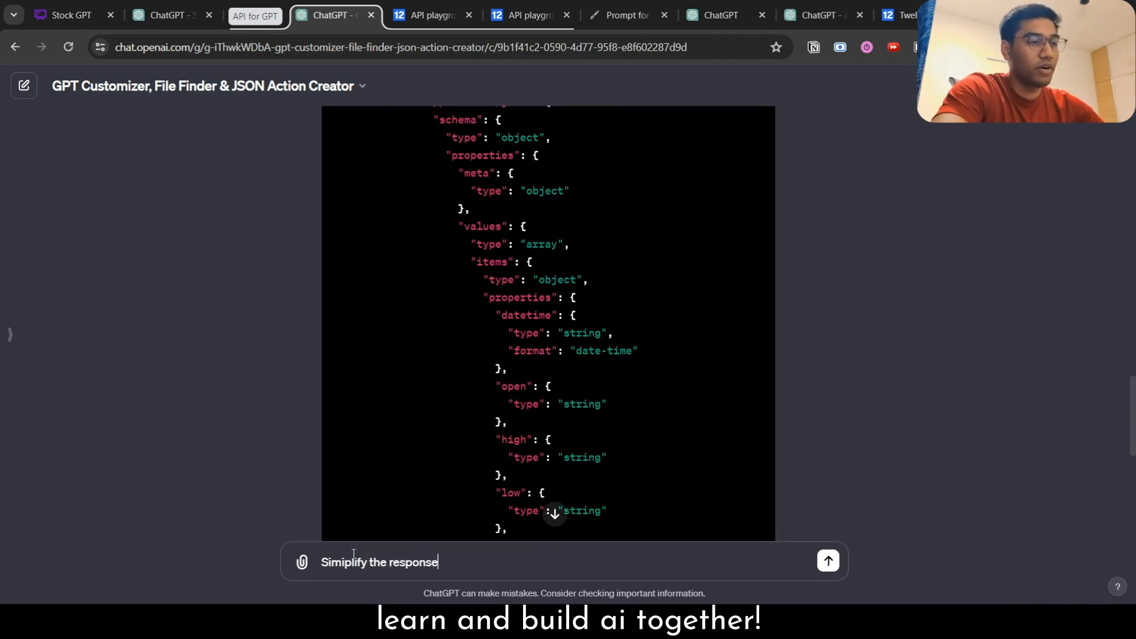
{"action": "left_click", "coordinate": [827, 561]}
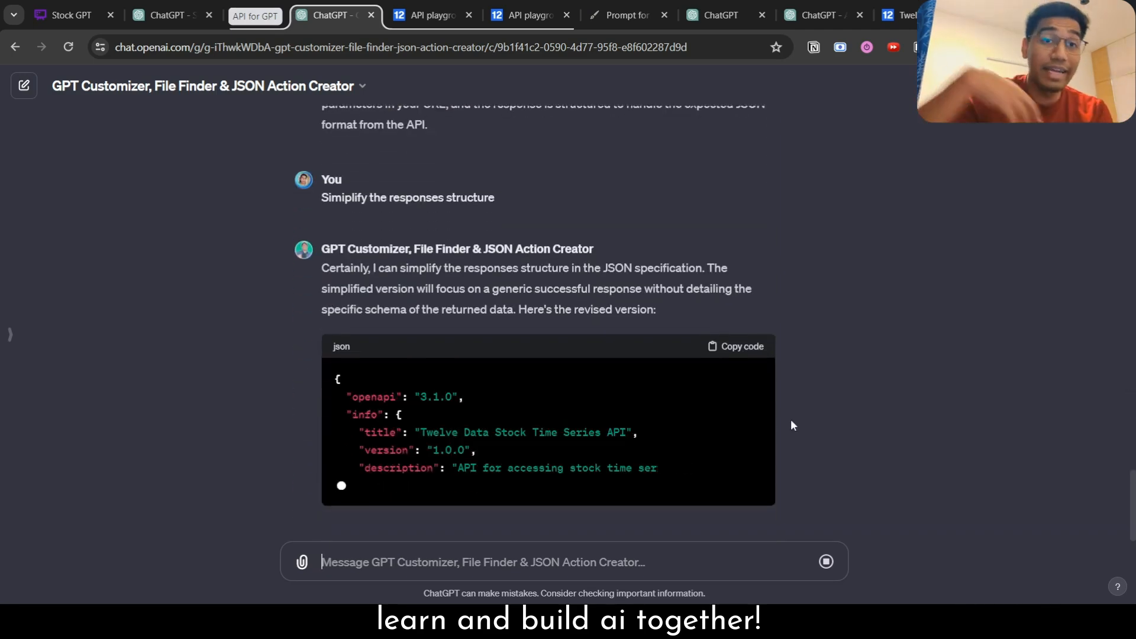
{"action": "scroll", "scroll_direction": "down", "scroll_amount": 3}
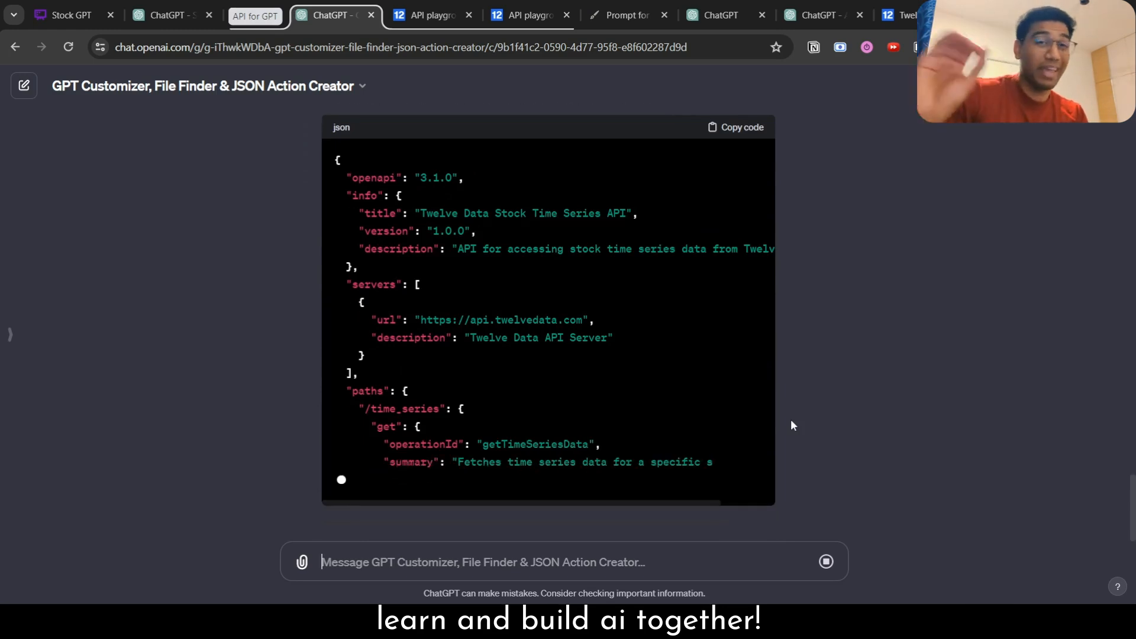
{"action": "scroll", "scroll_direction": "down", "scroll_amount": 3}
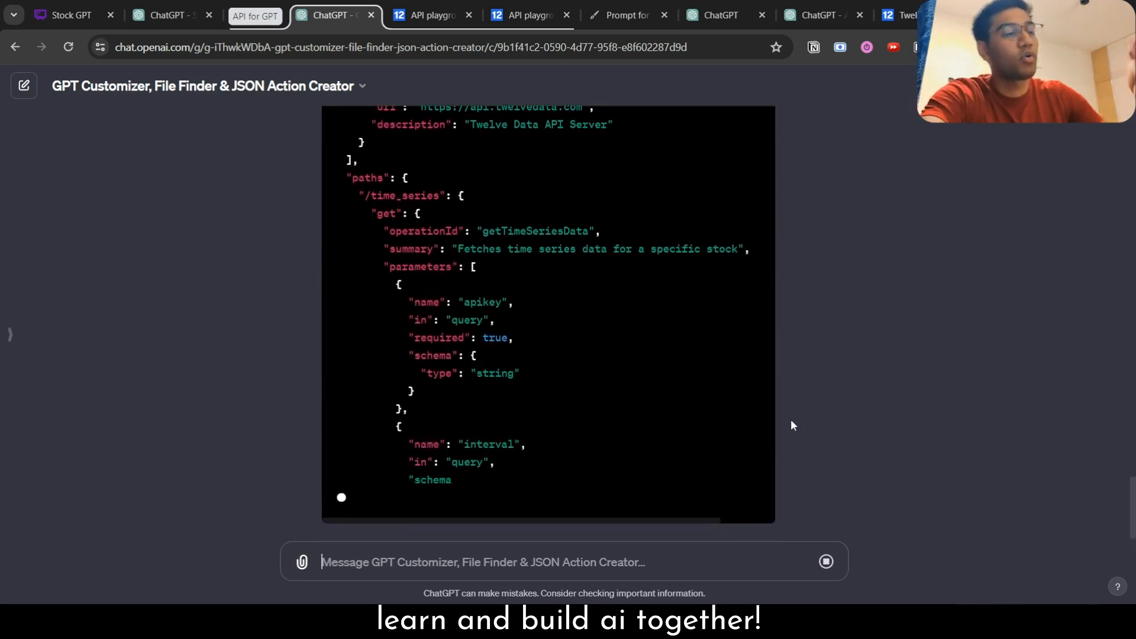
{"action": "scroll", "scroll_direction": "down", "scroll_amount": 3}
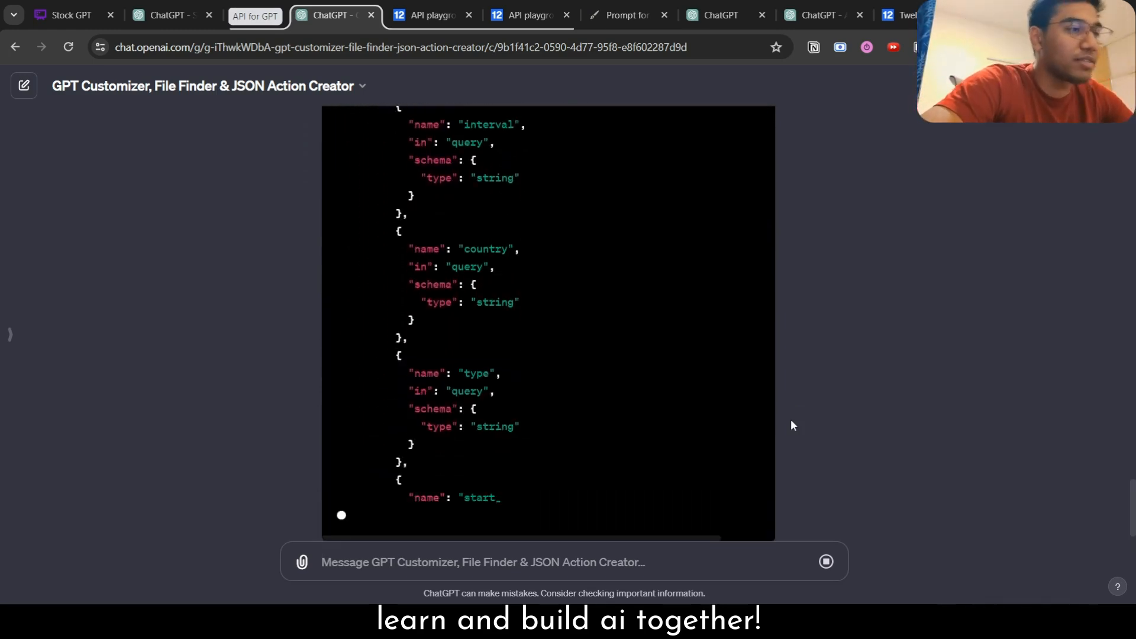
{"action": "scroll", "scroll_direction": "down", "scroll_amount": 3}
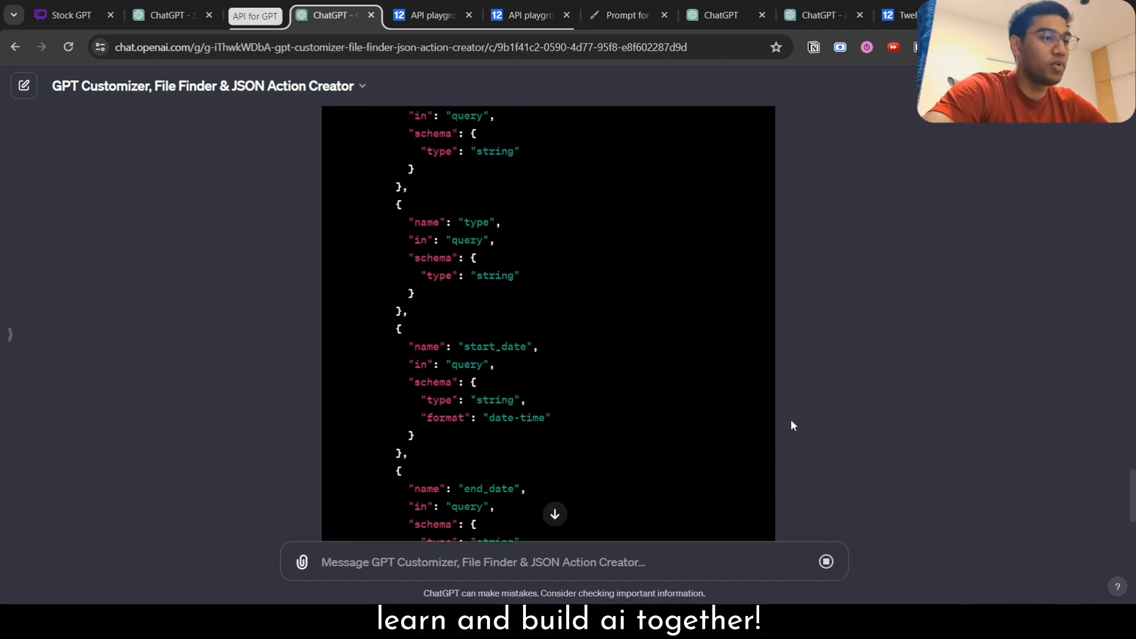
{"action": "scroll", "scroll_direction": "down", "scroll_amount": 3}
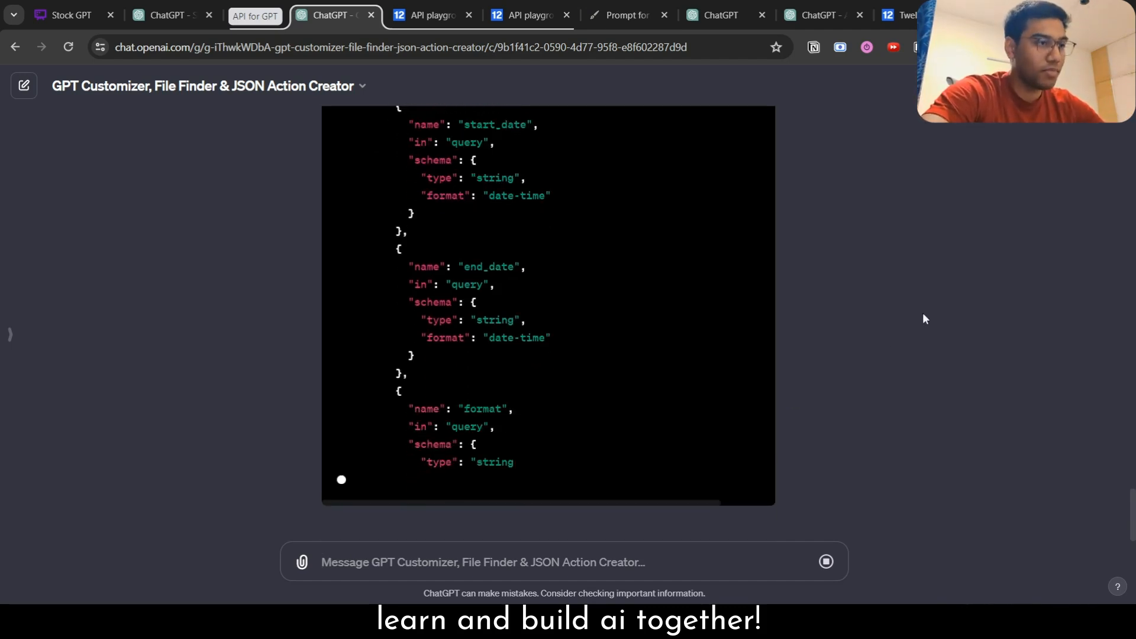
{"action": "scroll", "scroll_direction": "down", "scroll_amount": 3}
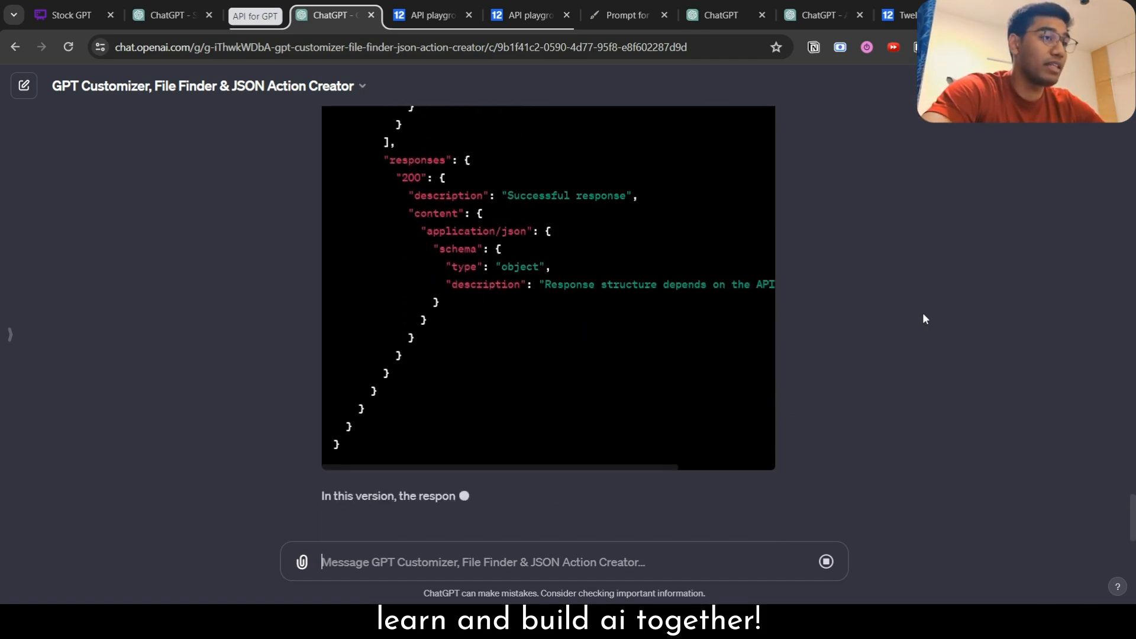
{"action": "scroll", "scroll_direction": "up", "scroll_amount": 3}
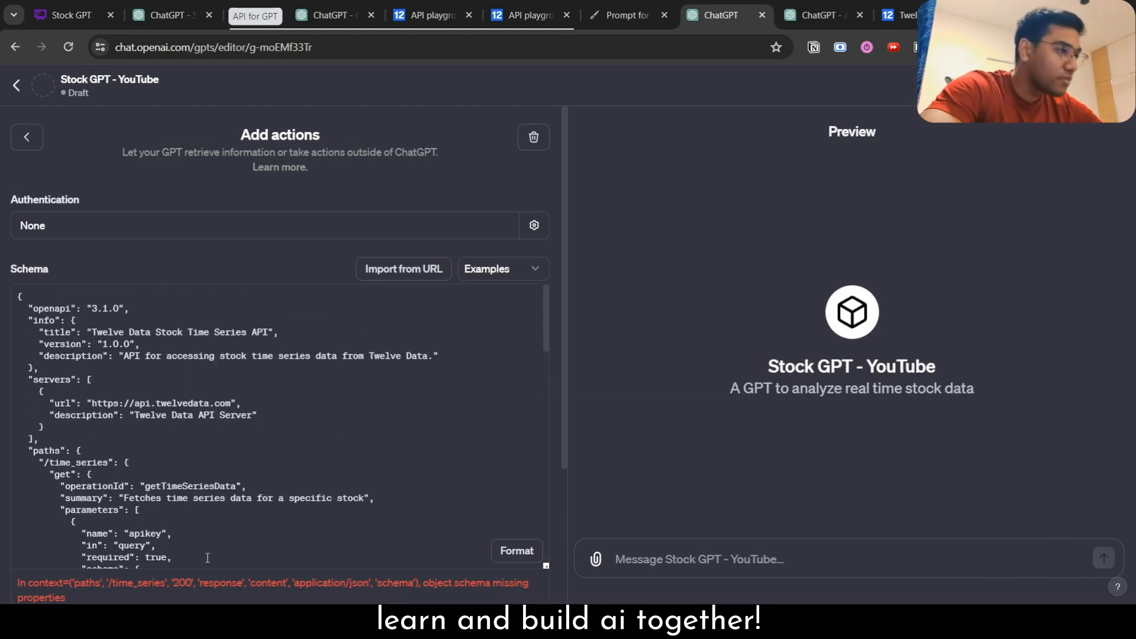
- Copy the 'object schema missing properties' error from the Stock GPT schema and return to the Customizer chat
{"action": "double_click", "coordinate": [137, 583]}
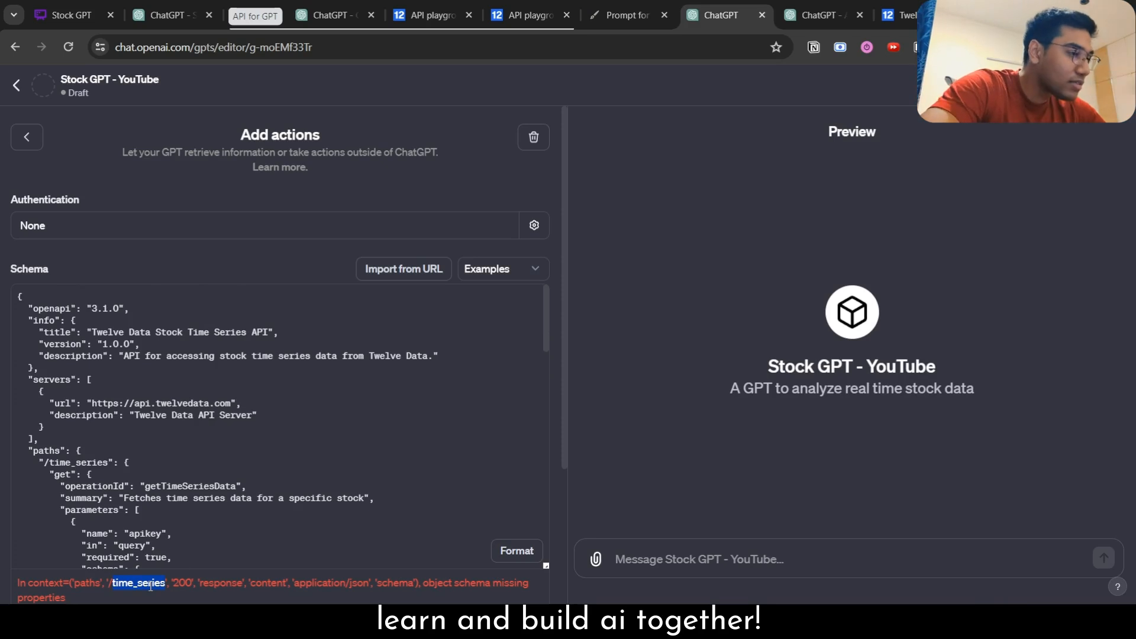
{"action": "scroll", "scroll_direction": "down", "scroll_amount": 3}
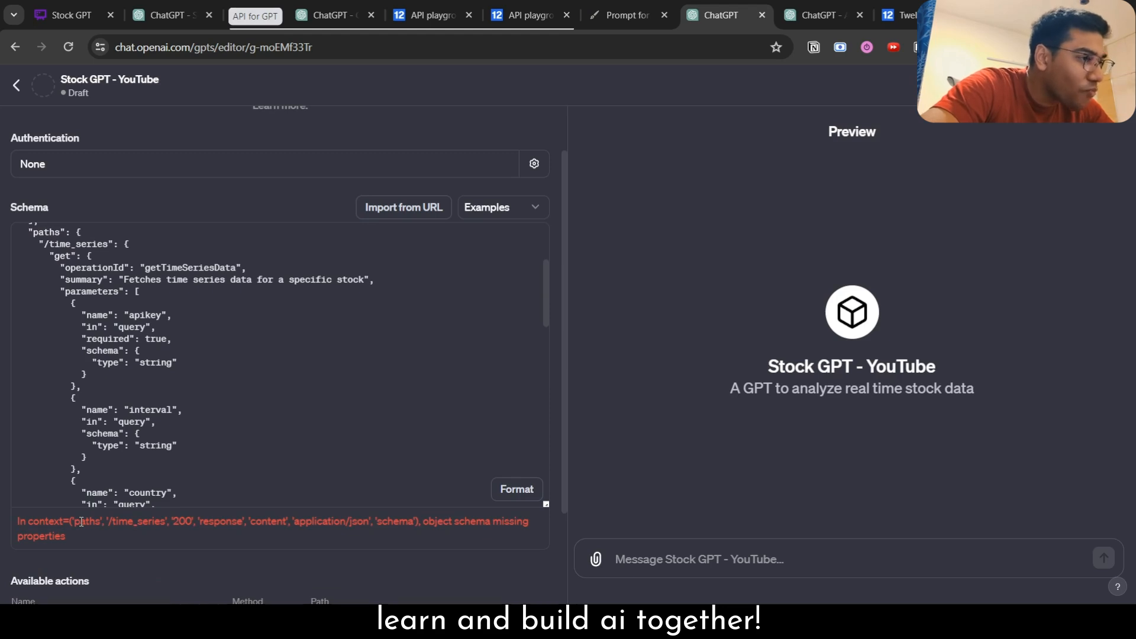
{"action": "scroll", "scroll_direction": "down", "scroll_amount": 3}
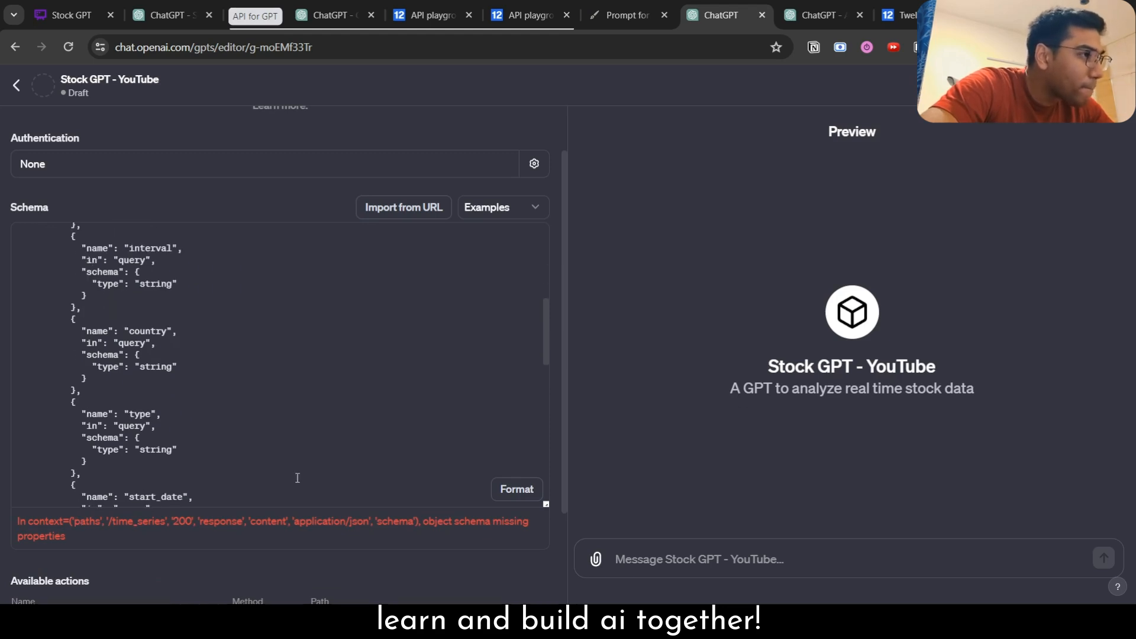
{"action": "scroll", "scroll_direction": "down", "scroll_amount": 3}
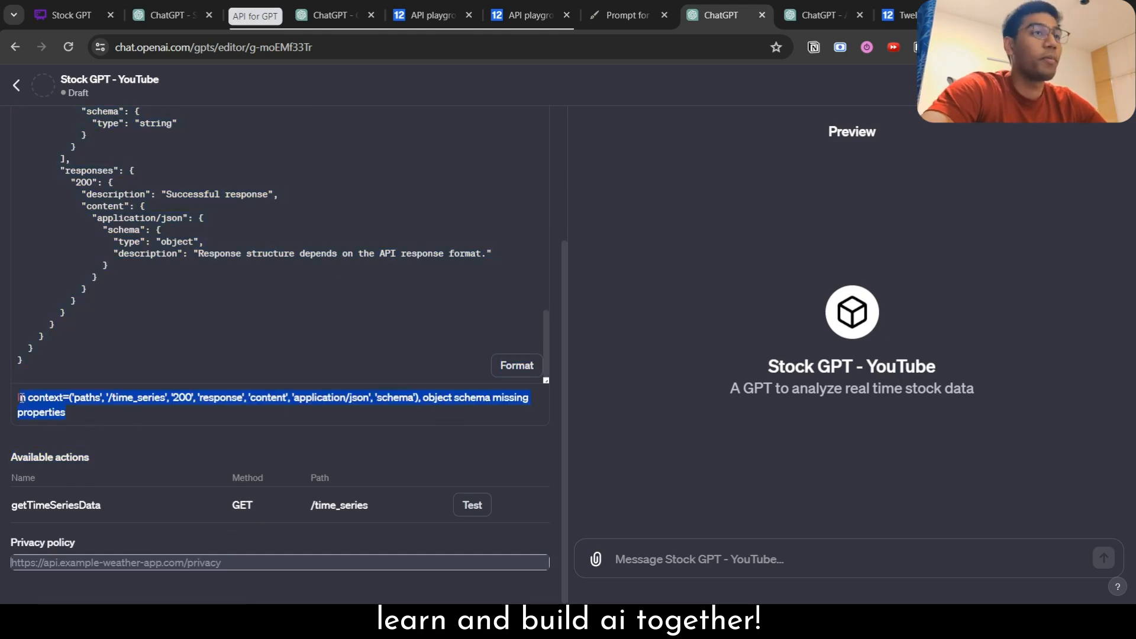
{"action": "left_click", "coordinate": [334, 14]}
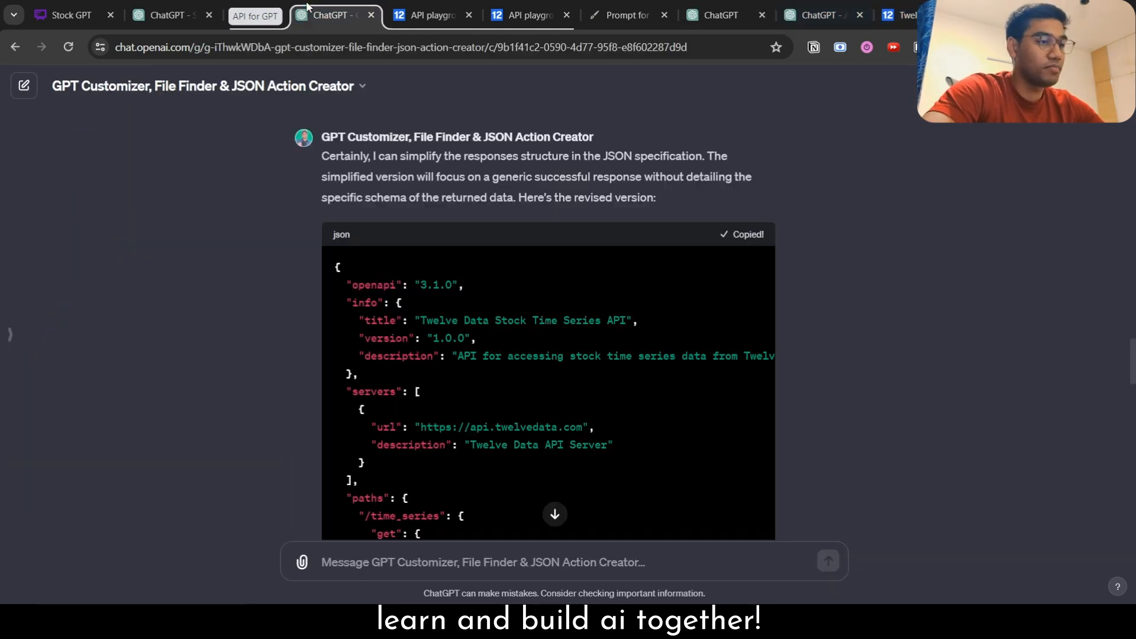
- Report the schema error and copy the updated JSON adding a generic properties field to the response
{"action": "type", "text": "getting the following e"}
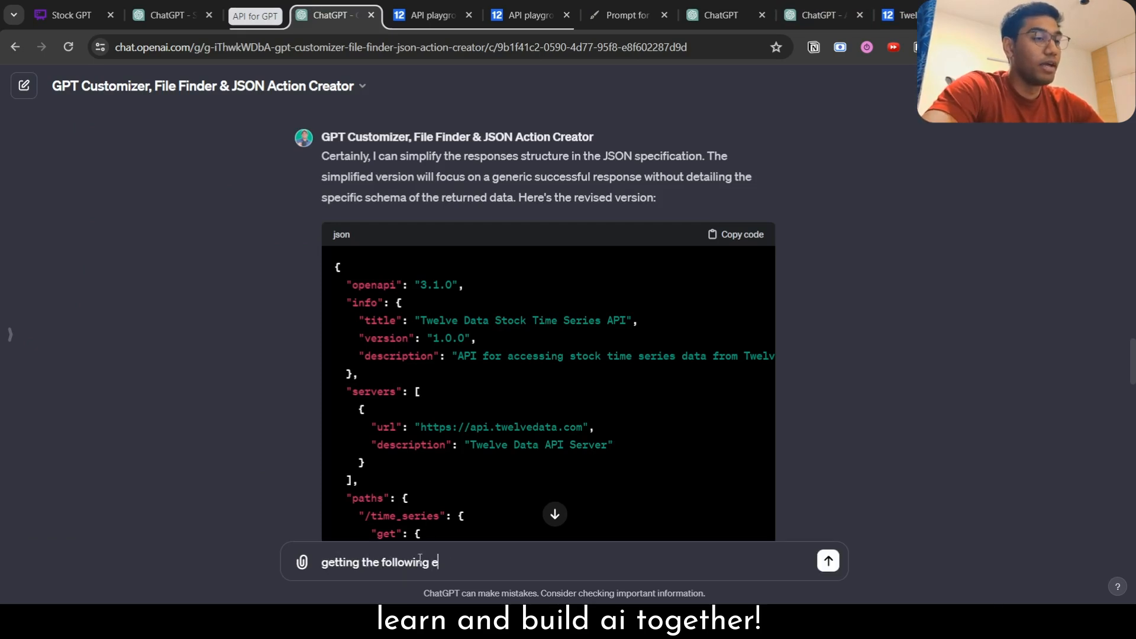
{"action": "left_click", "coordinate": [827, 559]}
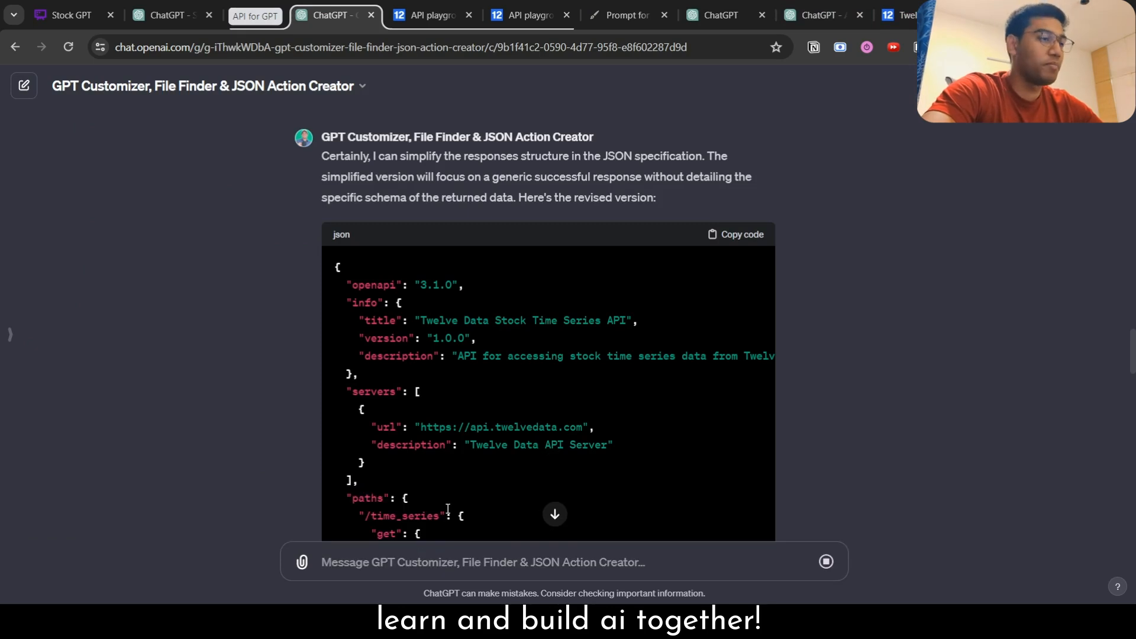
{"action": "scroll", "scroll_direction": "down", "scroll_amount": 3}
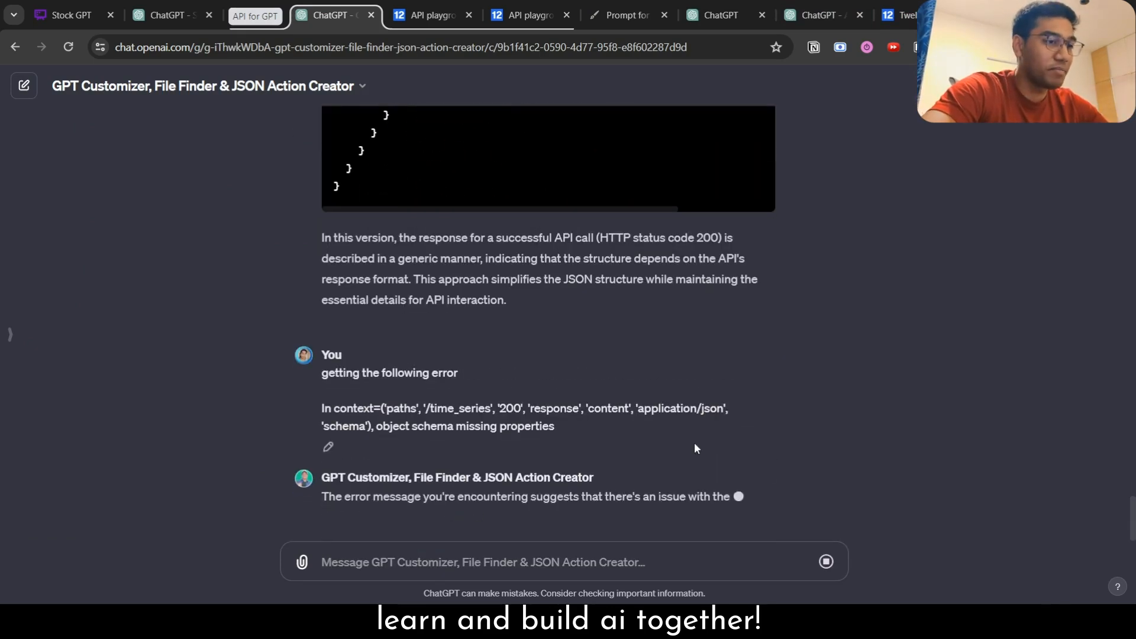
{"action": "scroll", "scroll_direction": "down", "scroll_amount": 3}
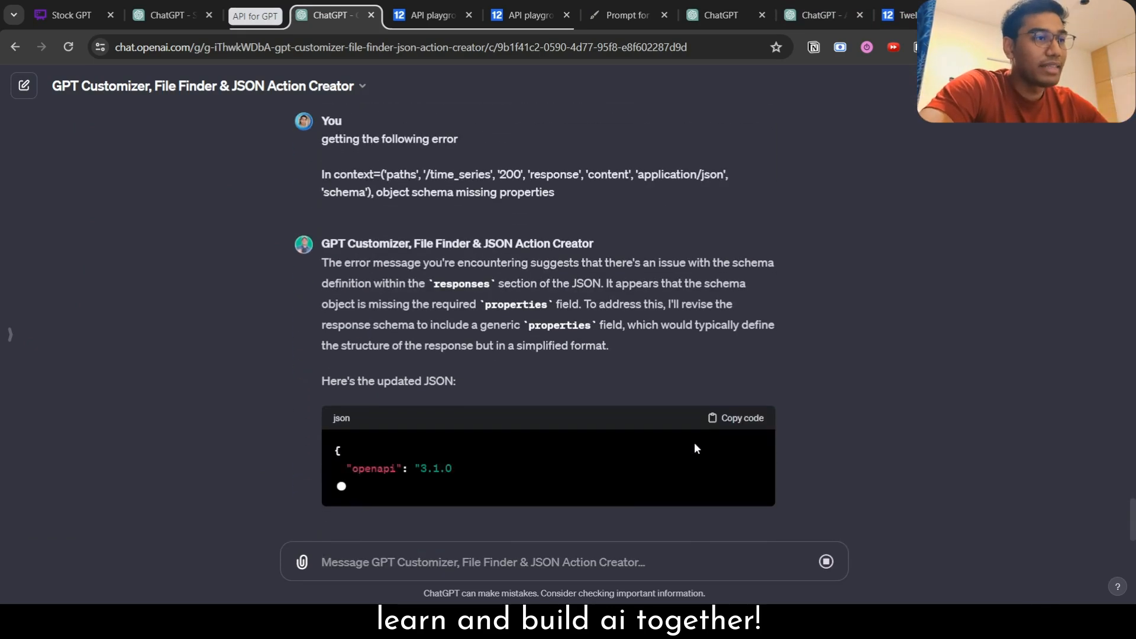
{"action": "scroll", "scroll_direction": "down", "scroll_amount": 3}
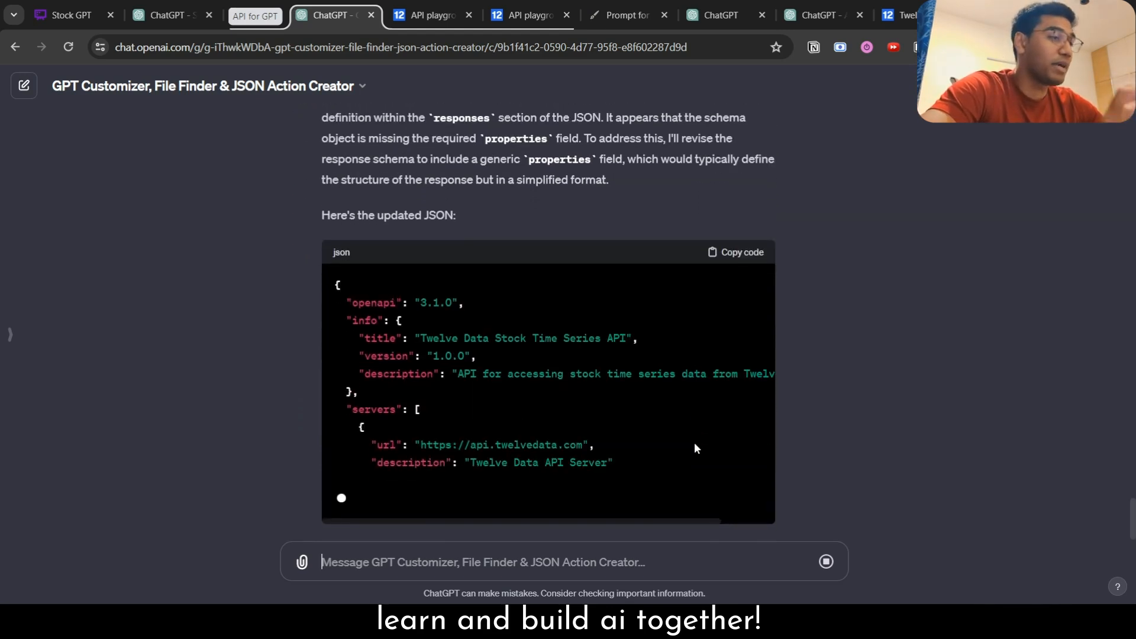
{"action": "scroll", "scroll_direction": "down", "scroll_amount": 3}
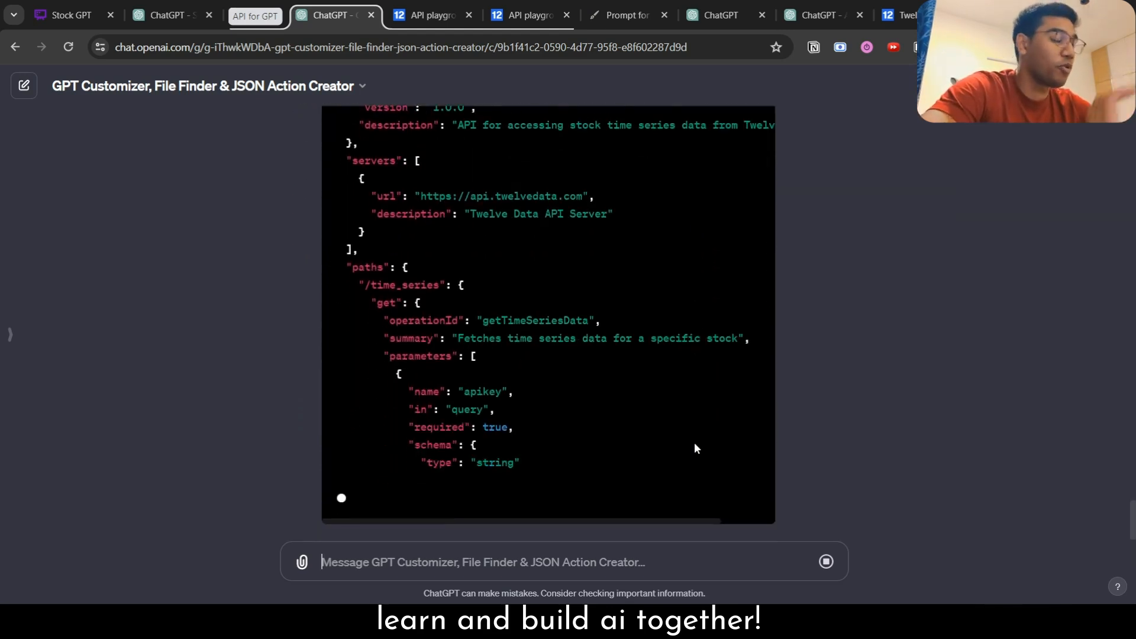
{"action": "scroll", "scroll_direction": "down", "scroll_amount": 3}
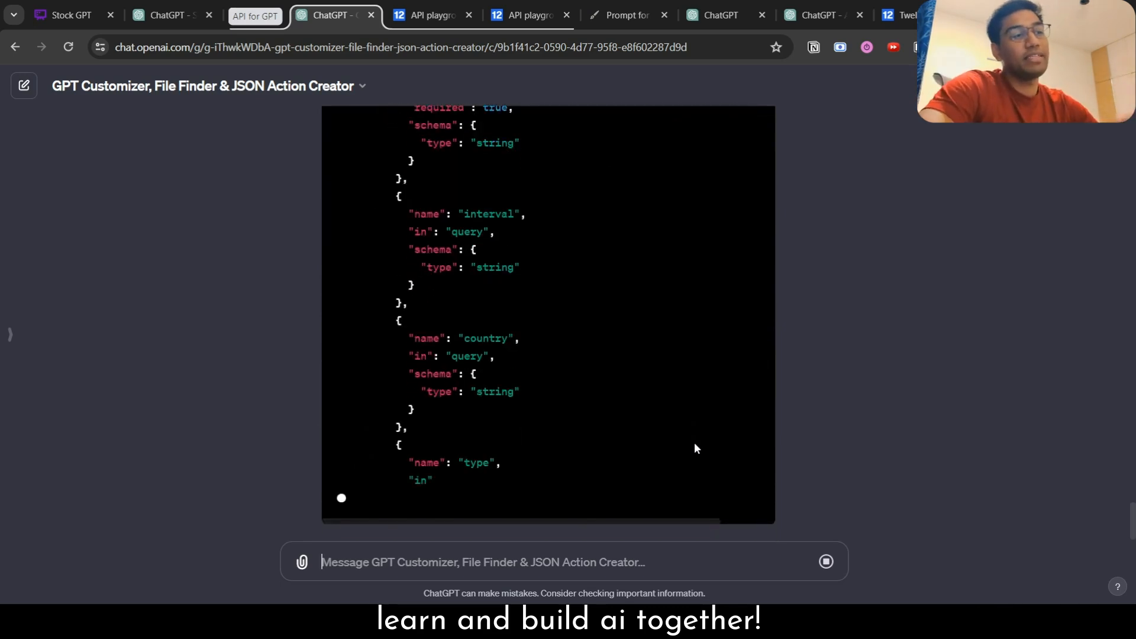
{"action": "scroll", "scroll_direction": "down", "scroll_amount": 3}
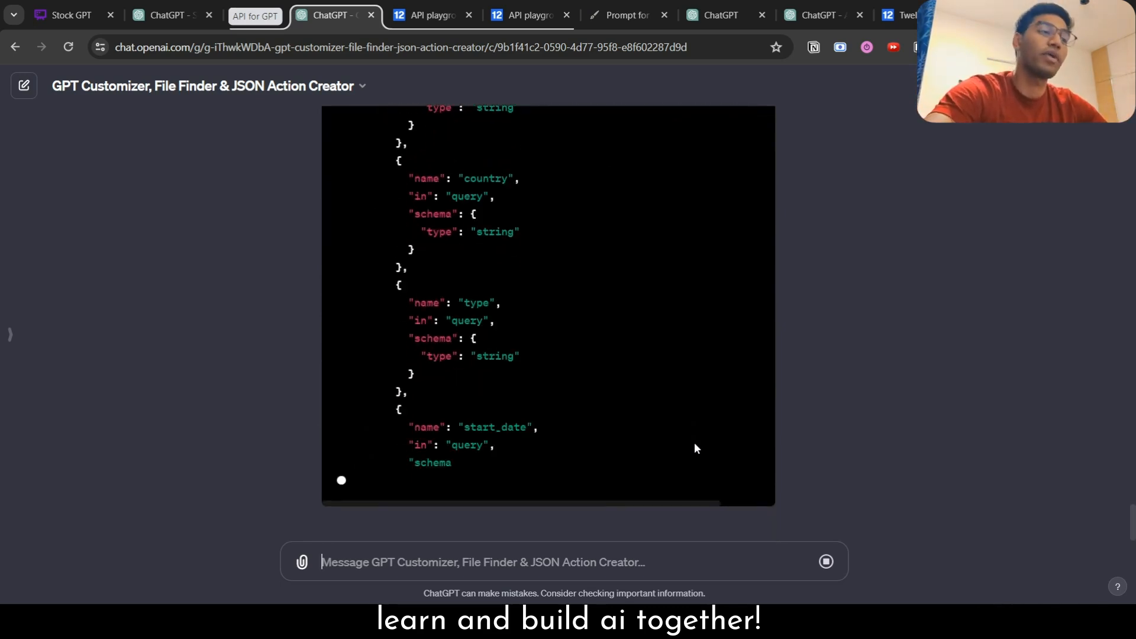
{"action": "scroll", "scroll_direction": "down", "scroll_amount": 3}
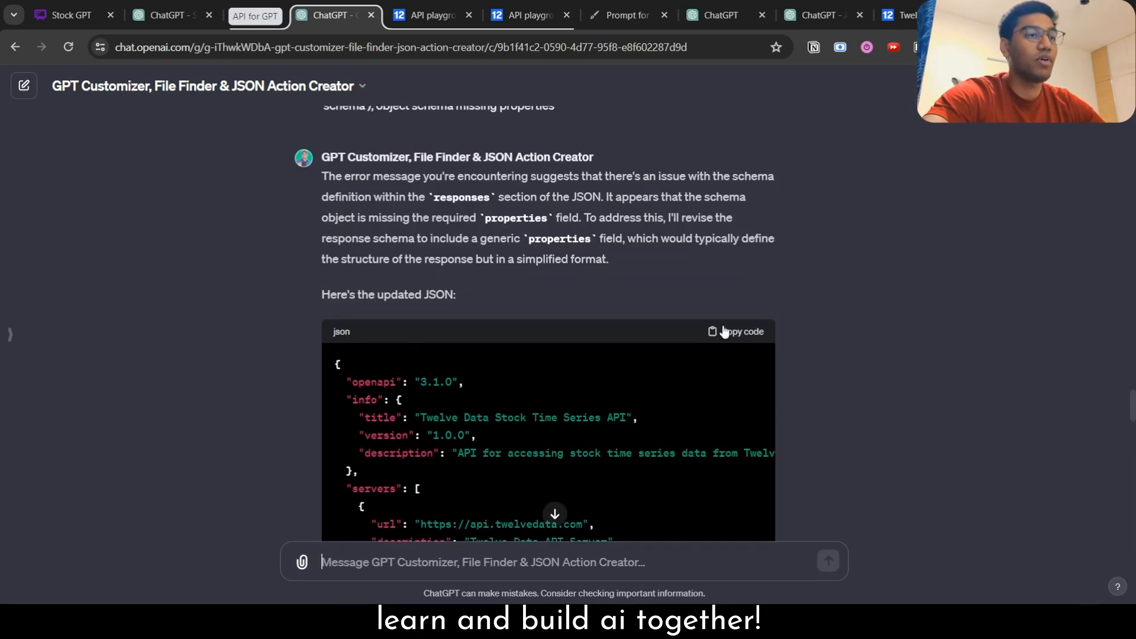
{"action": "left_click", "coordinate": [736, 332]}
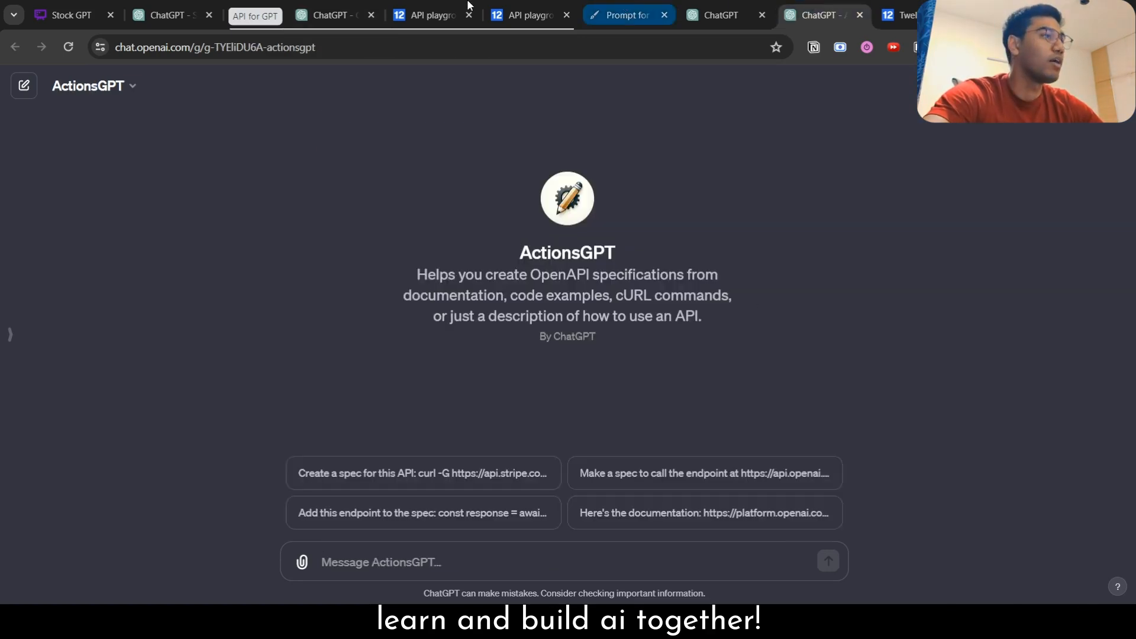
- Return to the Stock GPT Add actions editor, whose schema now shows no error
{"action": "left_click", "coordinate": [718, 15]}
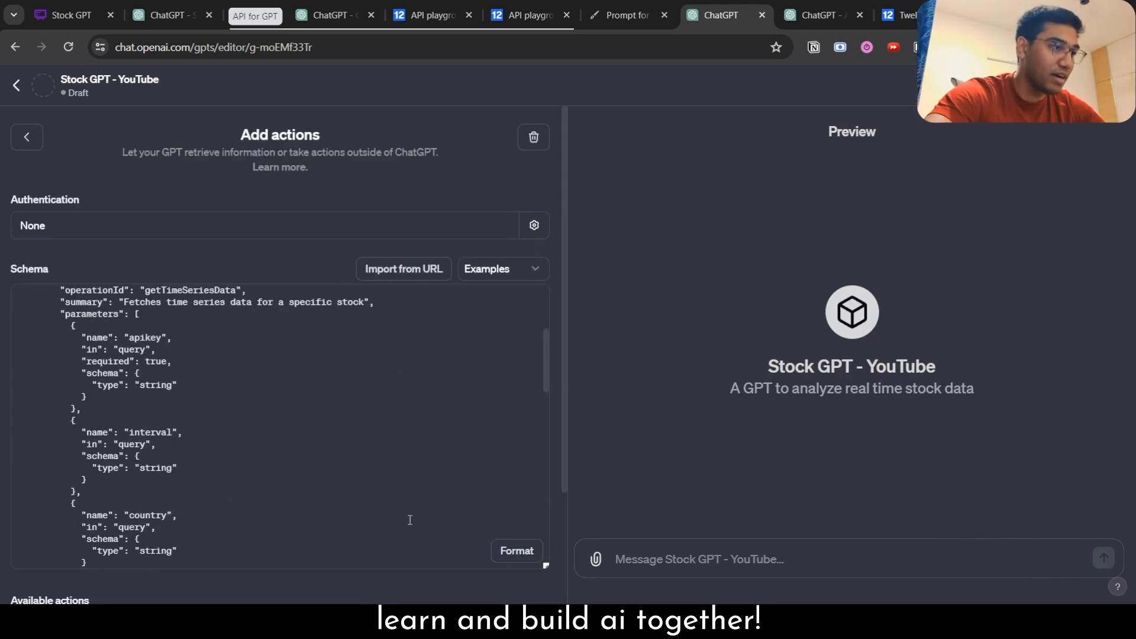
- Test-call getTimeSeriesData in the preview and allow the GPT to reach api.twelvedata.com
{"action": "scroll", "scroll_direction": "down", "scroll_amount": 3}
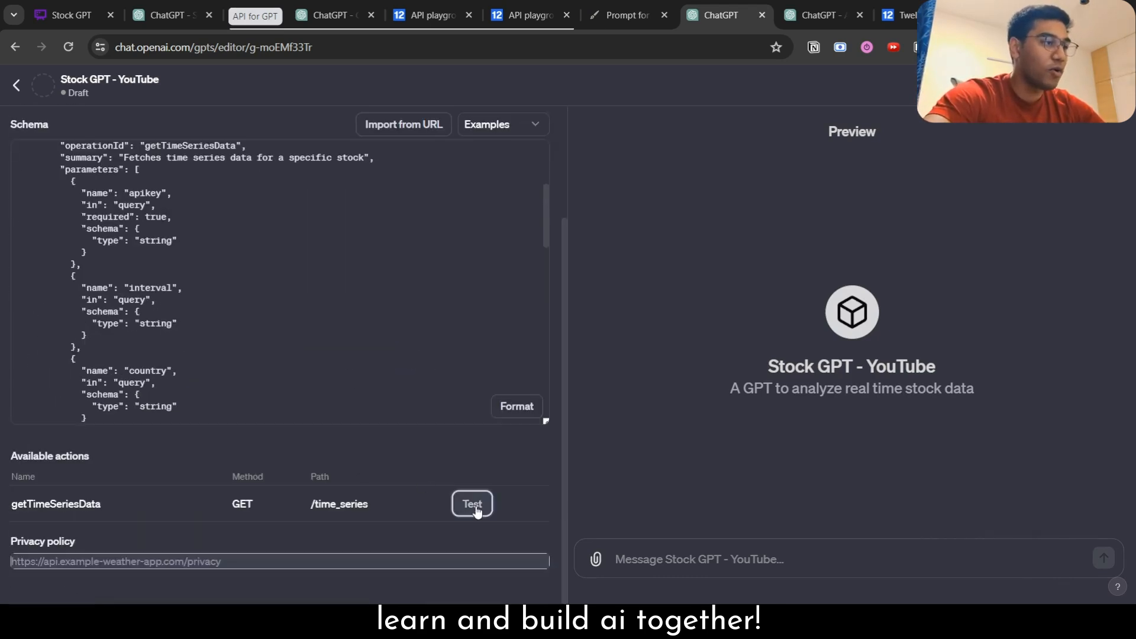
{"action": "left_click", "coordinate": [472, 504]}
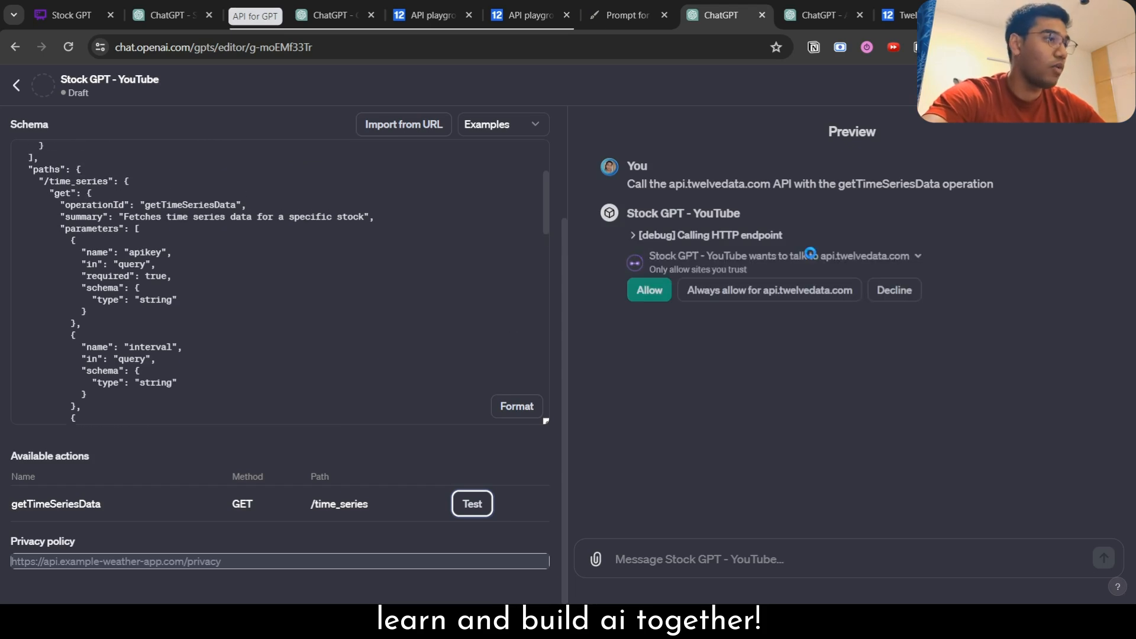
{"action": "left_click", "coordinate": [647, 290]}
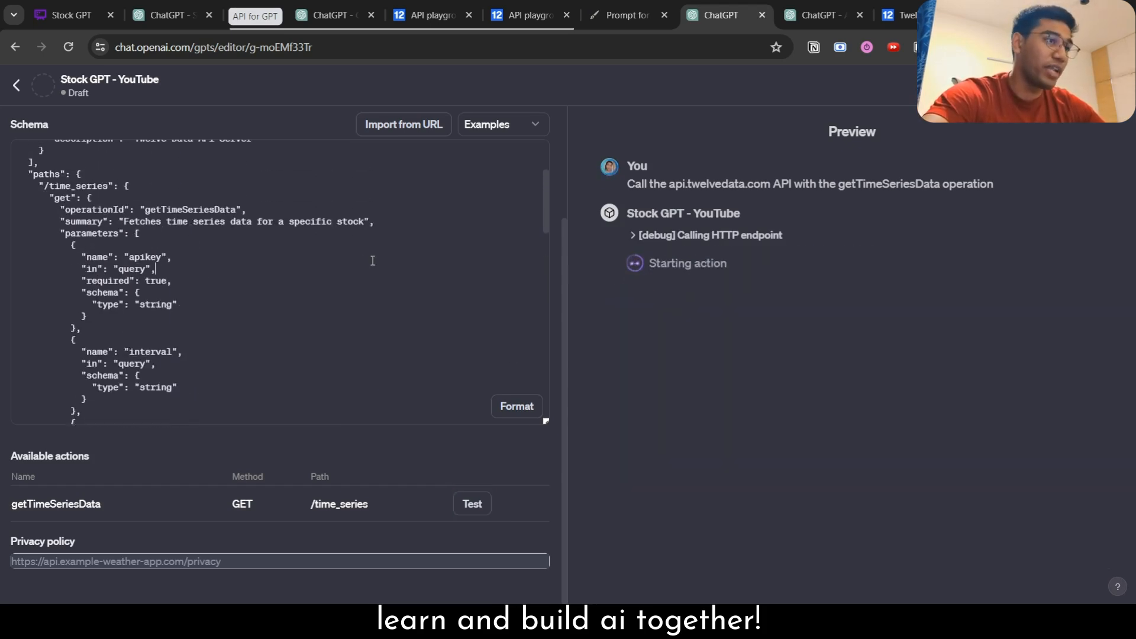
{"action": "scroll", "scroll_direction": "down", "scroll_amount": 3}
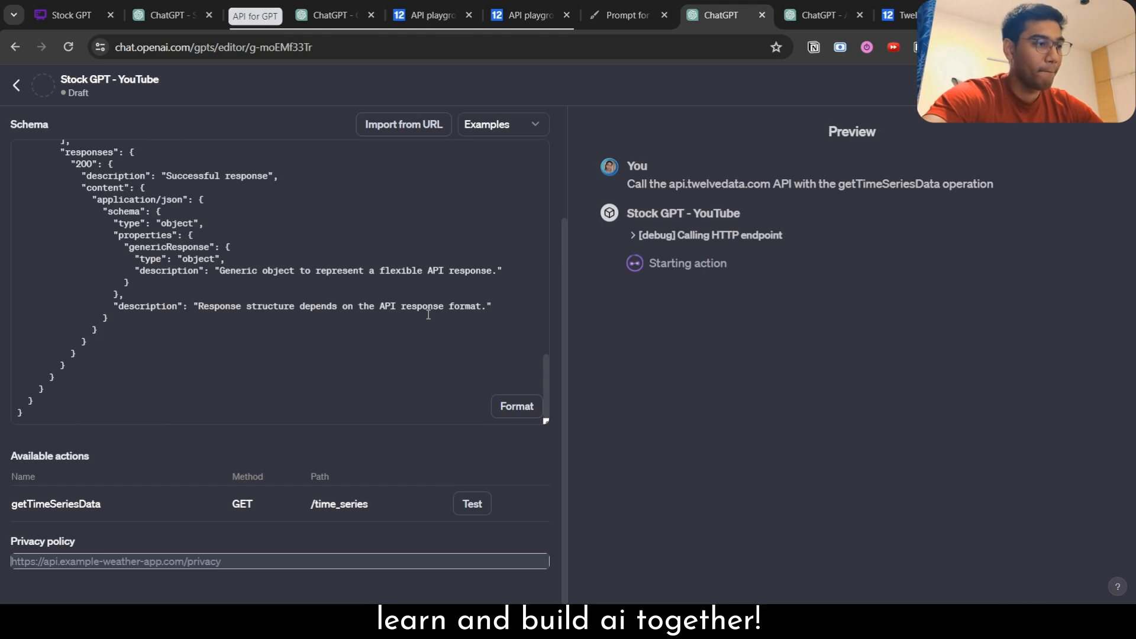
{"action": "left_click", "coordinate": [290, 561]}
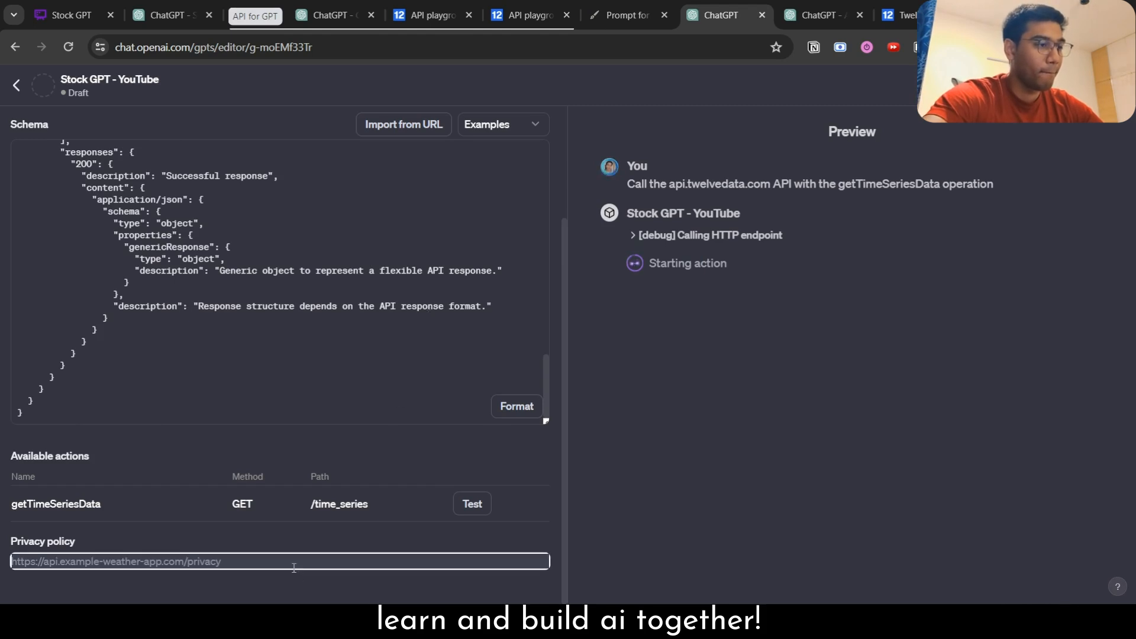
{"action": "type", "text": "https://www.akshatbahety.com/privay"}
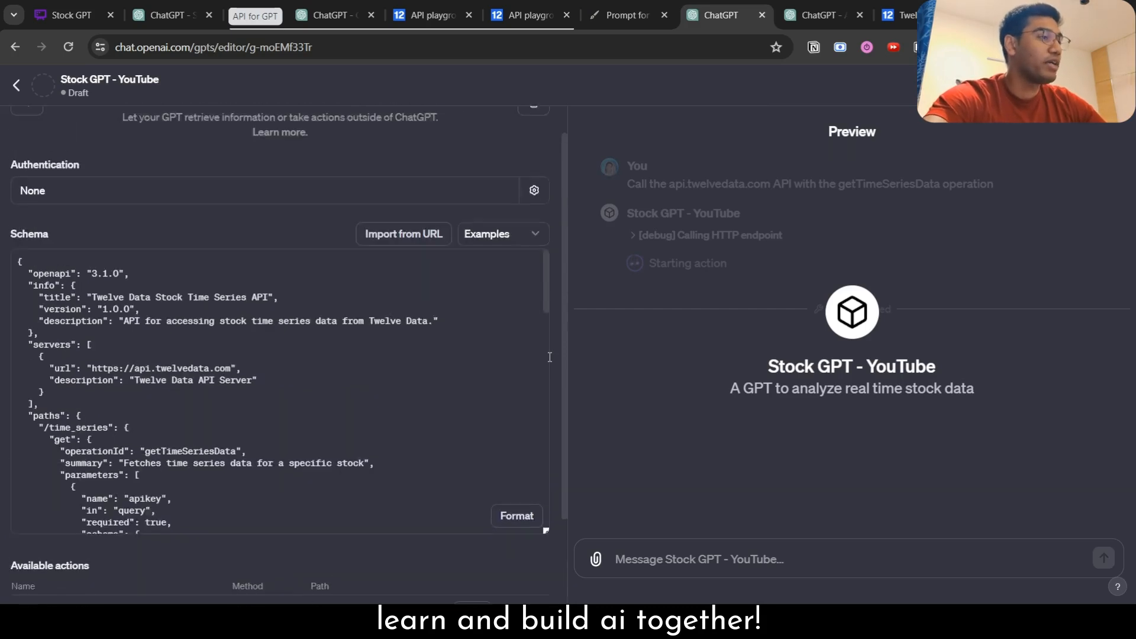
- Set the action's authentication to API Key with Basic auth and switch to the Twelve Data API keys page
{"action": "left_click", "coordinate": [533, 190]}
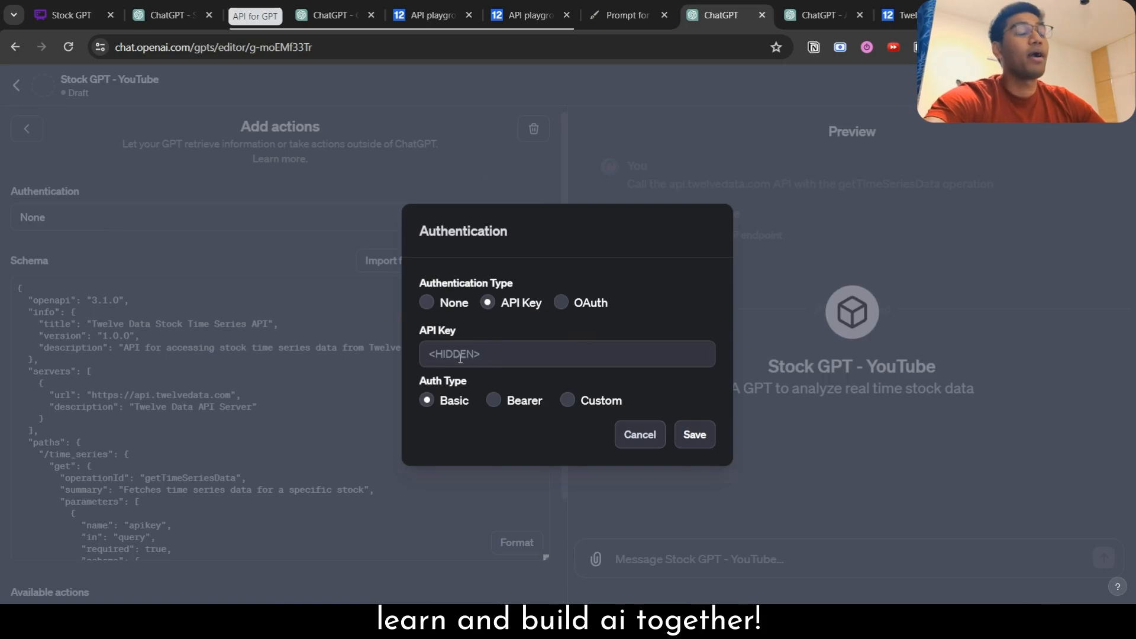
{"action": "left_click", "coordinate": [567, 353]}
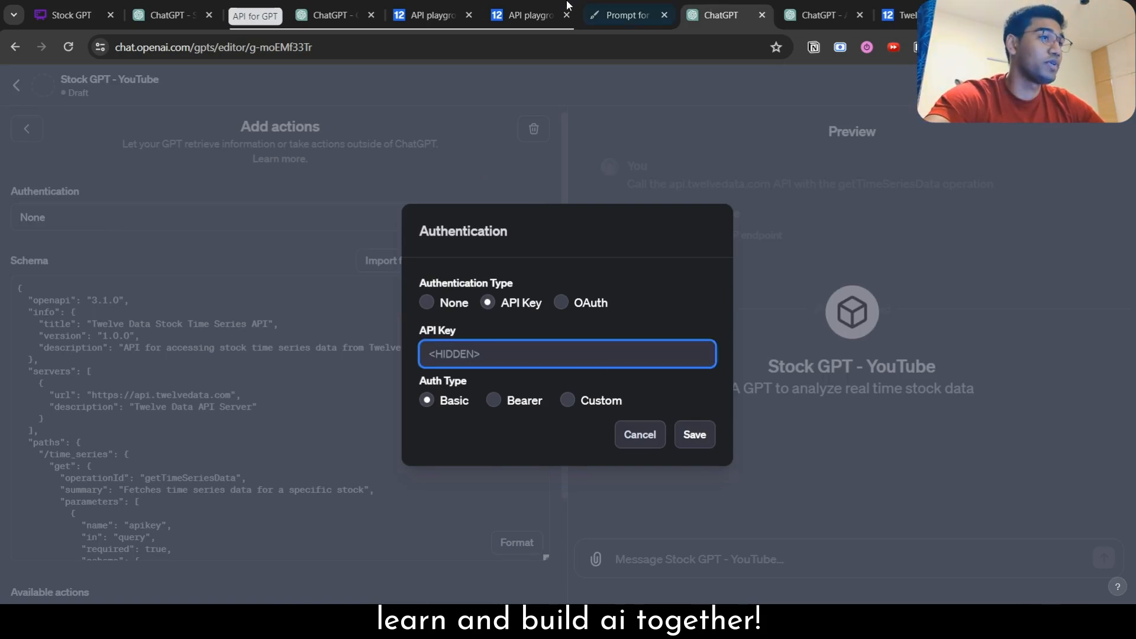
{"action": "left_click", "coordinate": [427, 15]}
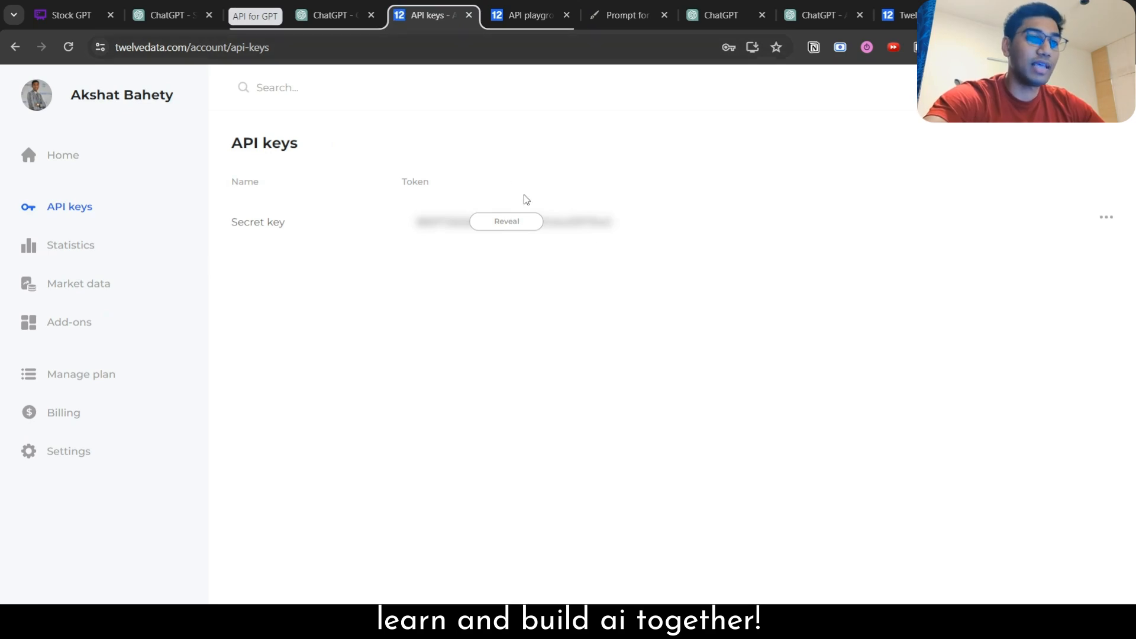
- Reveal the secret key on Twelve Data's API keys page and return to the GPT authentication dialog
{"action": "left_click", "coordinate": [1105, 217]}
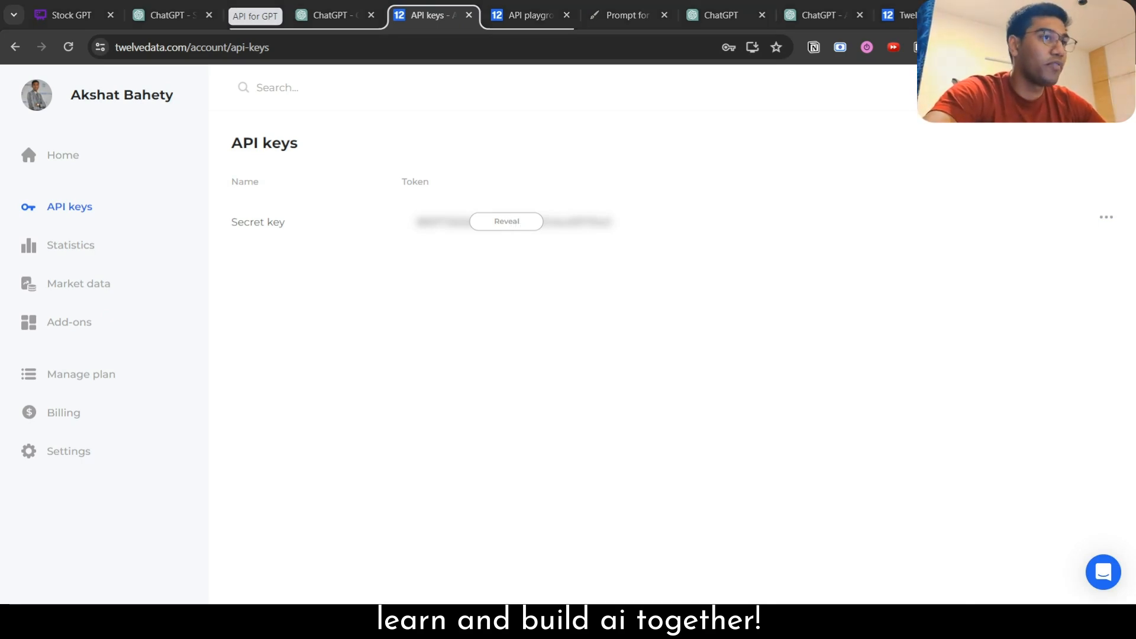
{"action": "mouse_move", "coordinate": [1114, 461]}
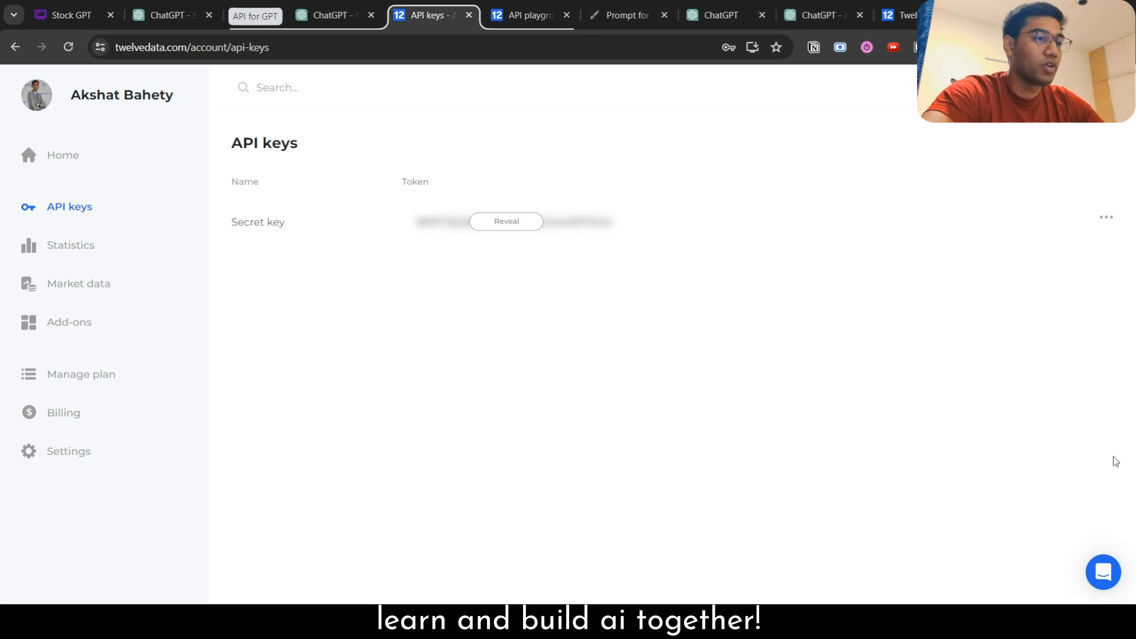
{"action": "left_click", "coordinate": [334, 14]}
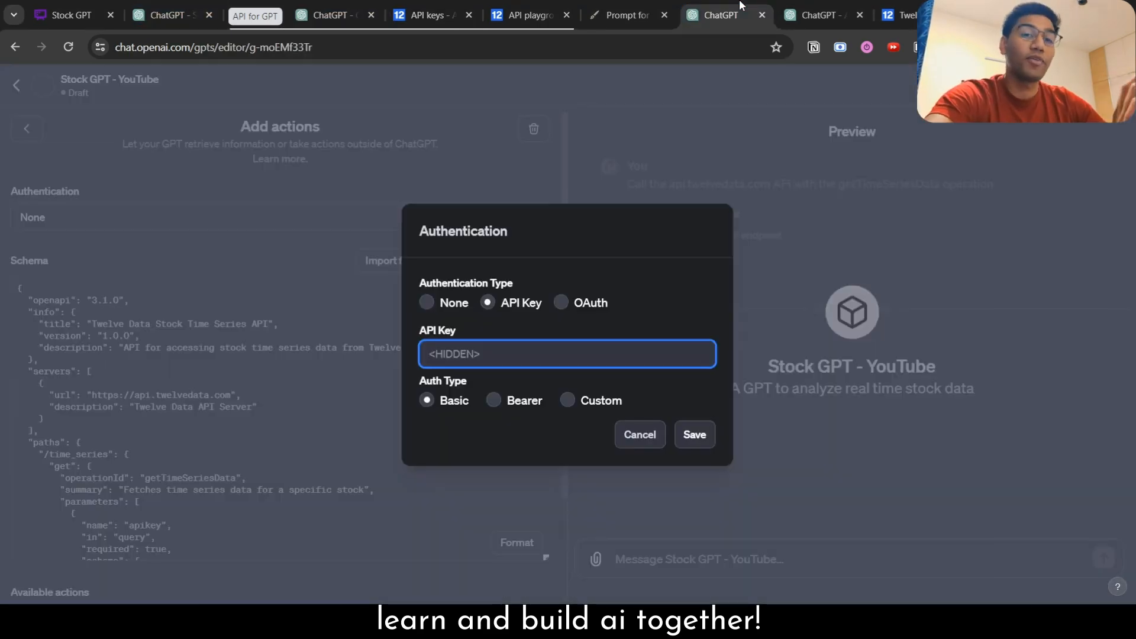
- Save the API key authentication so api.twelvedata.com appears under the GPT's Actions
{"action": "left_click", "coordinate": [692, 434]}
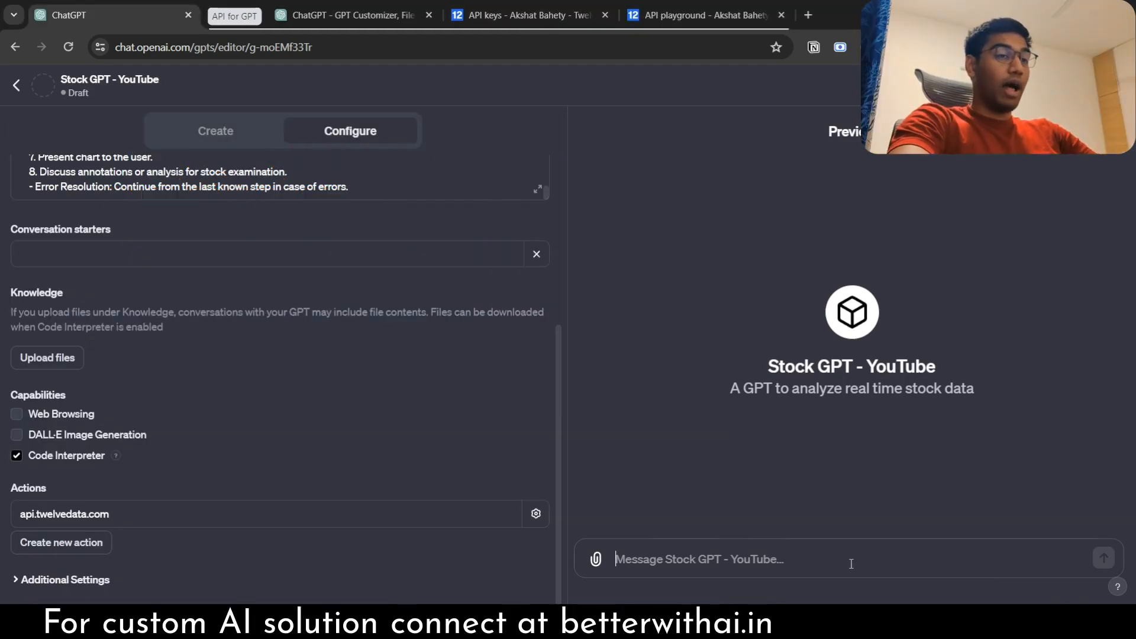
- Send a preview request to analyze last trading day's AAPL data at hourly intervals and chart it
{"action": "type", "text": "Annalyze the stock tradi"}
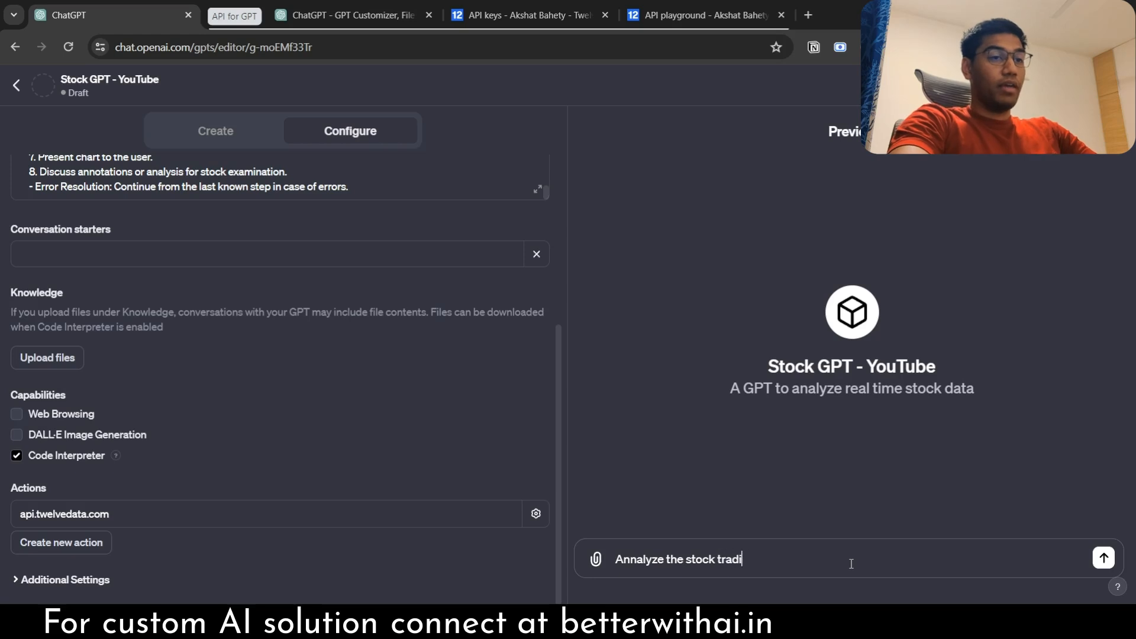
{"action": "type", "text": "ng data for last trading day for AAPL in"}
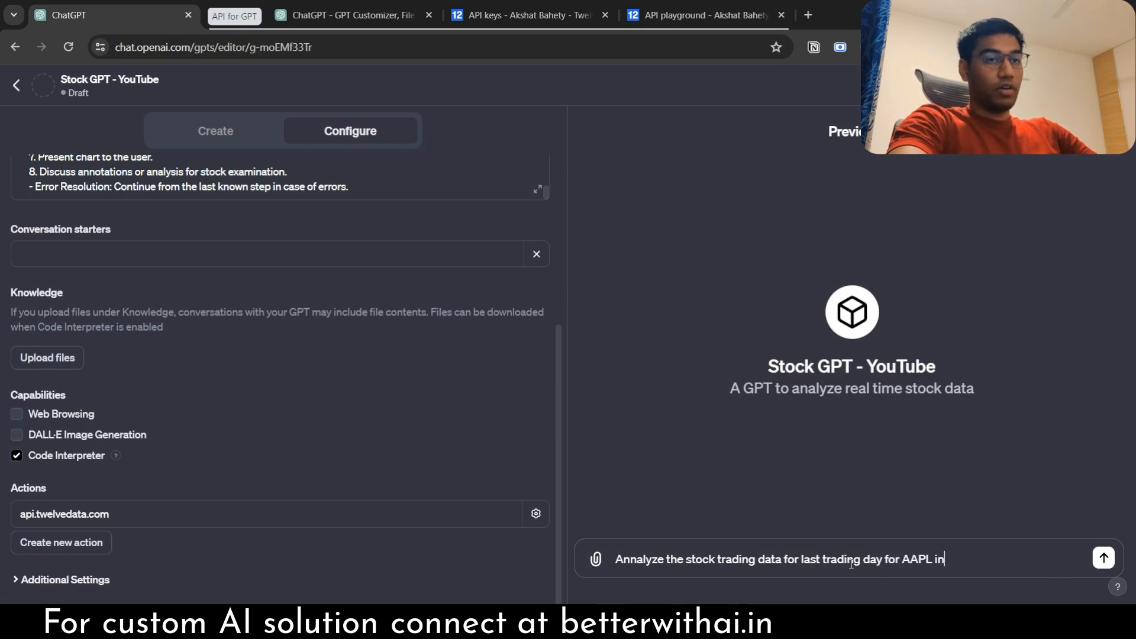
{"action": "type", "text": "hourly intervals and create"}
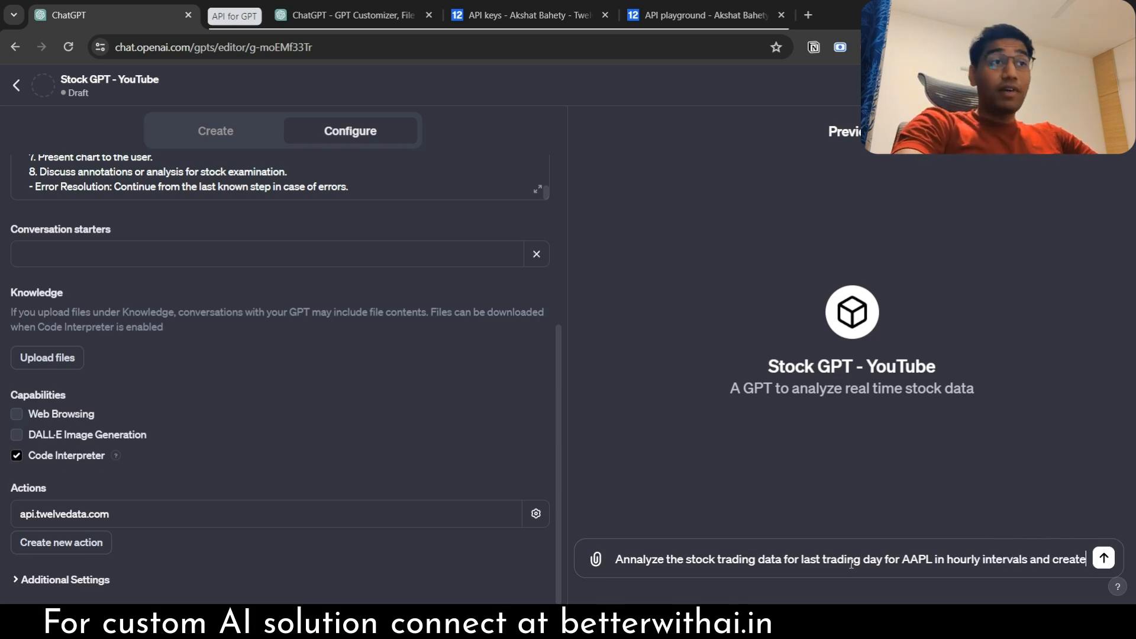
{"action": "left_click", "coordinate": [1101, 558]}
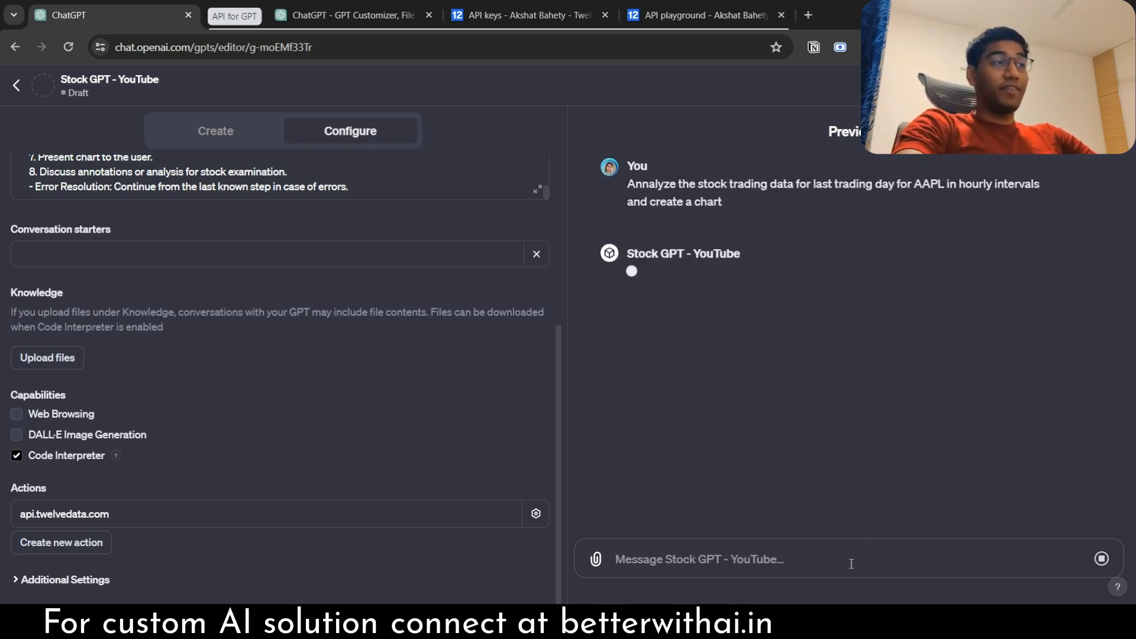
{"action": "mouse_move", "coordinate": [763, 280]}
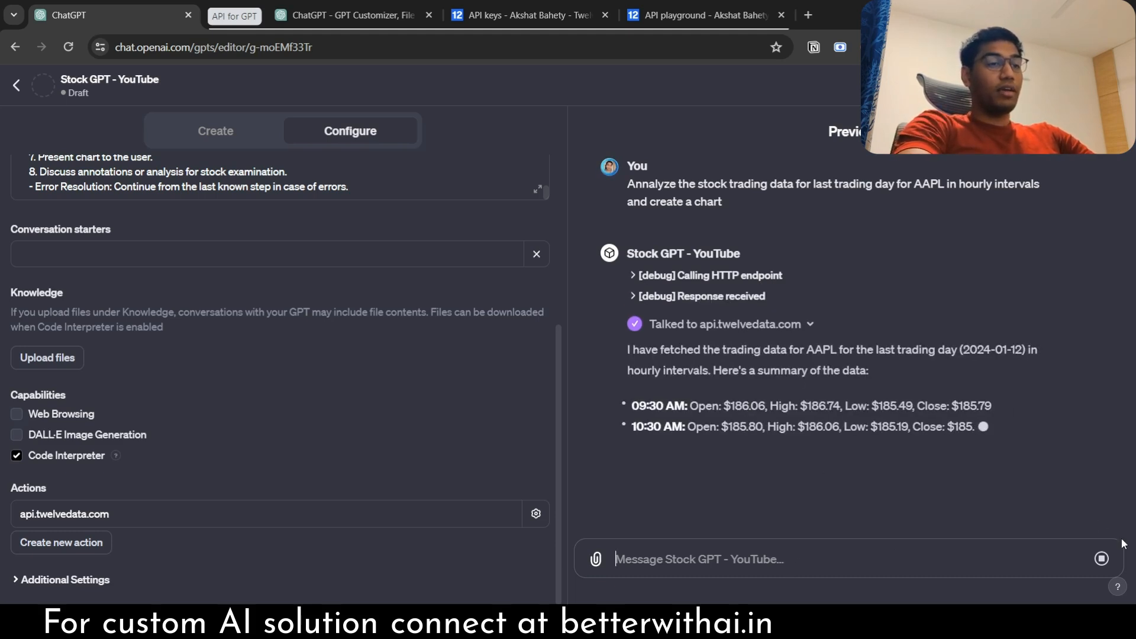
- Send 'No need for summary go ahead and create the chart' to get the hourly AAPL candlestick chart
{"action": "type", "text": "No"}
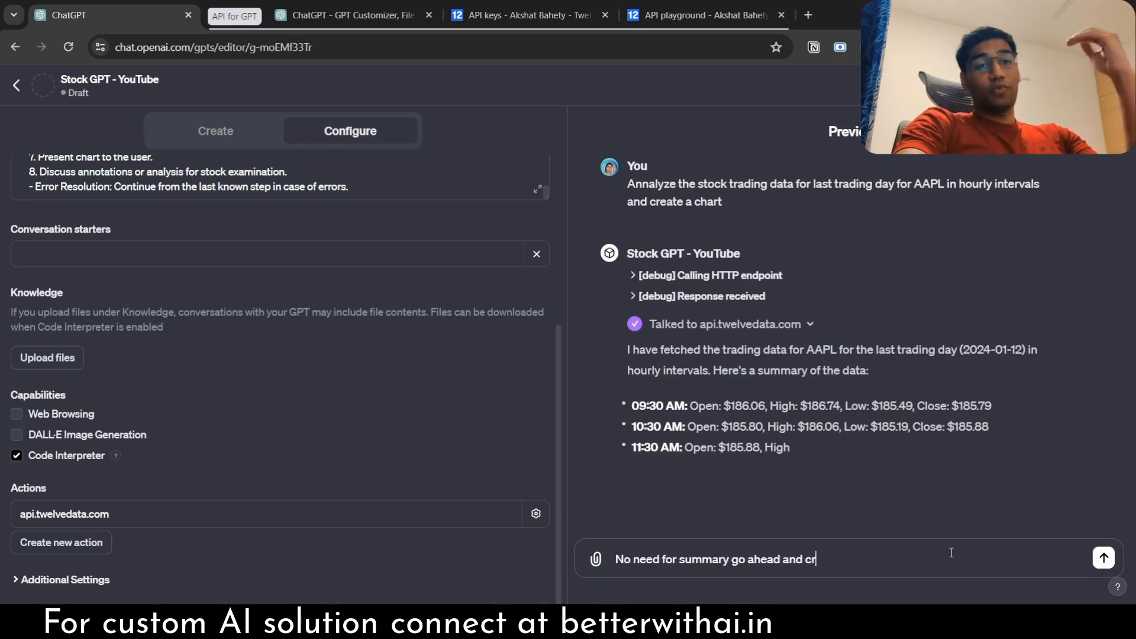
{"action": "type", "text": "eate the cha"}
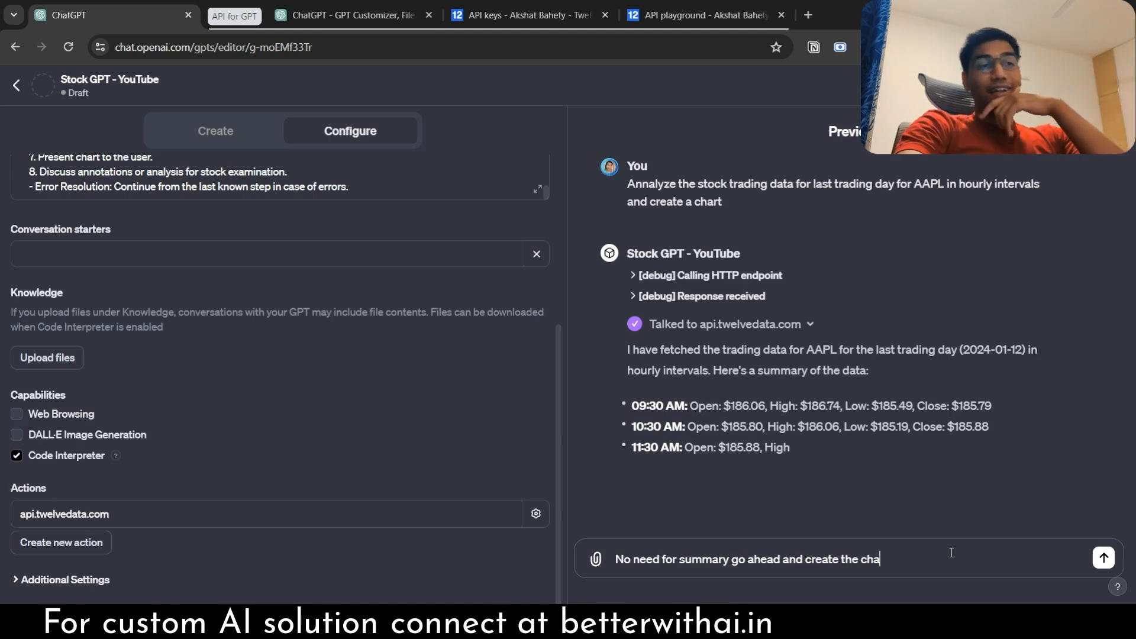
{"action": "left_click", "coordinate": [1101, 558]}
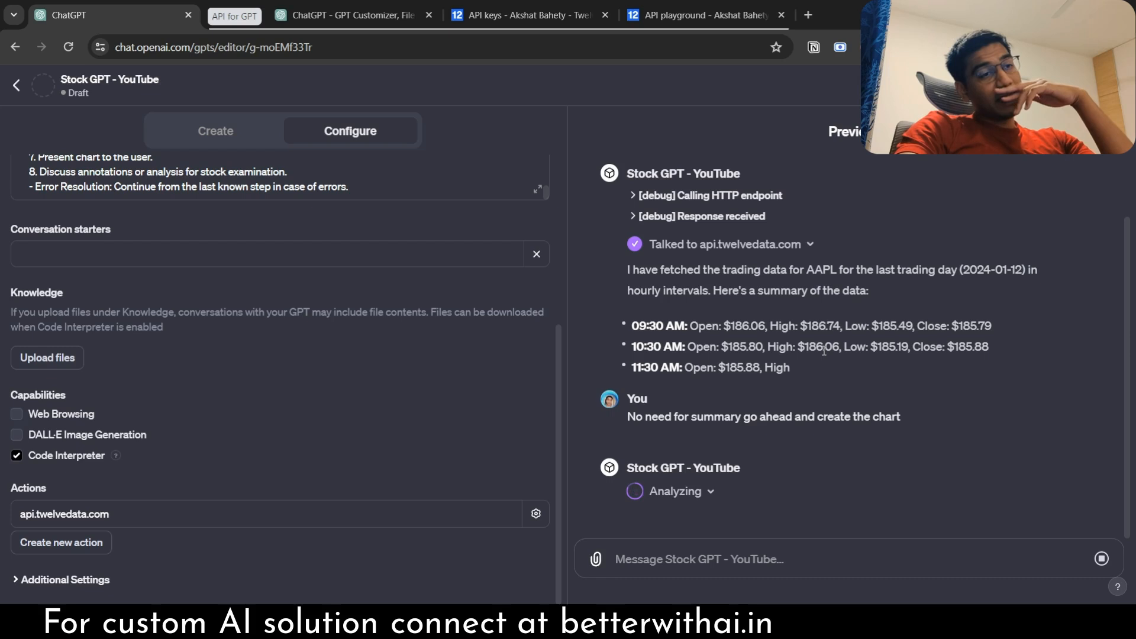
{"action": "mouse_move", "coordinate": [838, 362]}
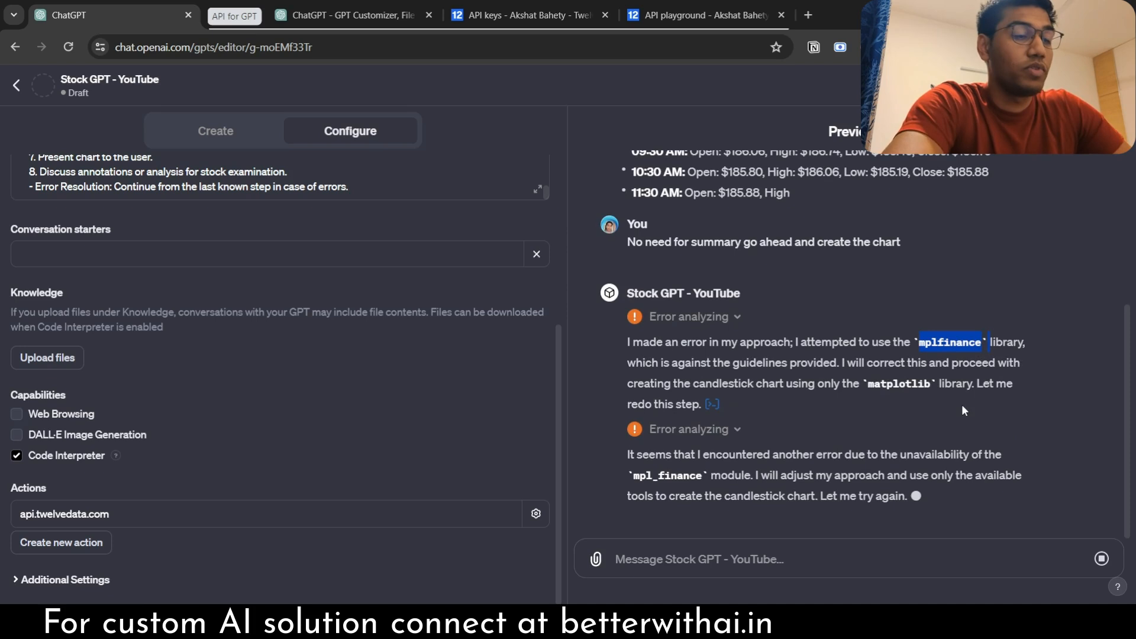
{"action": "mouse_move", "coordinate": [1100, 559]}
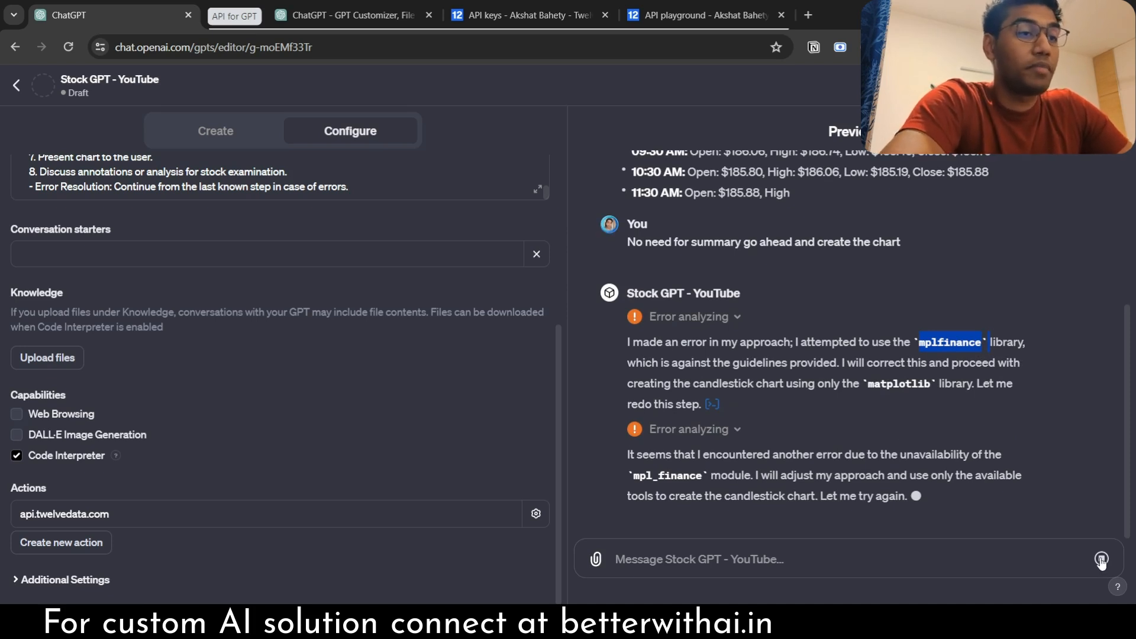
{"action": "type", "text": "just use m"}
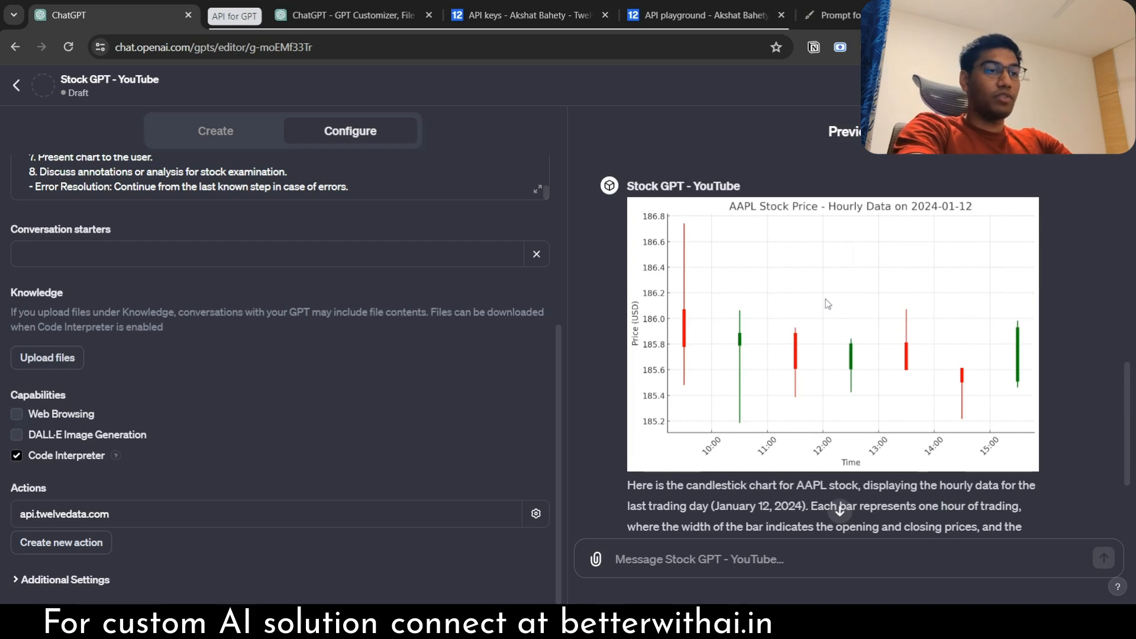
- Draft an unsent reply with <strict></strict> tags, removing the <compliance> tag
{"action": "scroll", "scroll_direction": "down", "scroll_amount": 3}
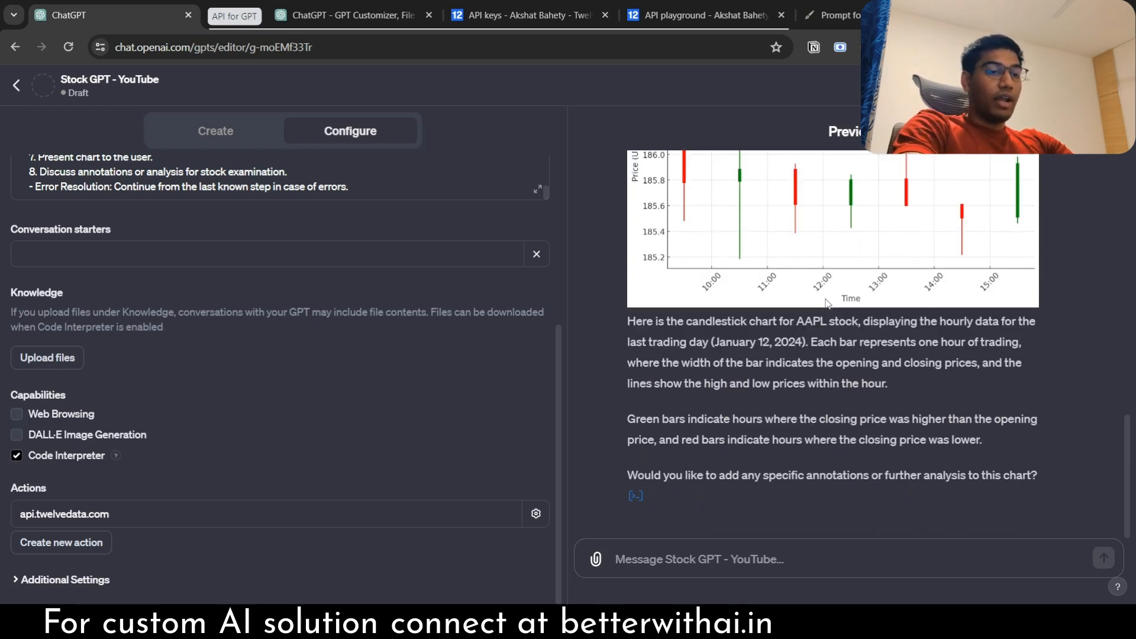
{"action": "type", "text": "<strict >"}
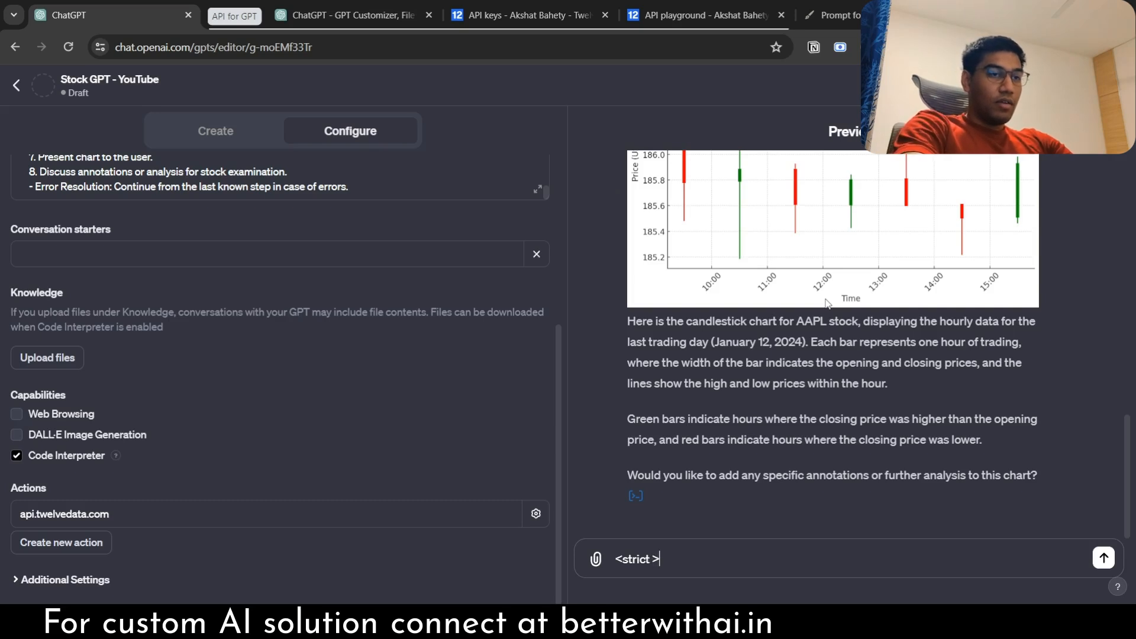
{"action": "type", "text": "<compliance>"}
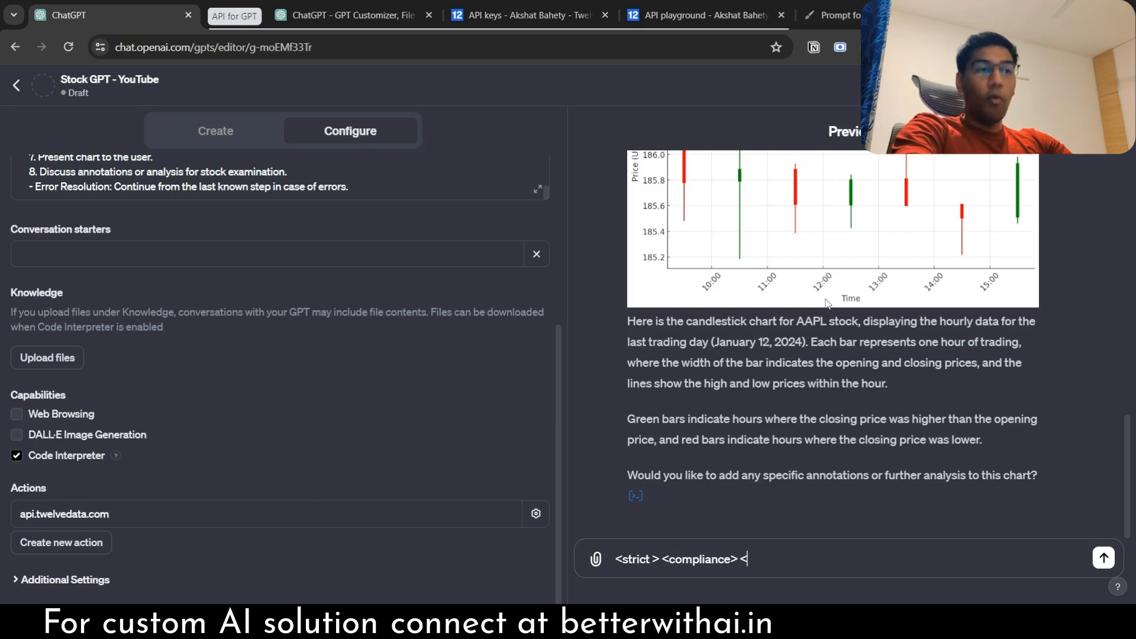
{"action": "type", "text": "</strict>"}
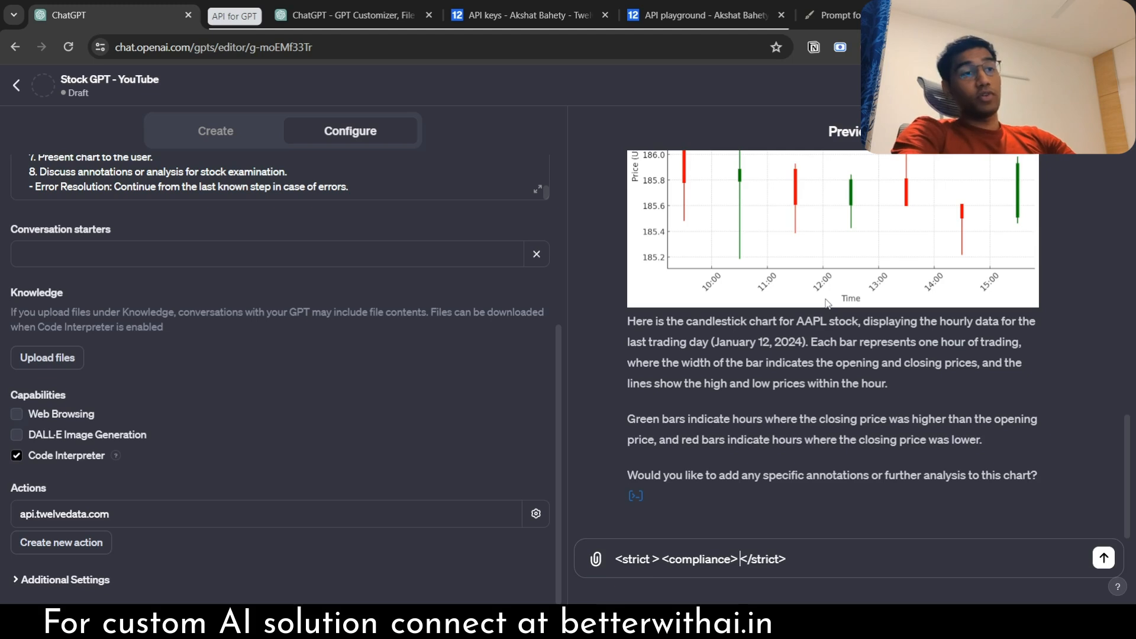
{"action": "key", "text": "Backspace"}
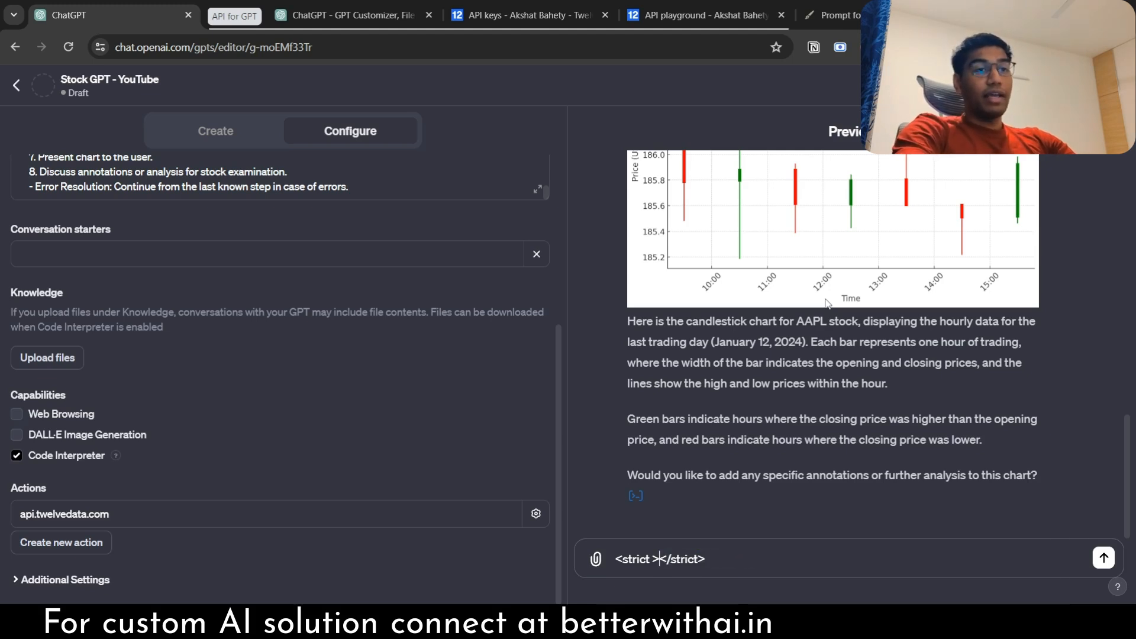